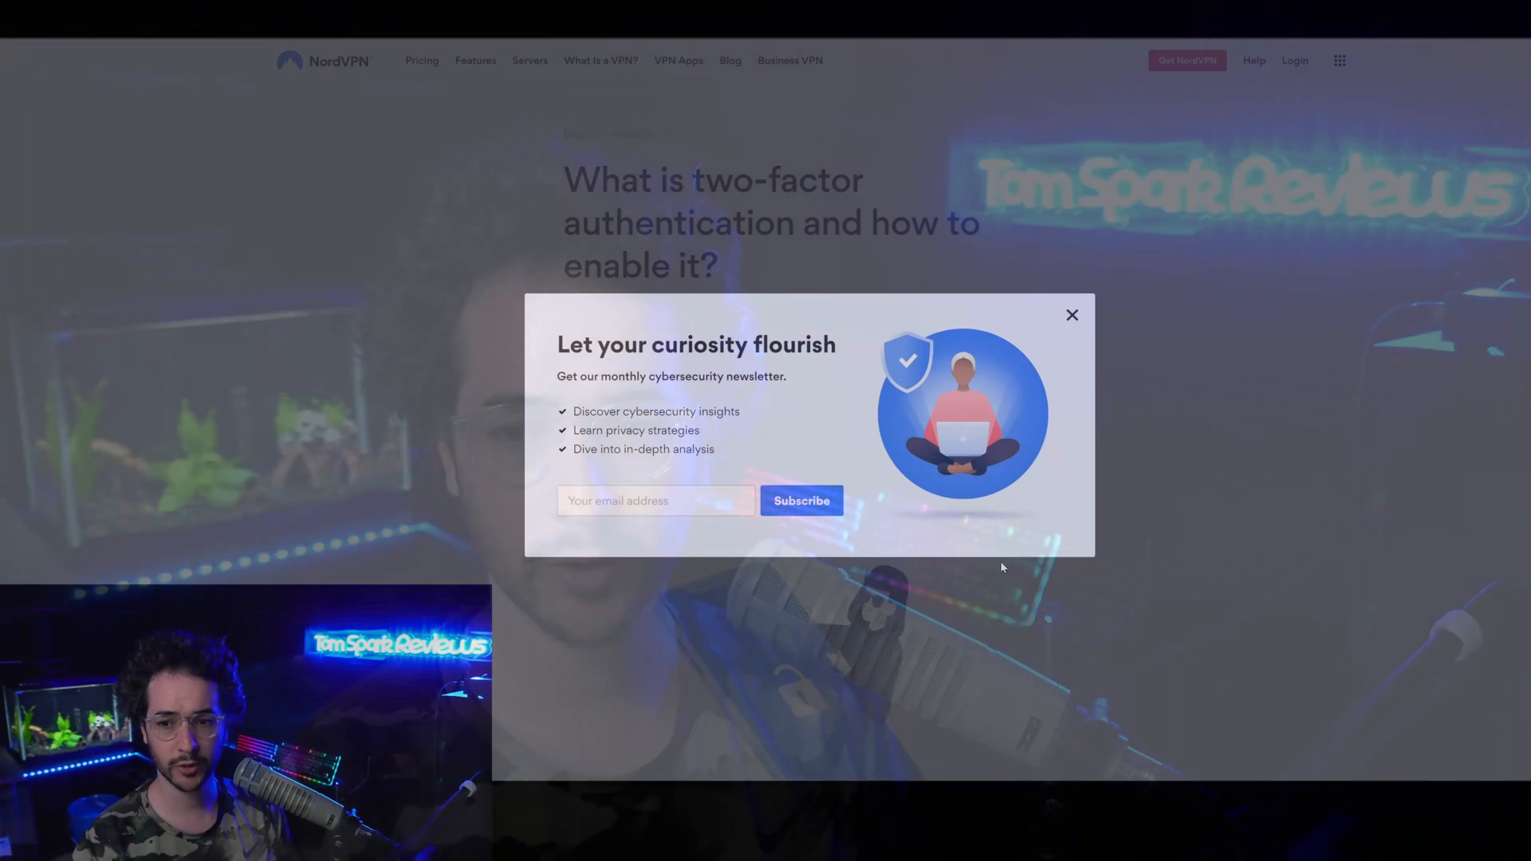
# Dismiss the newsletter pop-up and scroll to the 2FA article's Contents list
pyautogui.click(1071, 314)
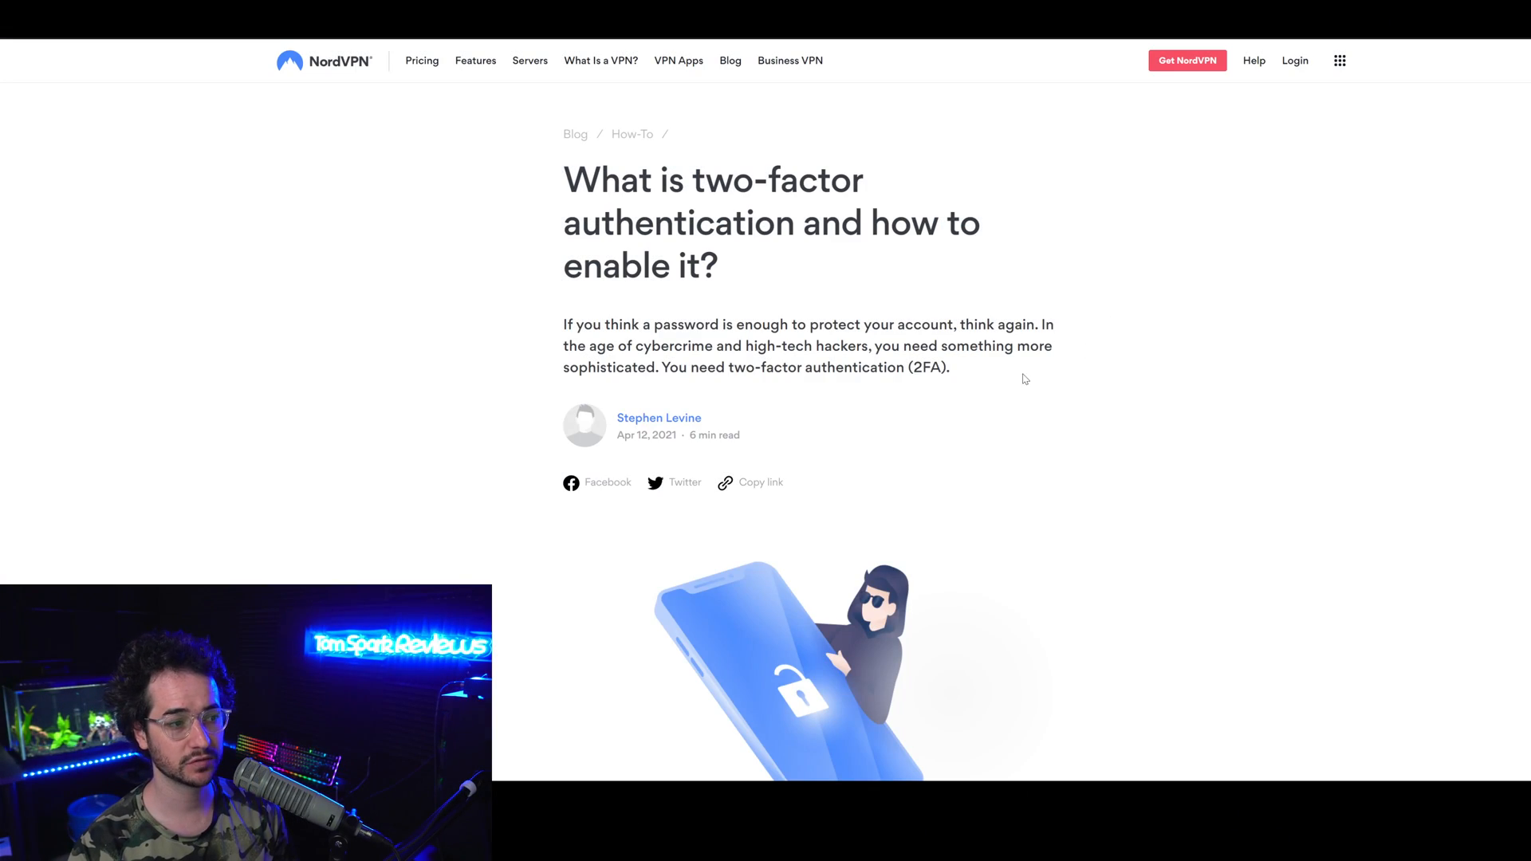
pyautogui.scroll(-3)
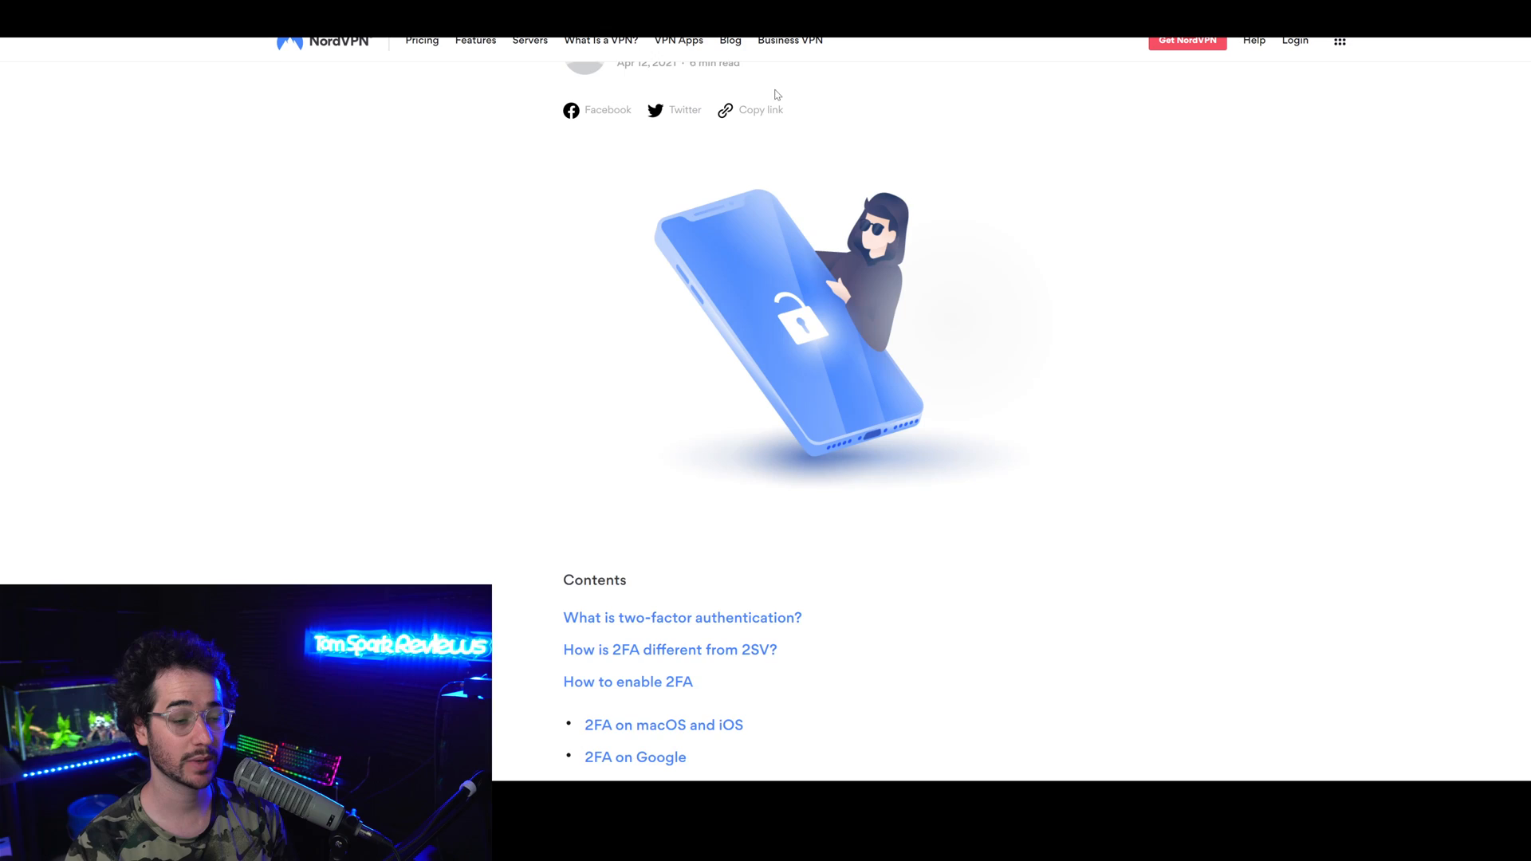
pyautogui.scroll(-3)
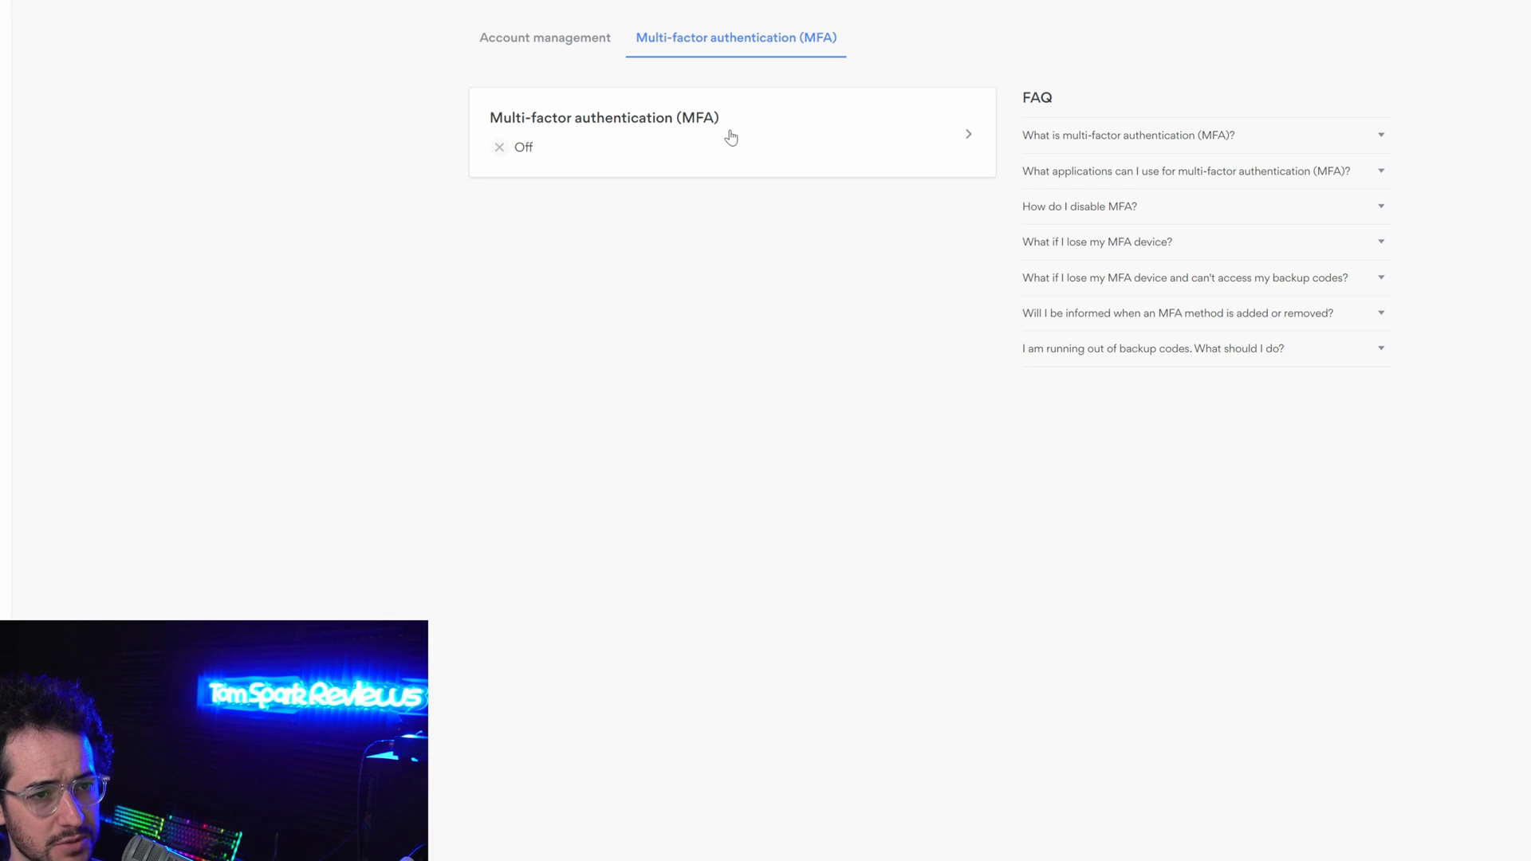
pyautogui.moveTo(694, 147)
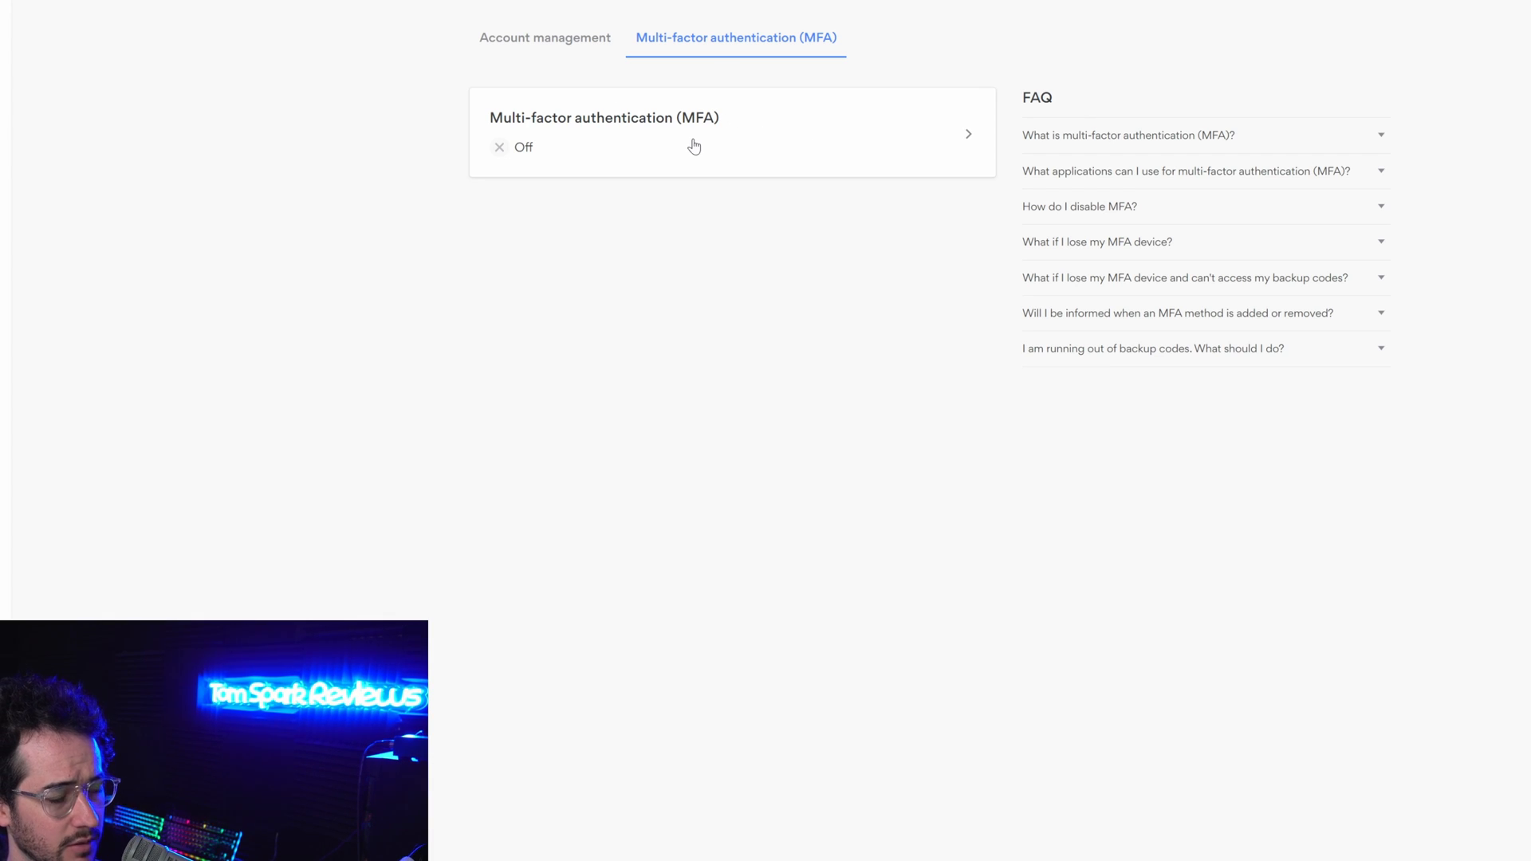
# Expand the MFA card for authenticator app and security key options, declining the password save
pyautogui.click(730, 134)
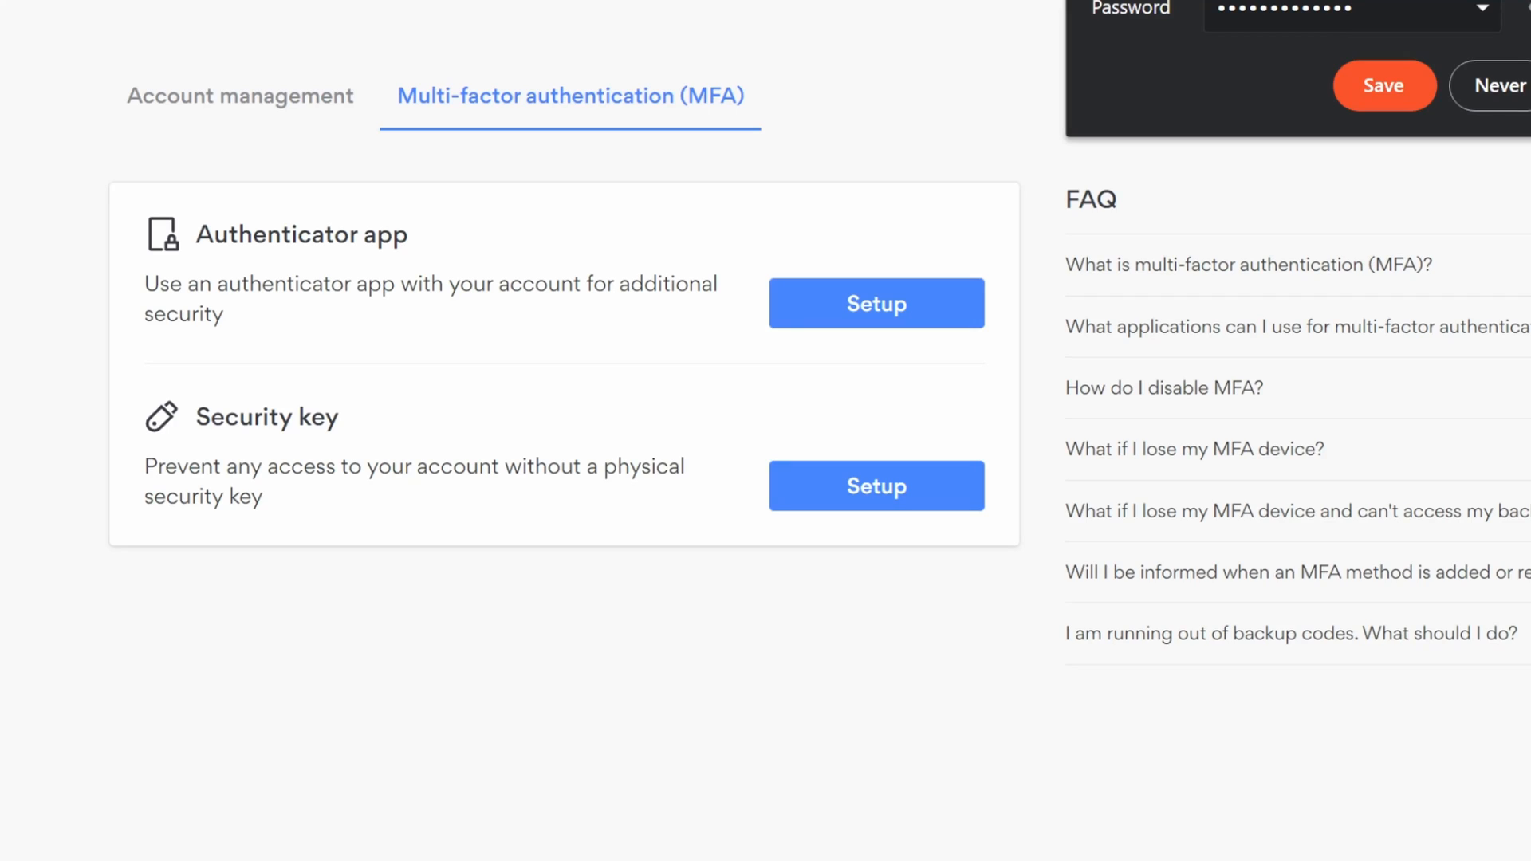
pyautogui.click(1383, 85)
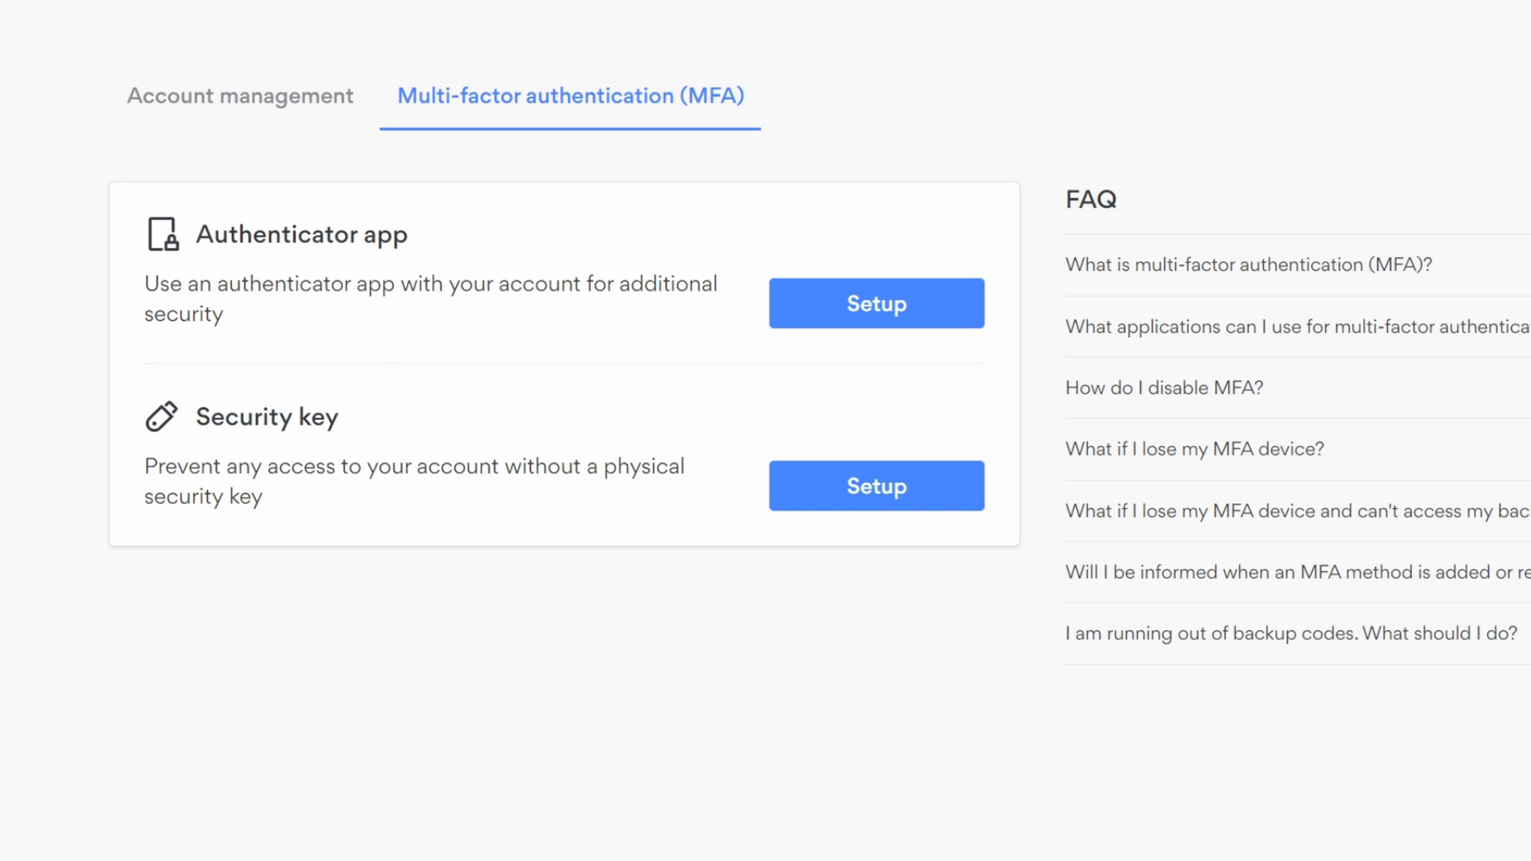
pyautogui.moveTo(438, 447)
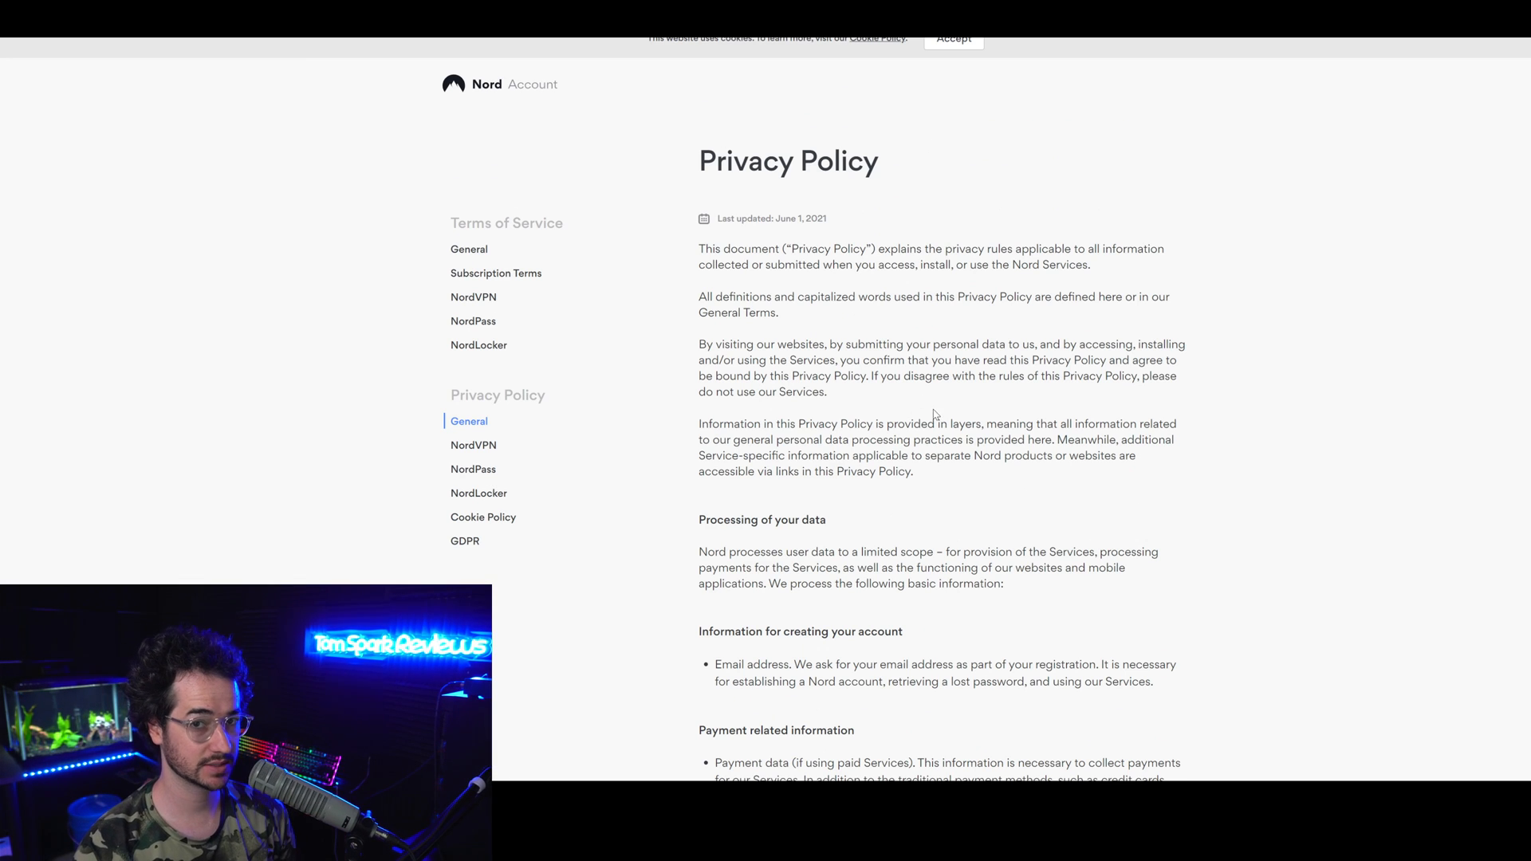
# Scroll through the general Privacy Policy dated June 1, 2021
pyautogui.scroll(-3)
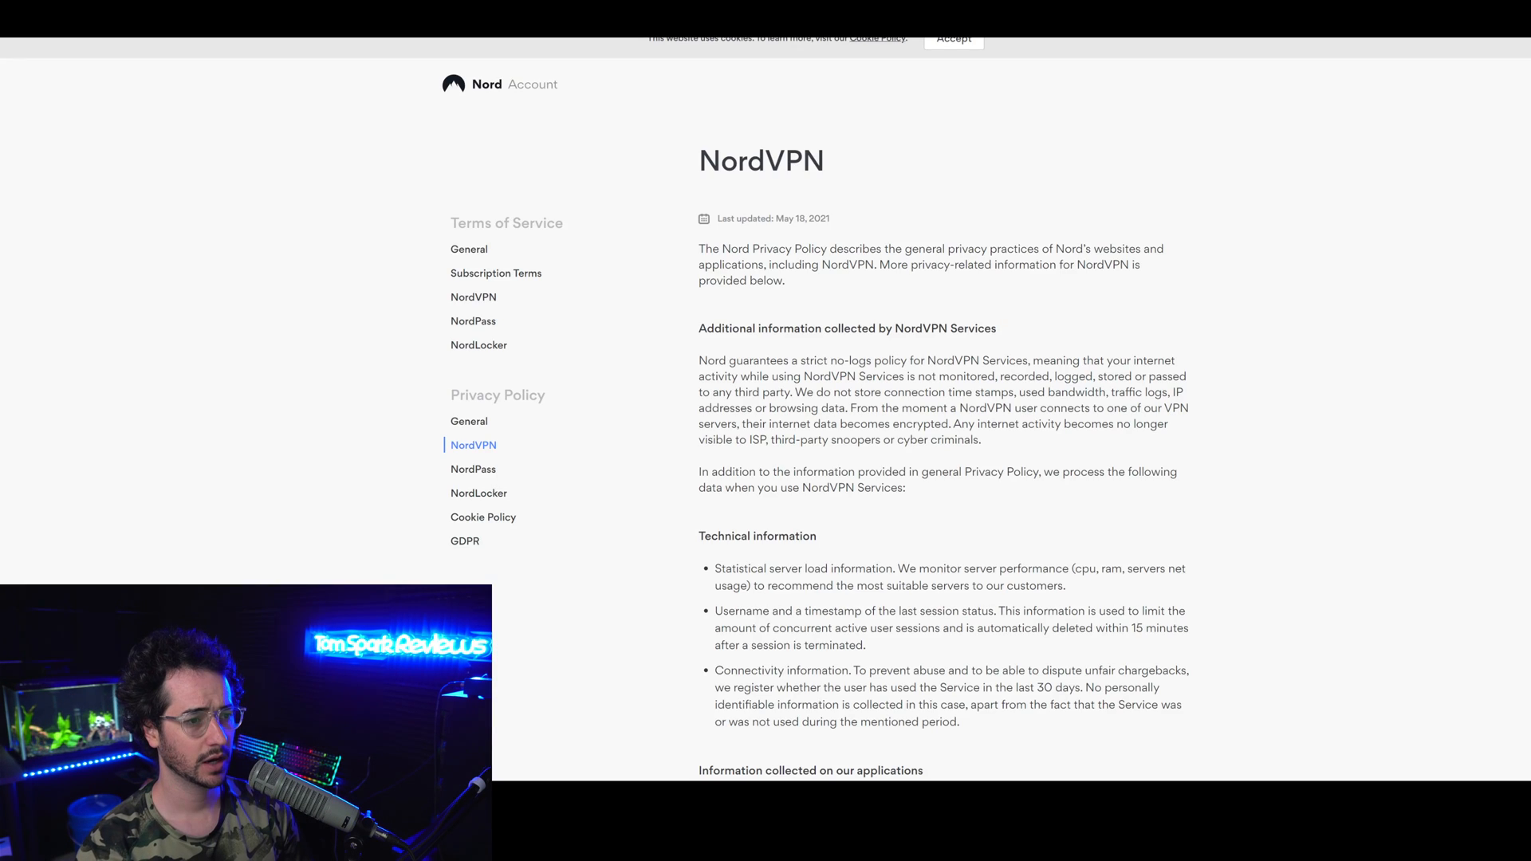
# Highlight Technical information passages, including concurrent sessions, then scroll to app-collected data
pyautogui.scroll(-3)
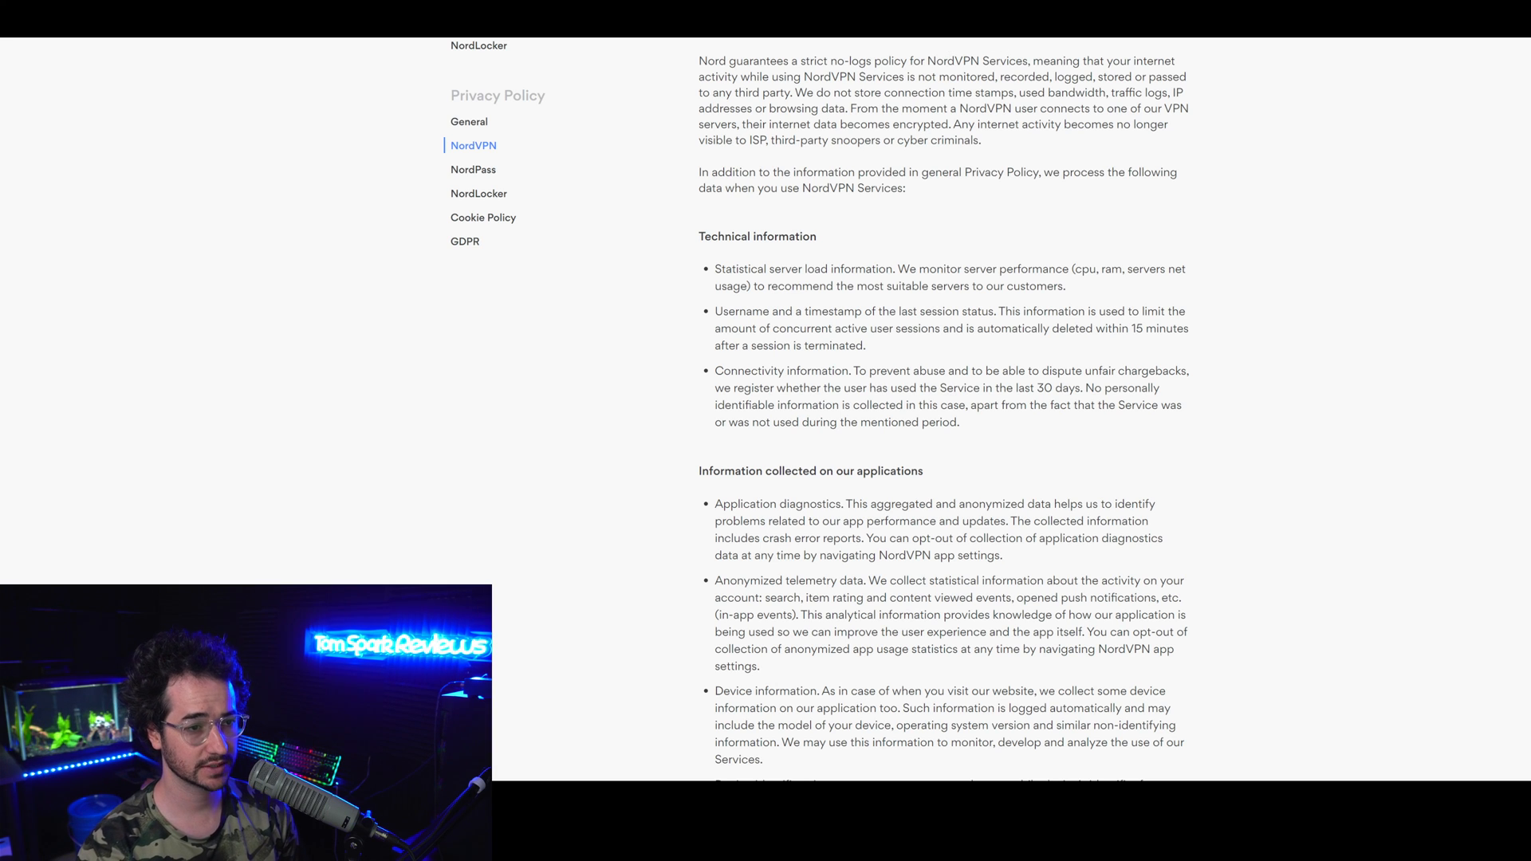
pyautogui.moveTo(949, 92); pyautogui.dragTo(1186, 108)
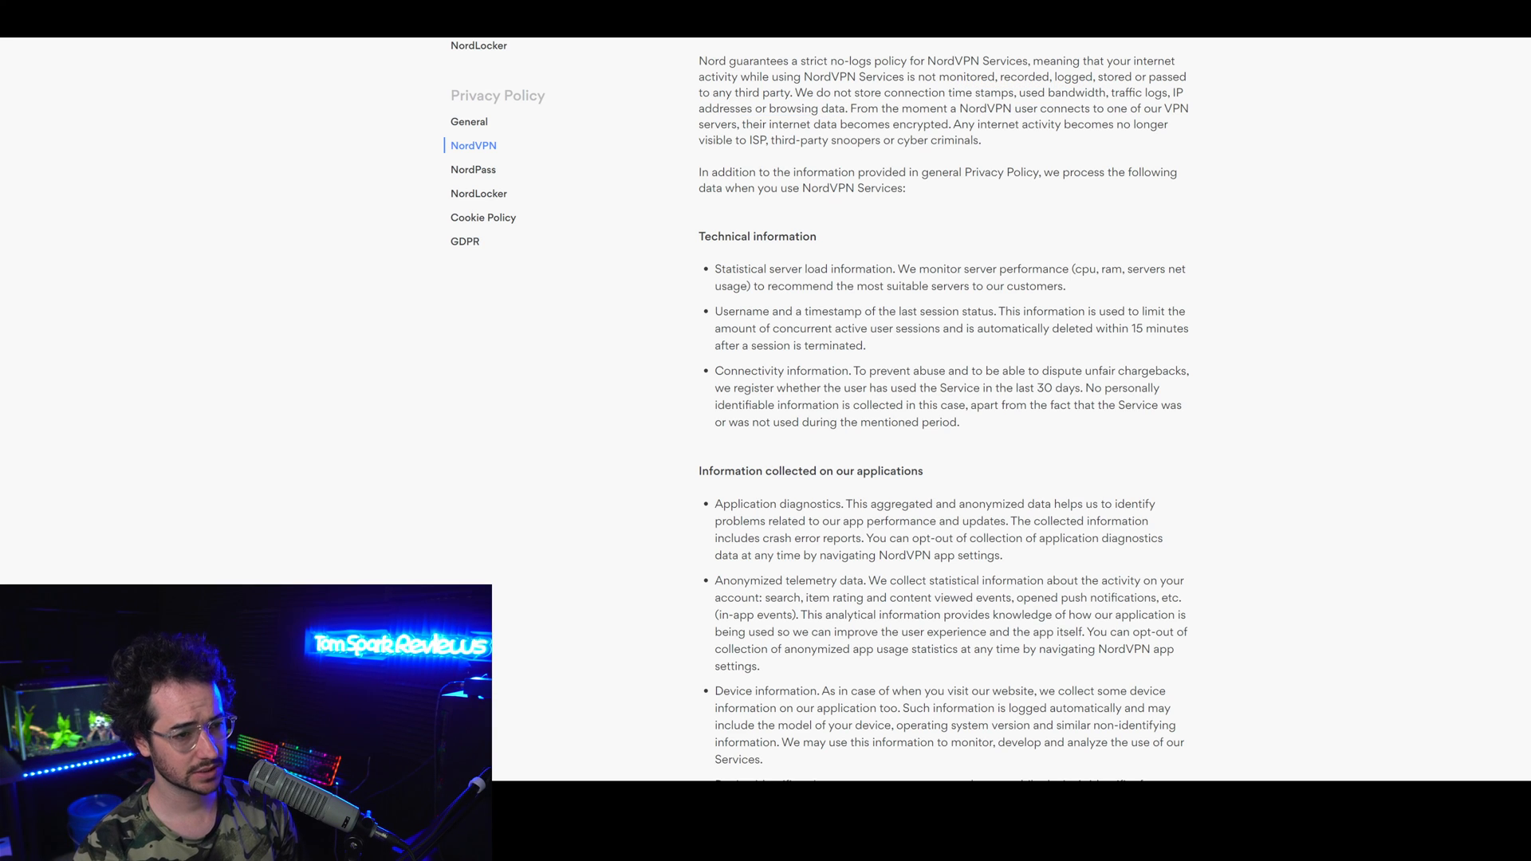
pyautogui.moveTo(716, 269); pyautogui.dragTo(827, 269)
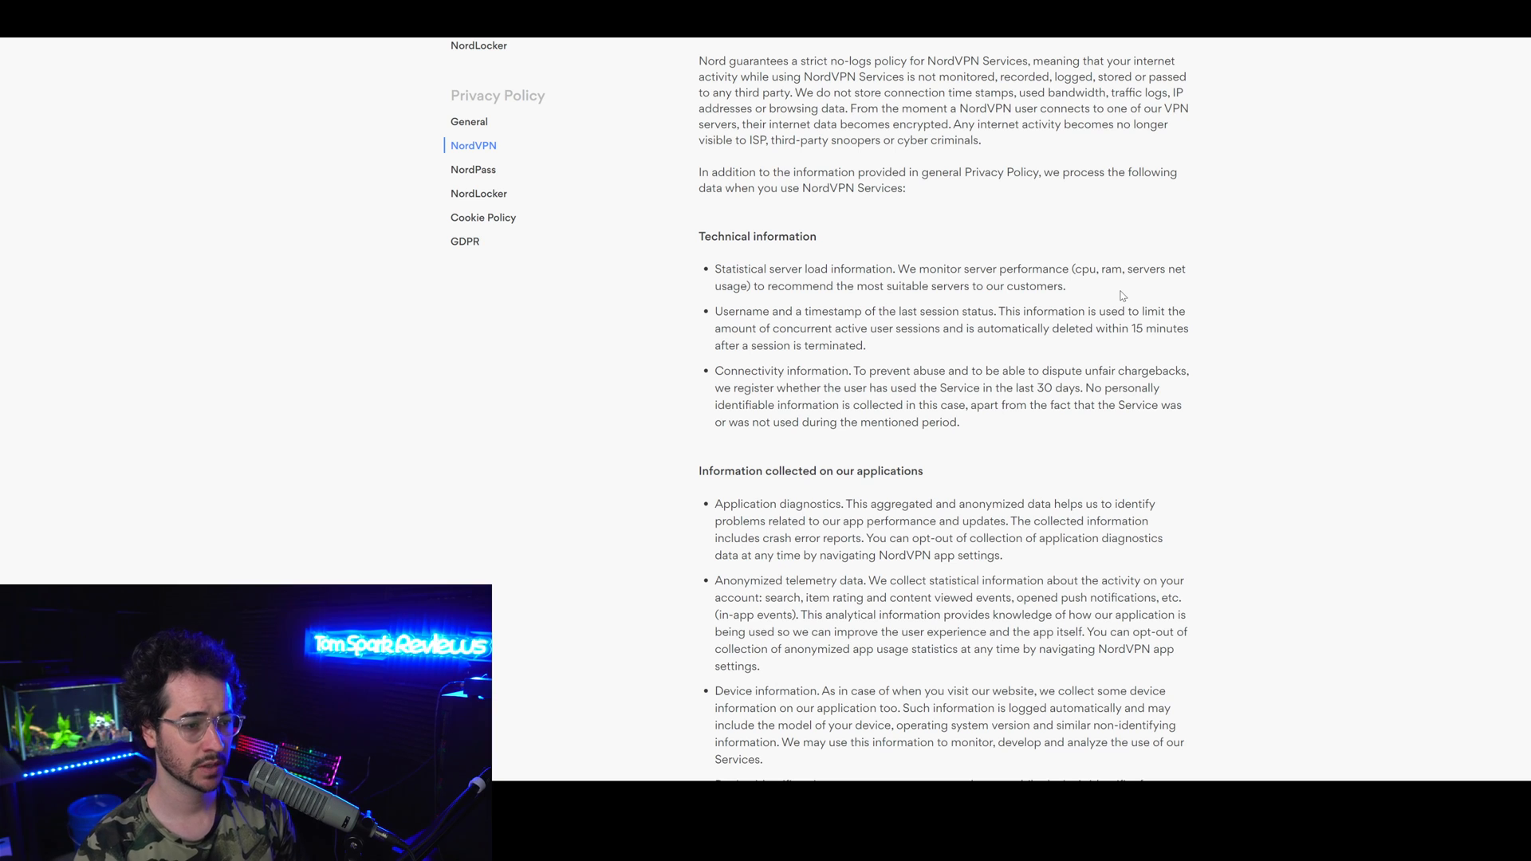
pyautogui.moveTo(806, 311); pyautogui.dragTo(942, 312)
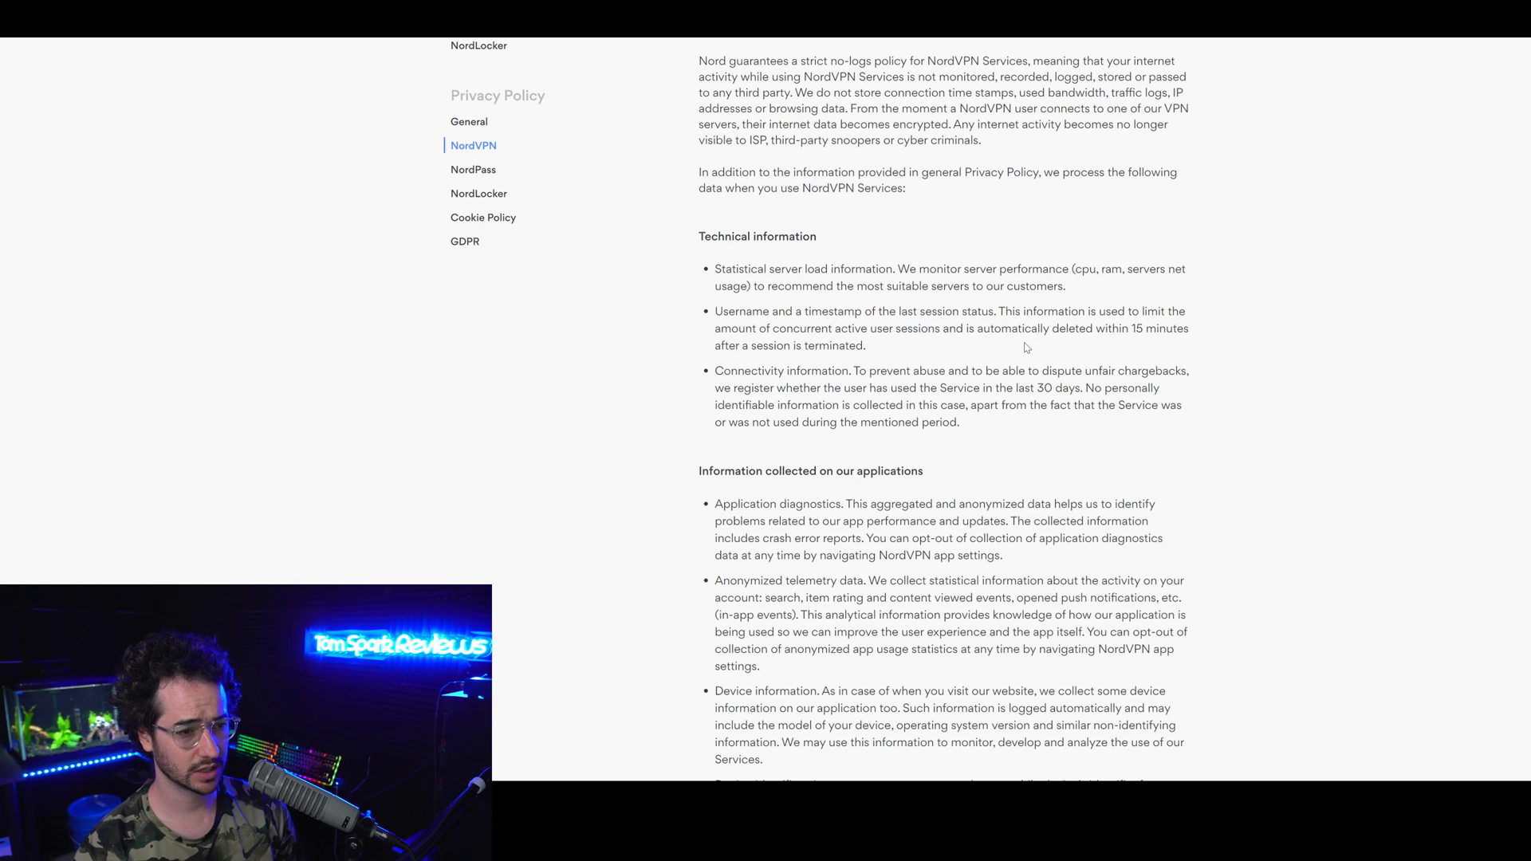
pyautogui.moveTo(1132, 329); pyautogui.dragTo(865, 345)
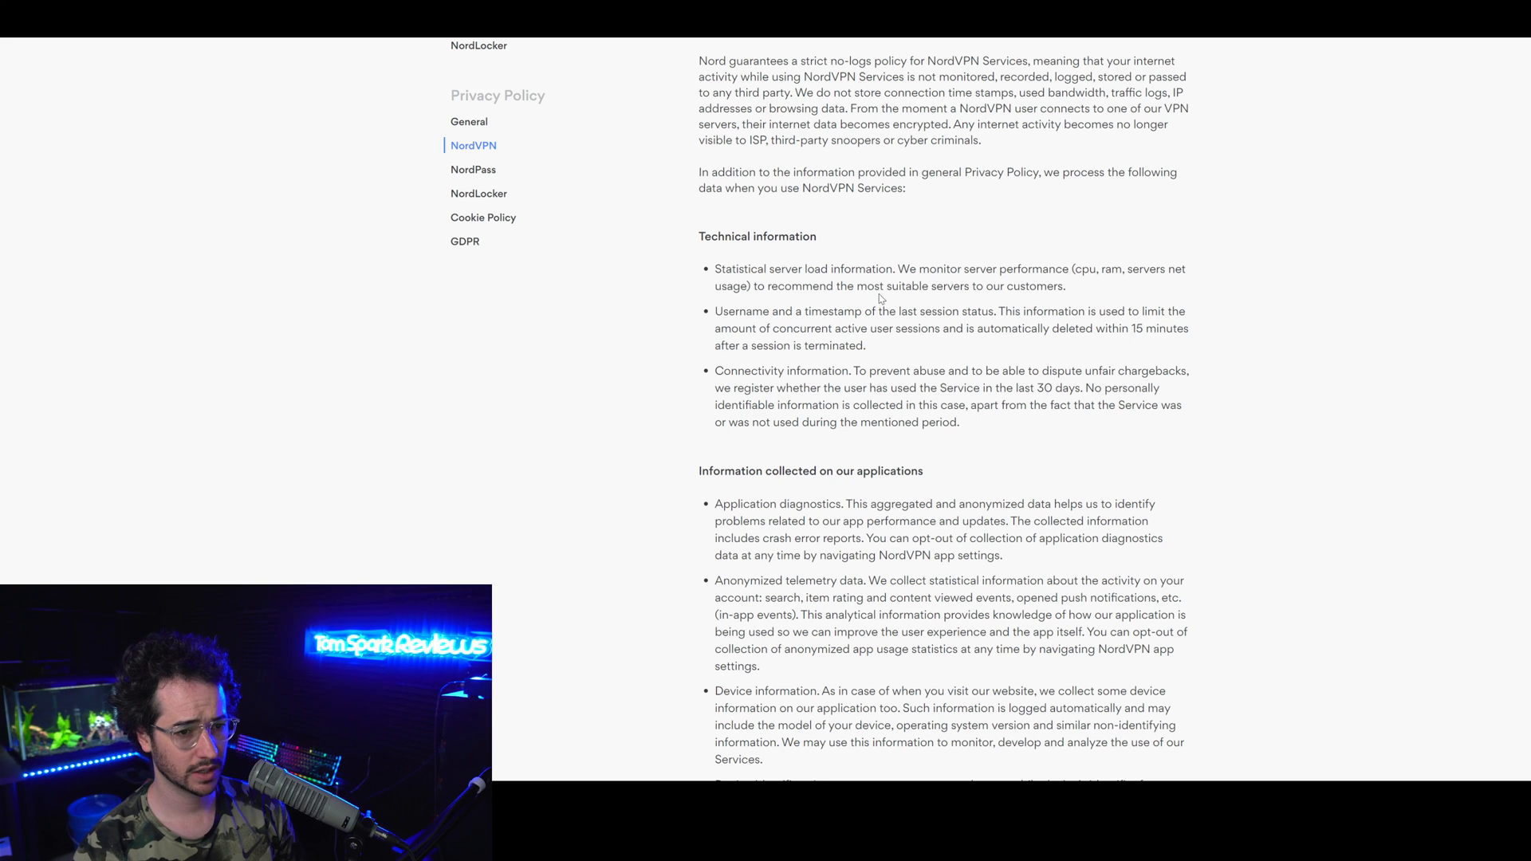
pyautogui.moveTo(768, 329); pyautogui.dragTo(984, 330)
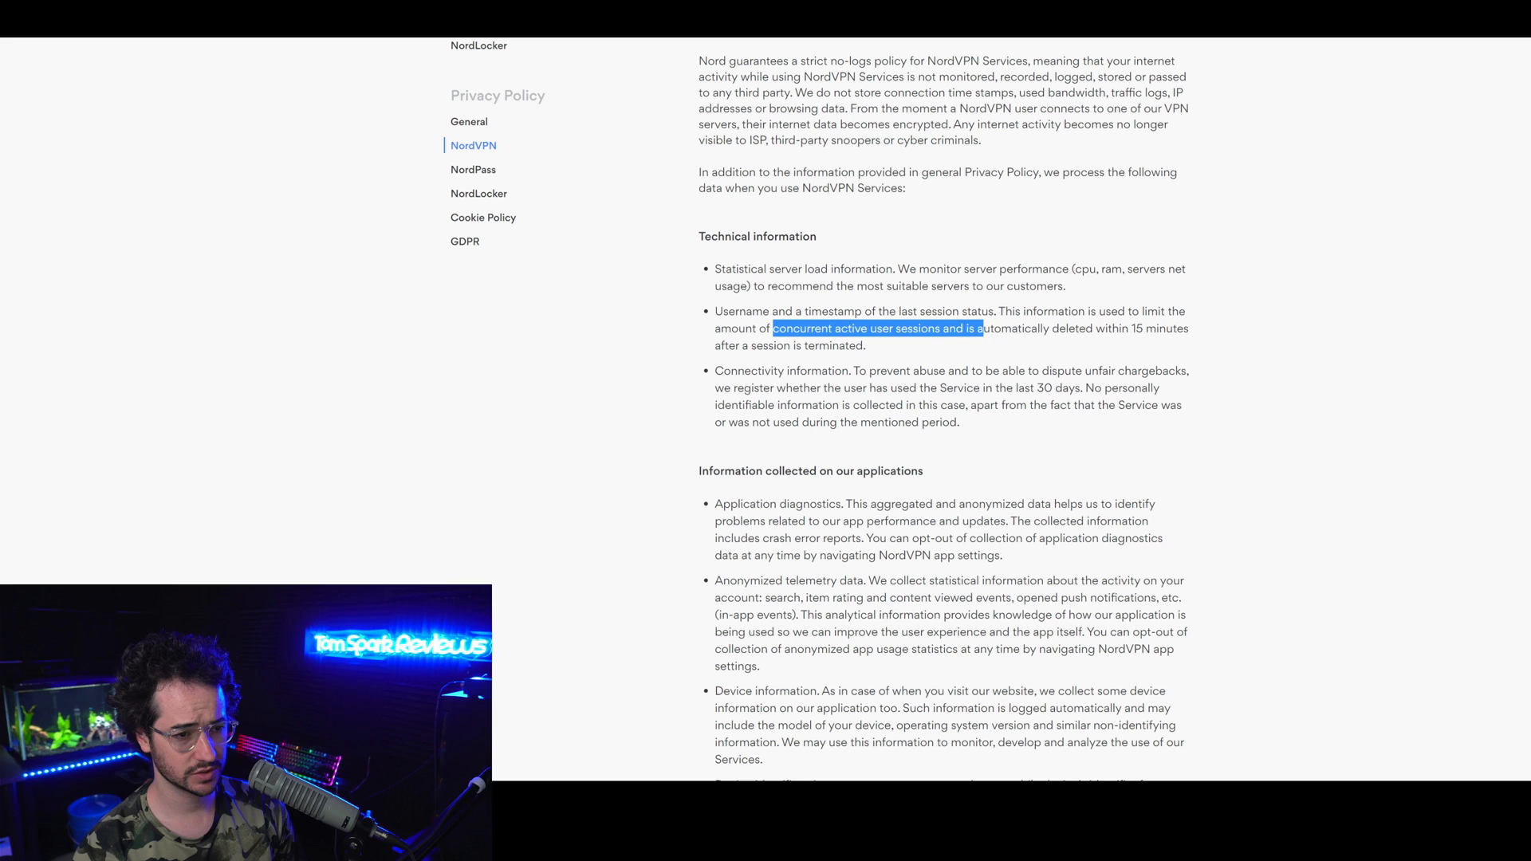
pyautogui.scroll(-3)
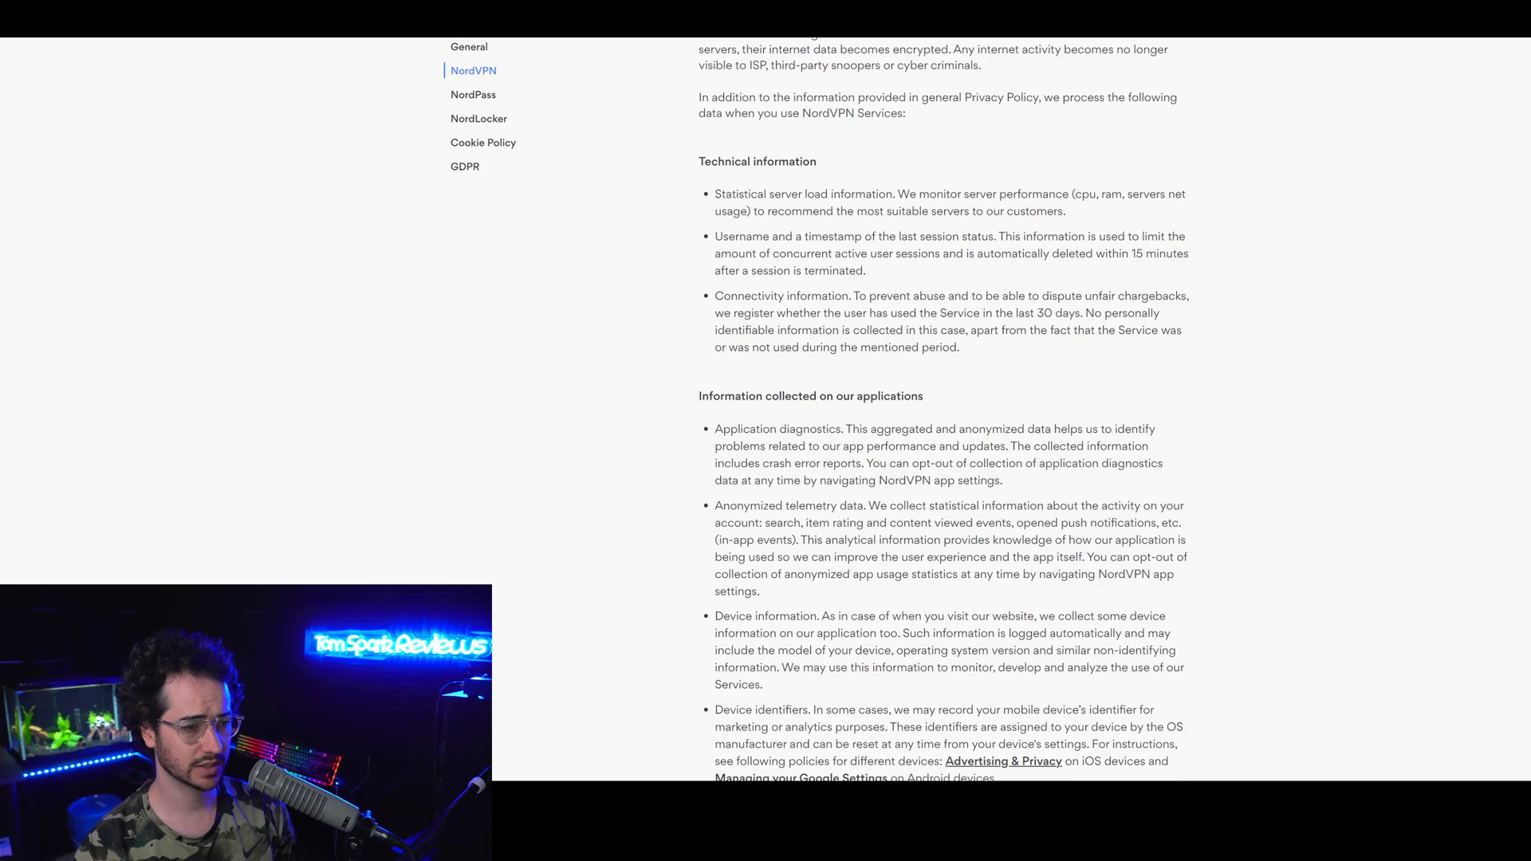
pyautogui.moveTo(1074, 327)
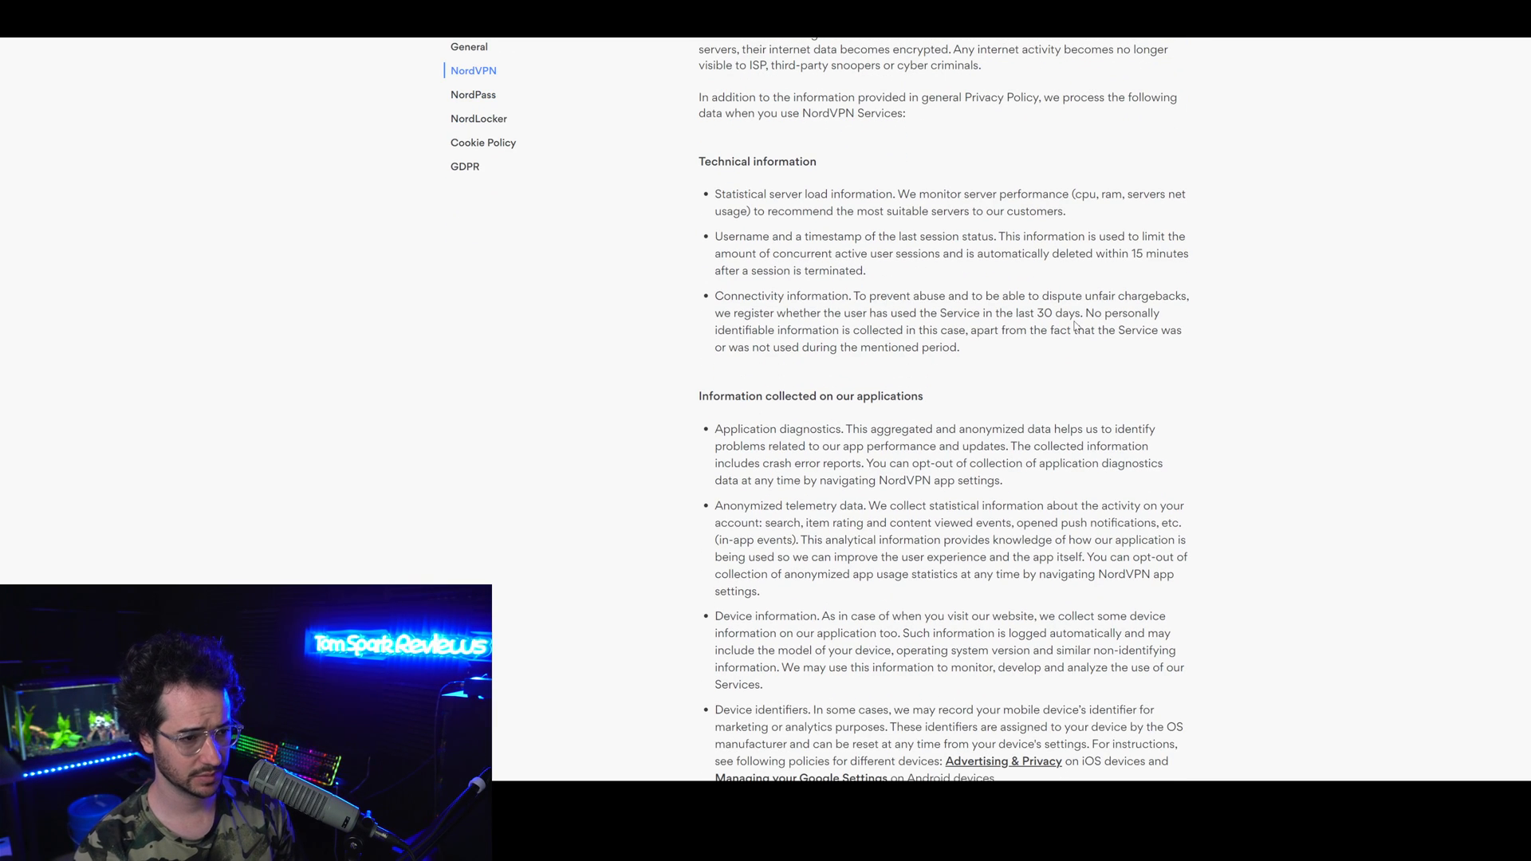
pyautogui.scroll(-3)
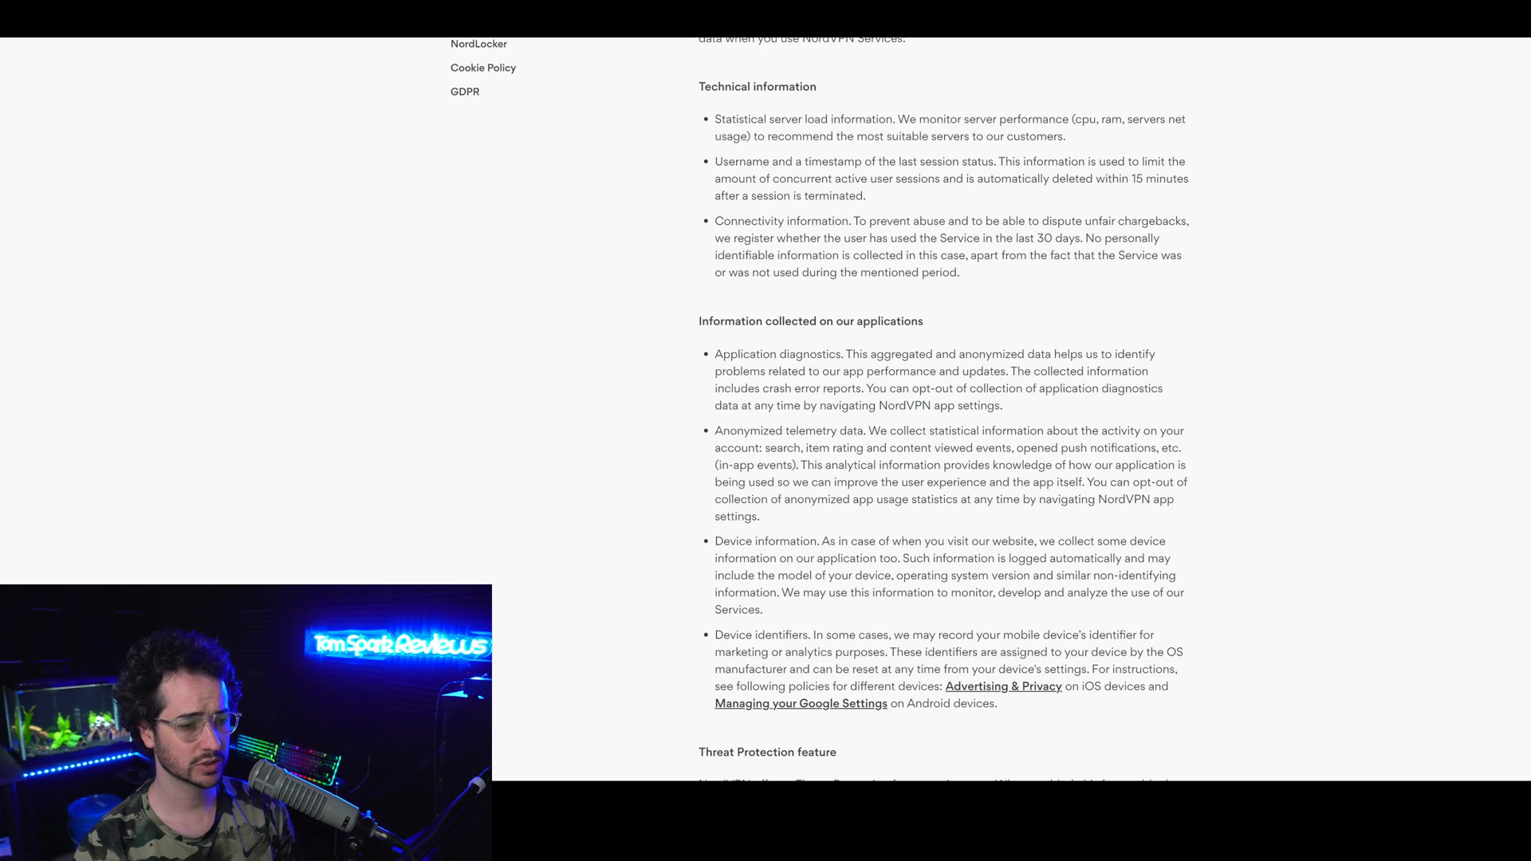
pyautogui.moveTo(1015, 413)
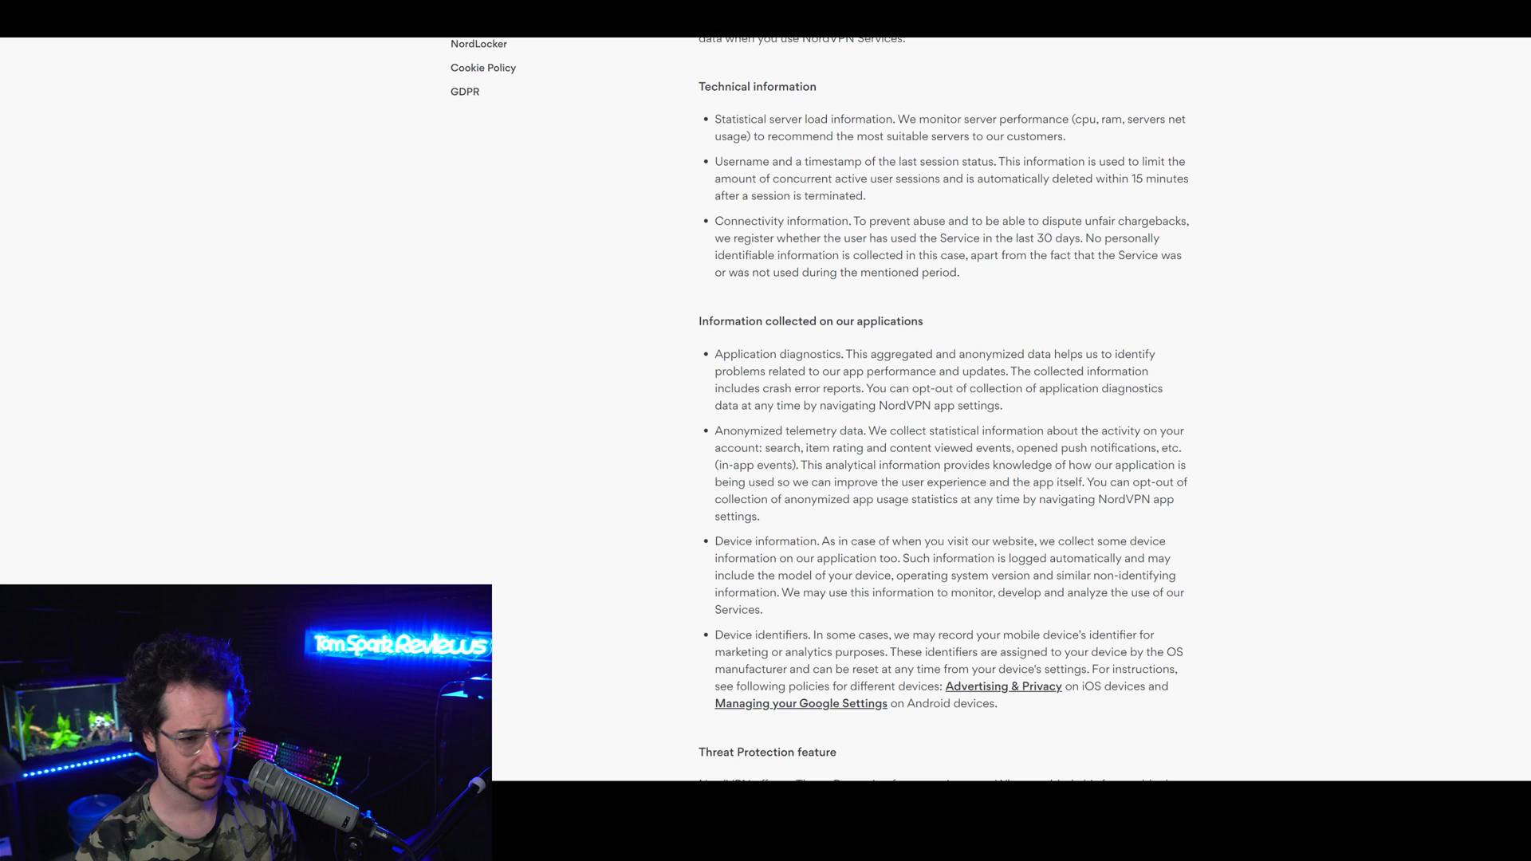
pyautogui.moveTo(874, 431); pyautogui.dragTo(760, 516)
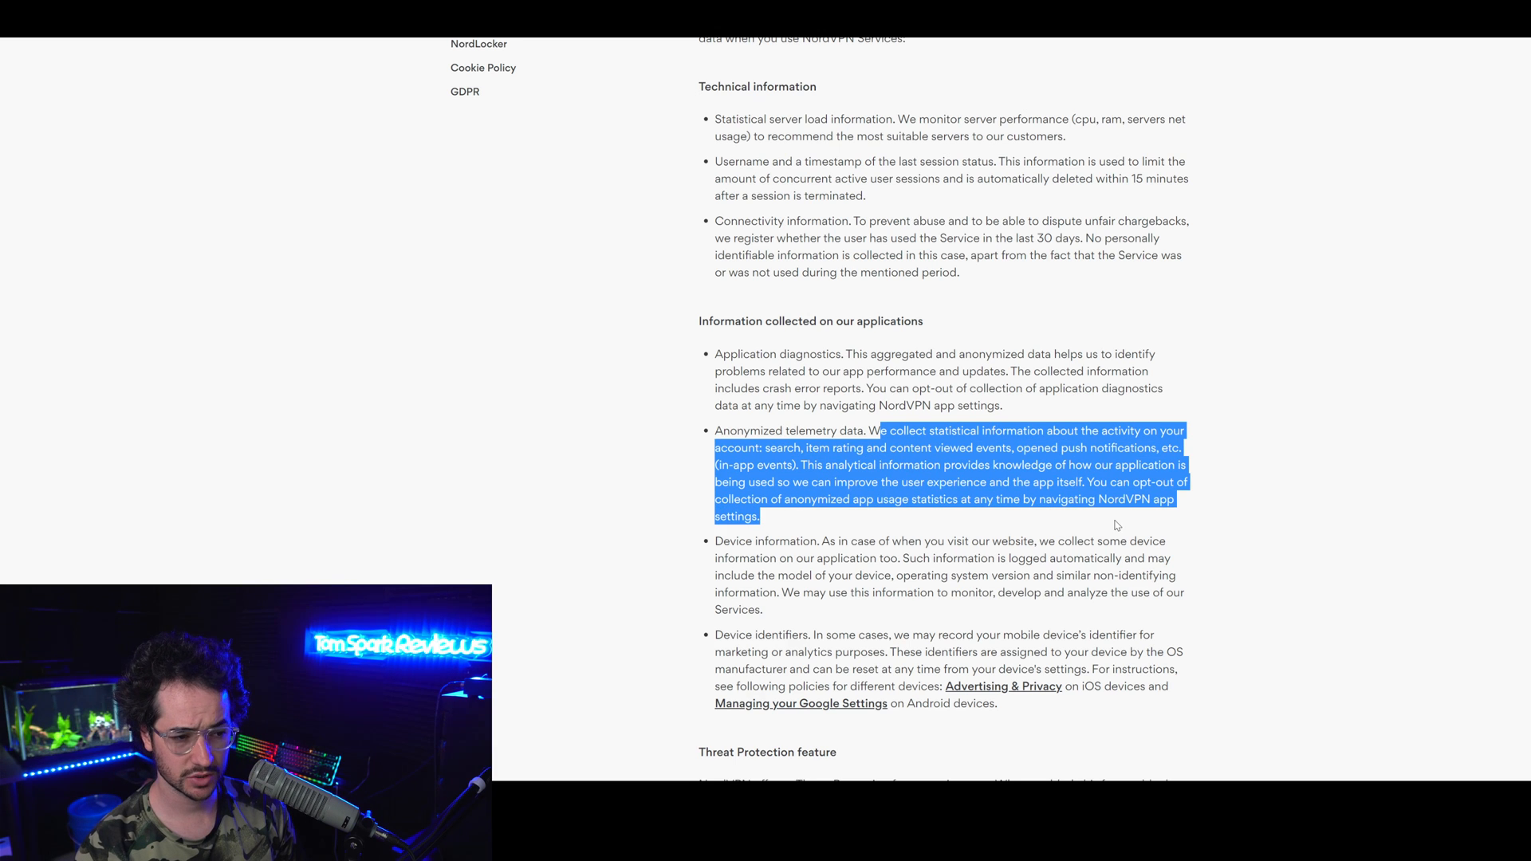
pyautogui.scroll(-3)
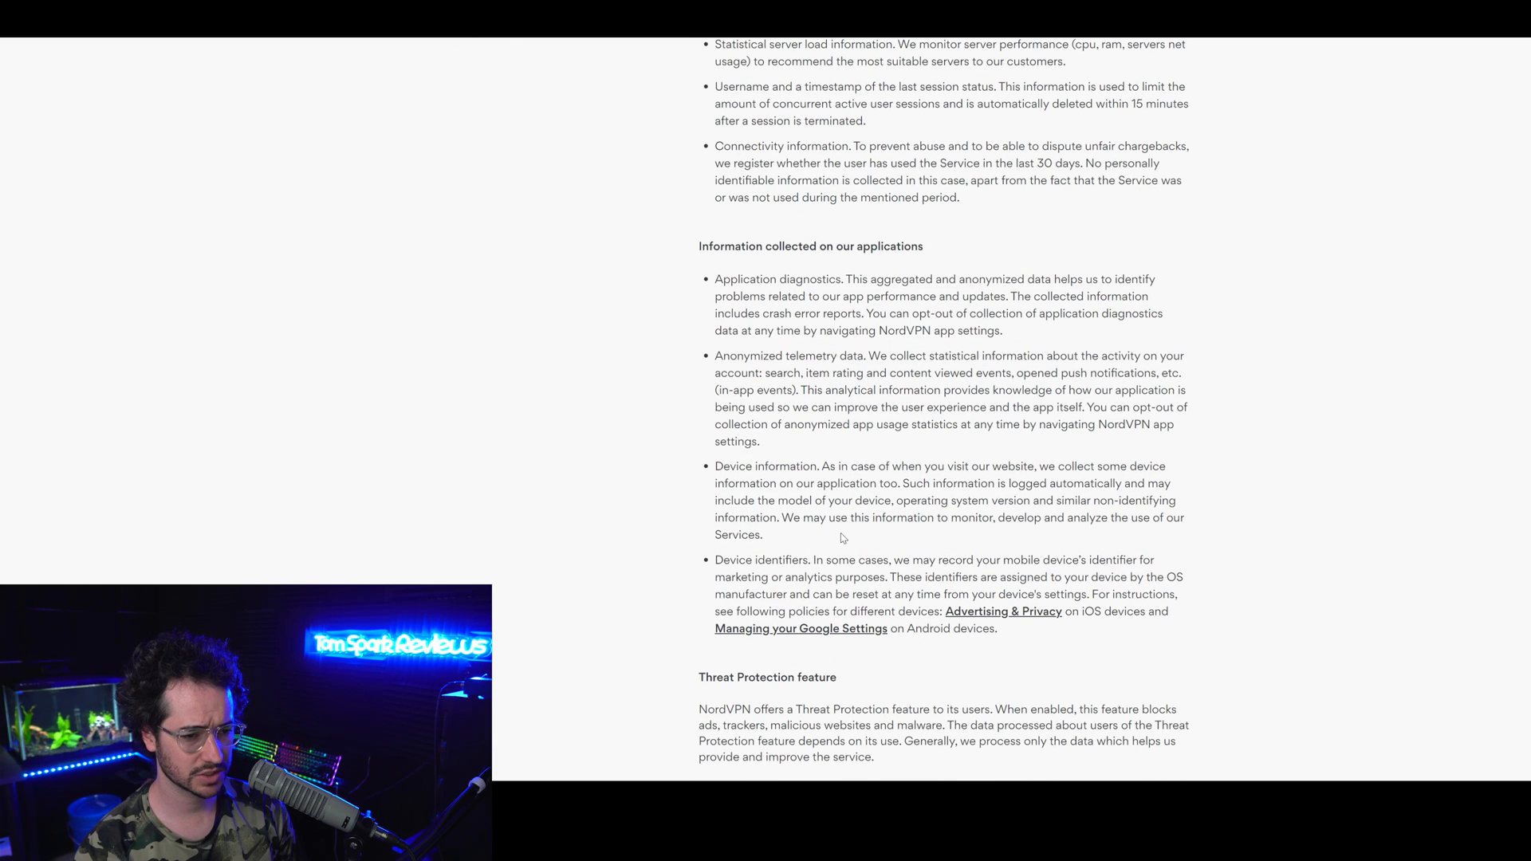
pyautogui.scroll(-3)
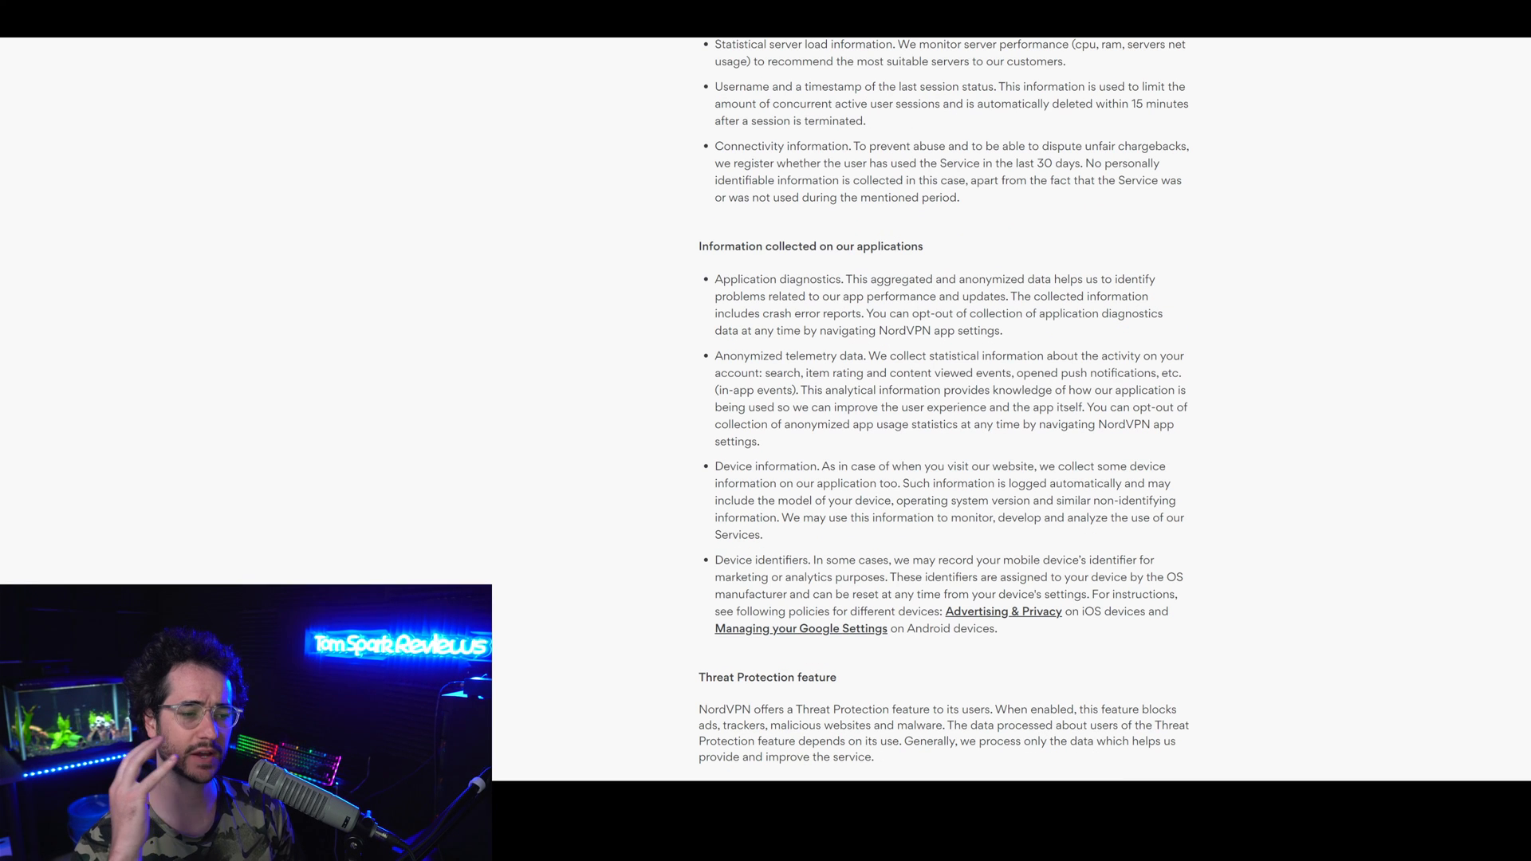
pyautogui.scroll(-3)
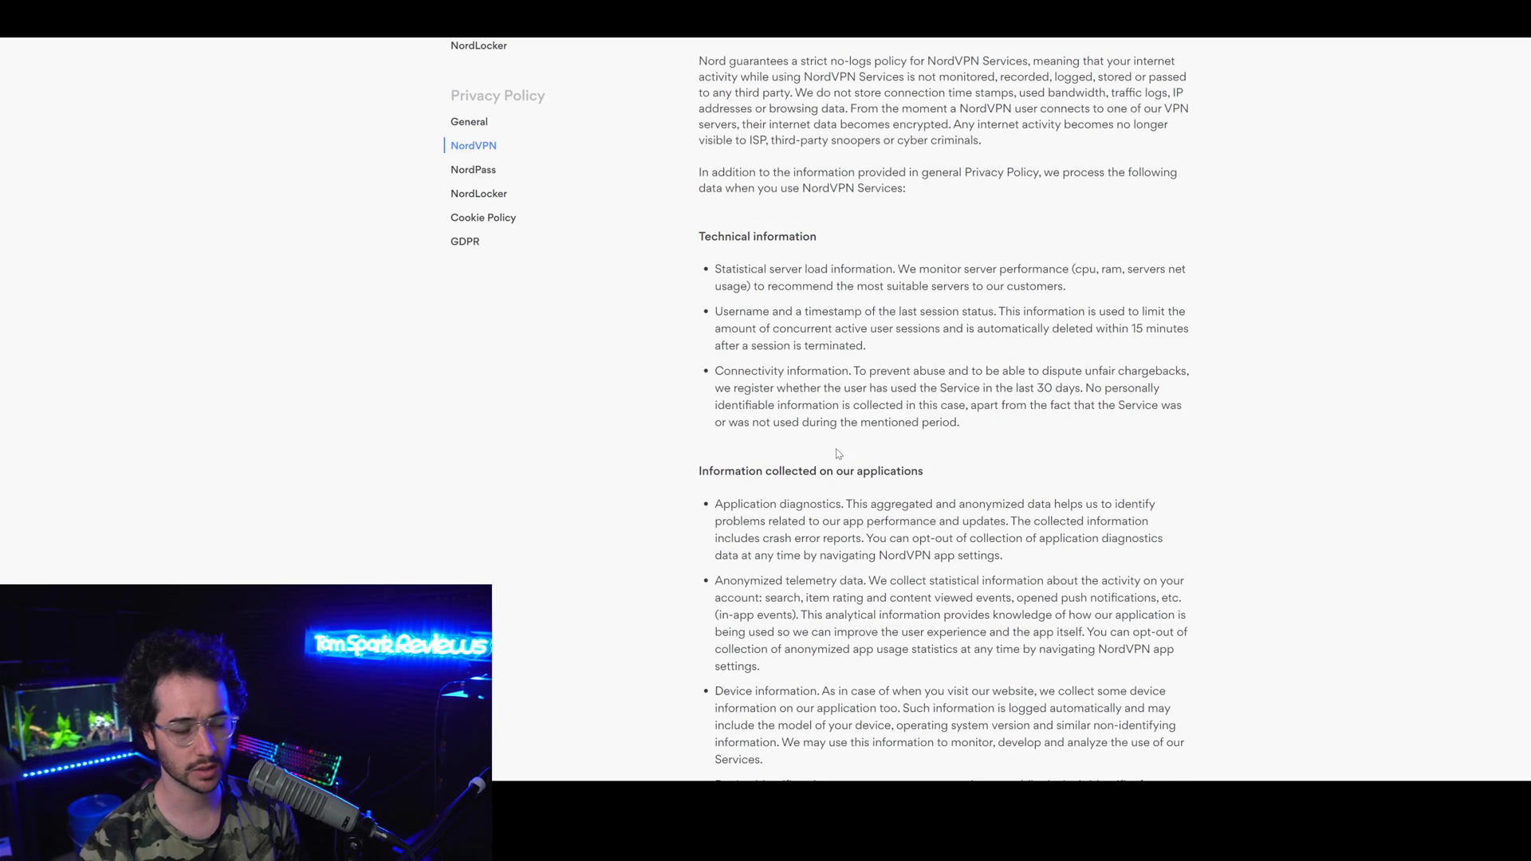
pyautogui.scroll(-3)
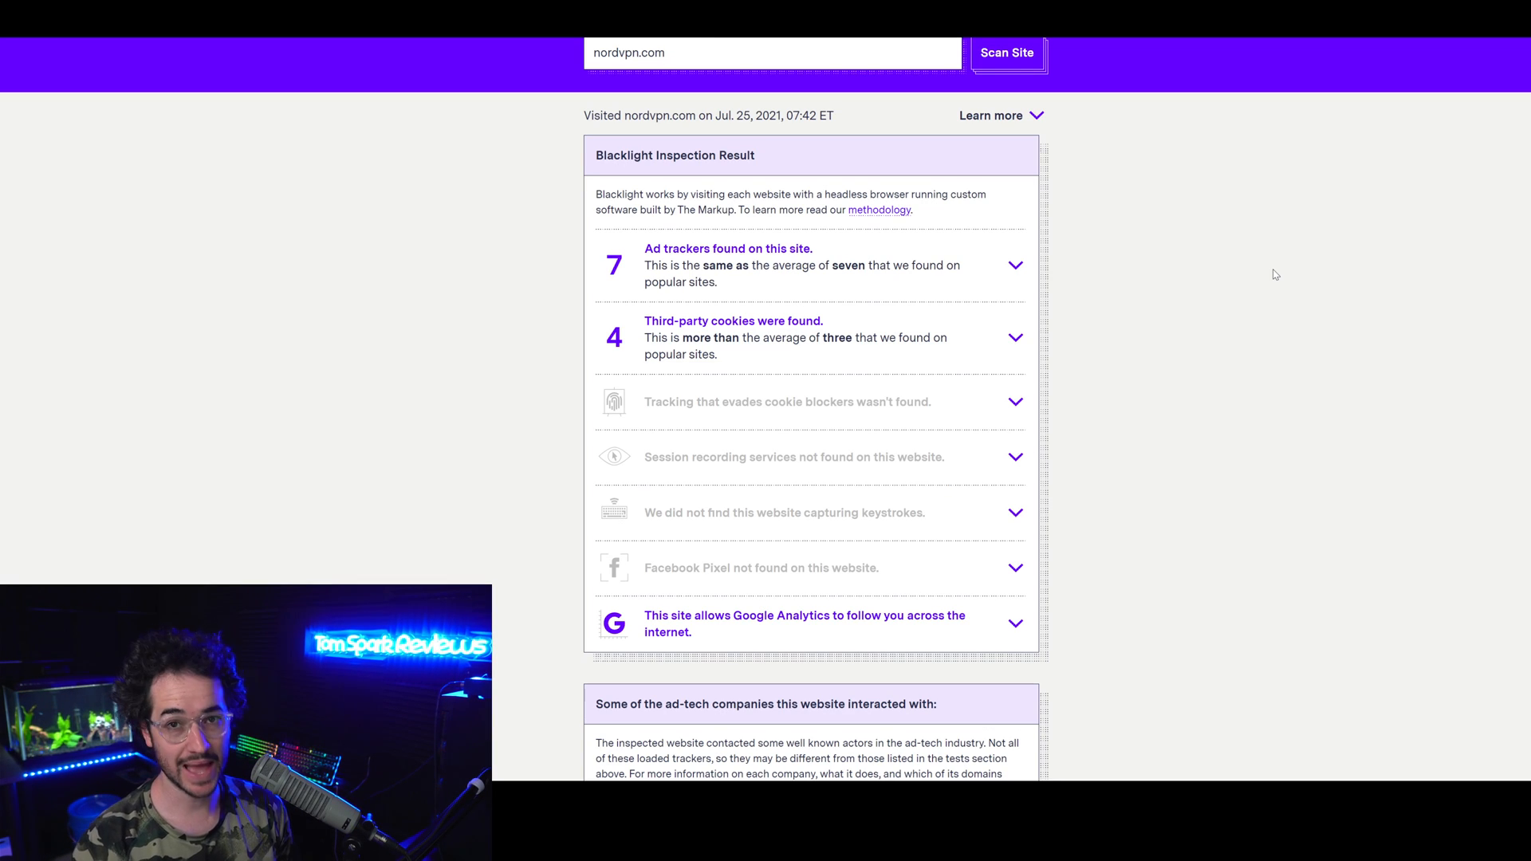
# Expand nordvpn.com's ad trackers, third-party cookies, Alphabet and Microsoft details in Blacklight
pyautogui.scroll(-3)
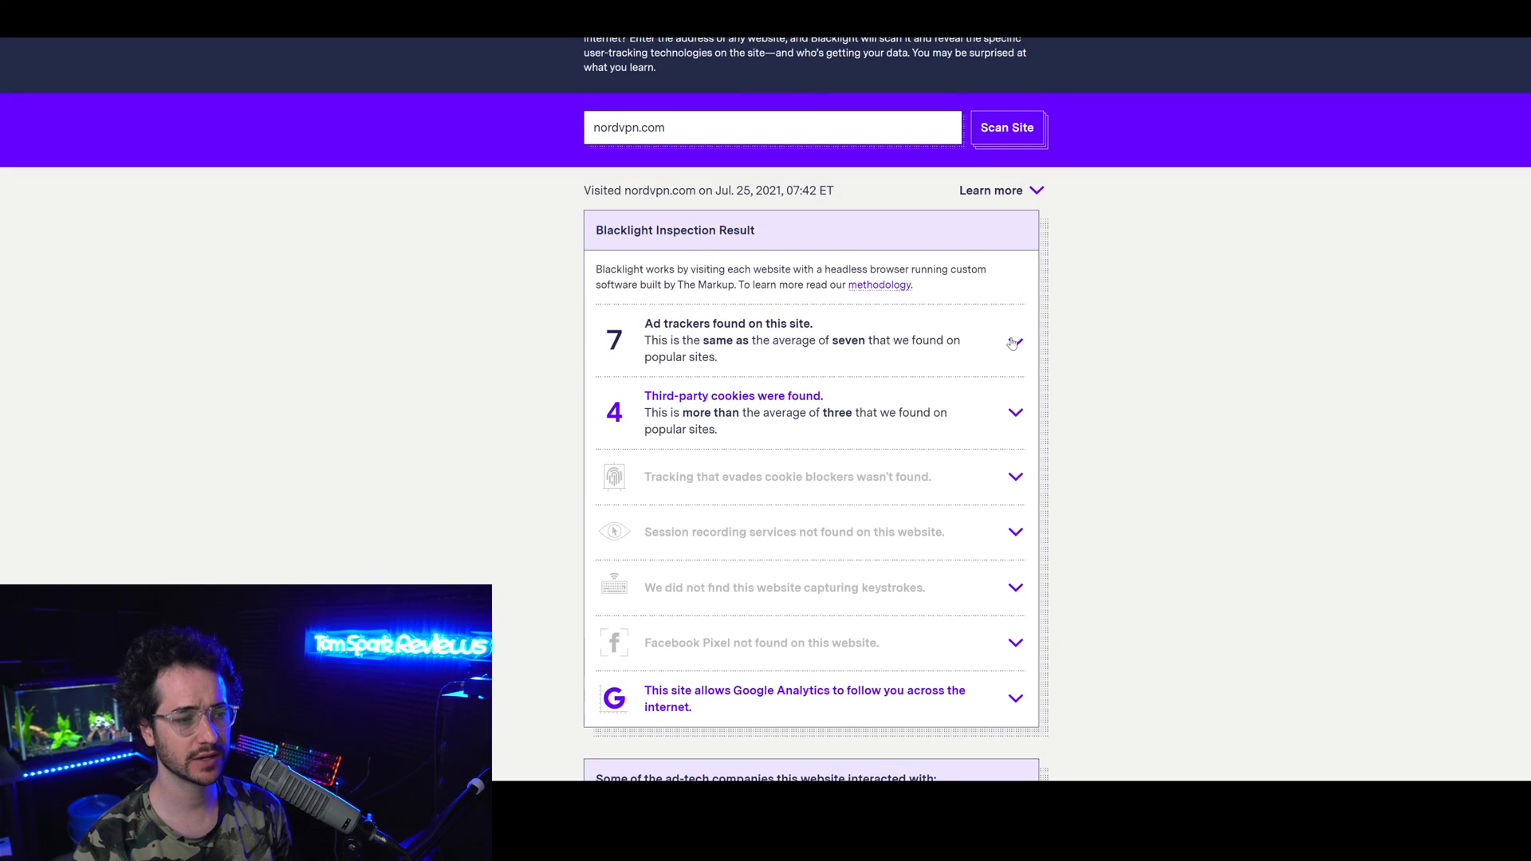
pyautogui.click(1014, 343)
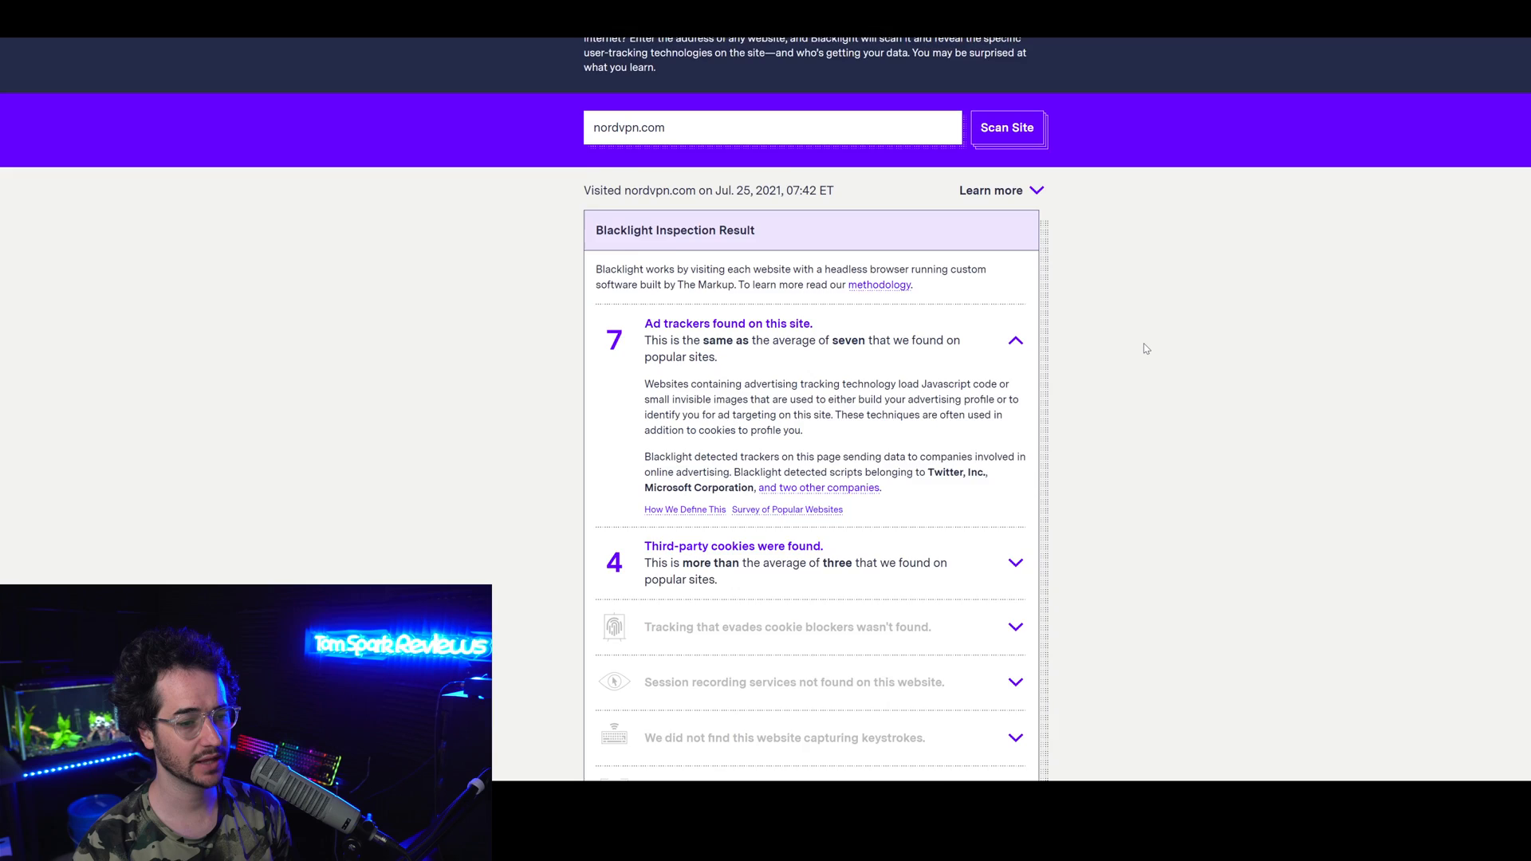
pyautogui.scroll(-3)
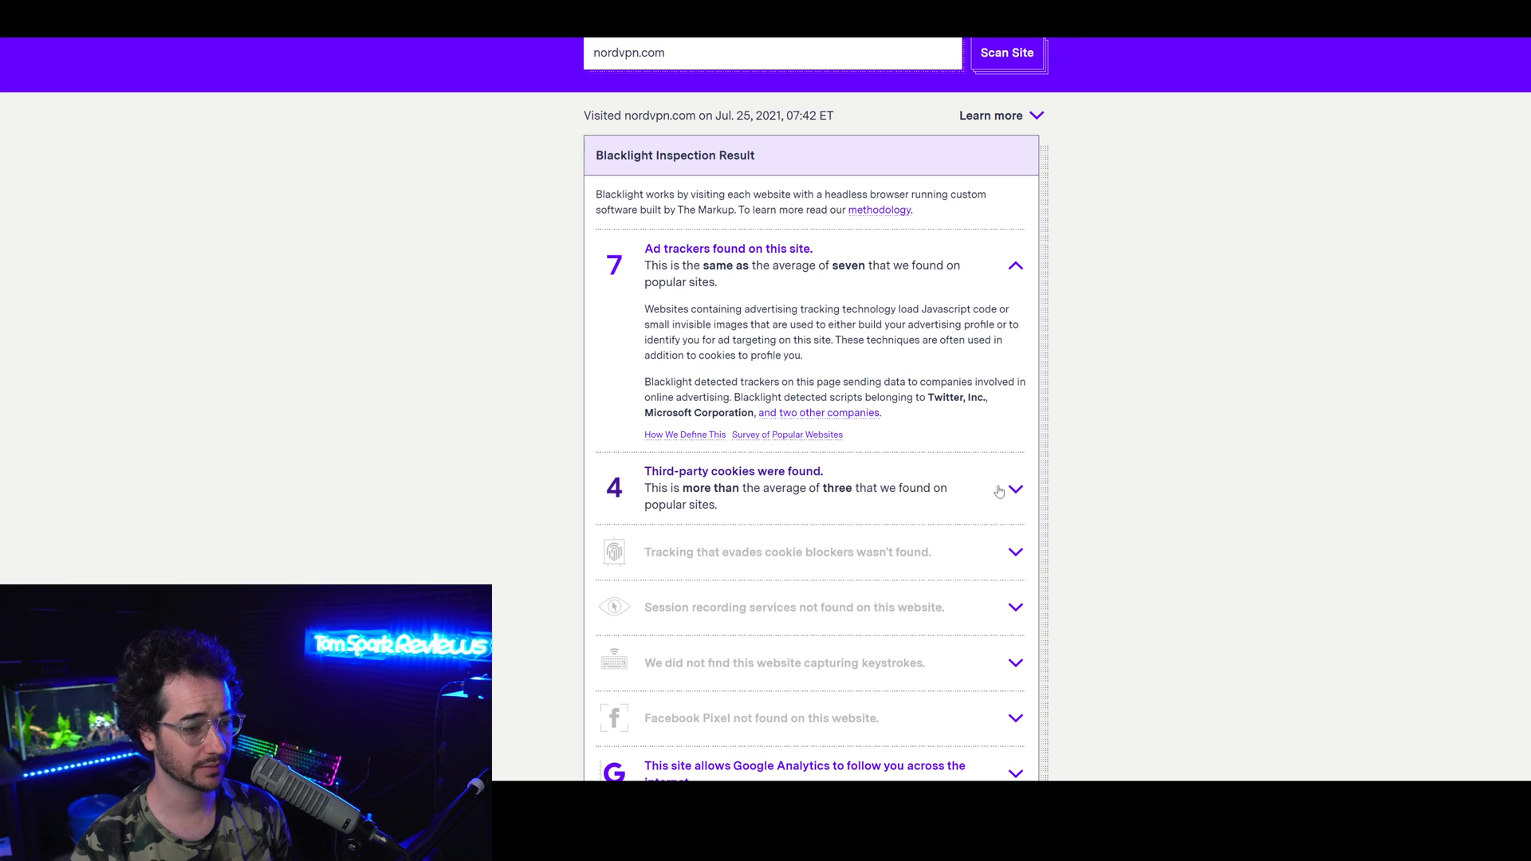
pyautogui.click(1013, 489)
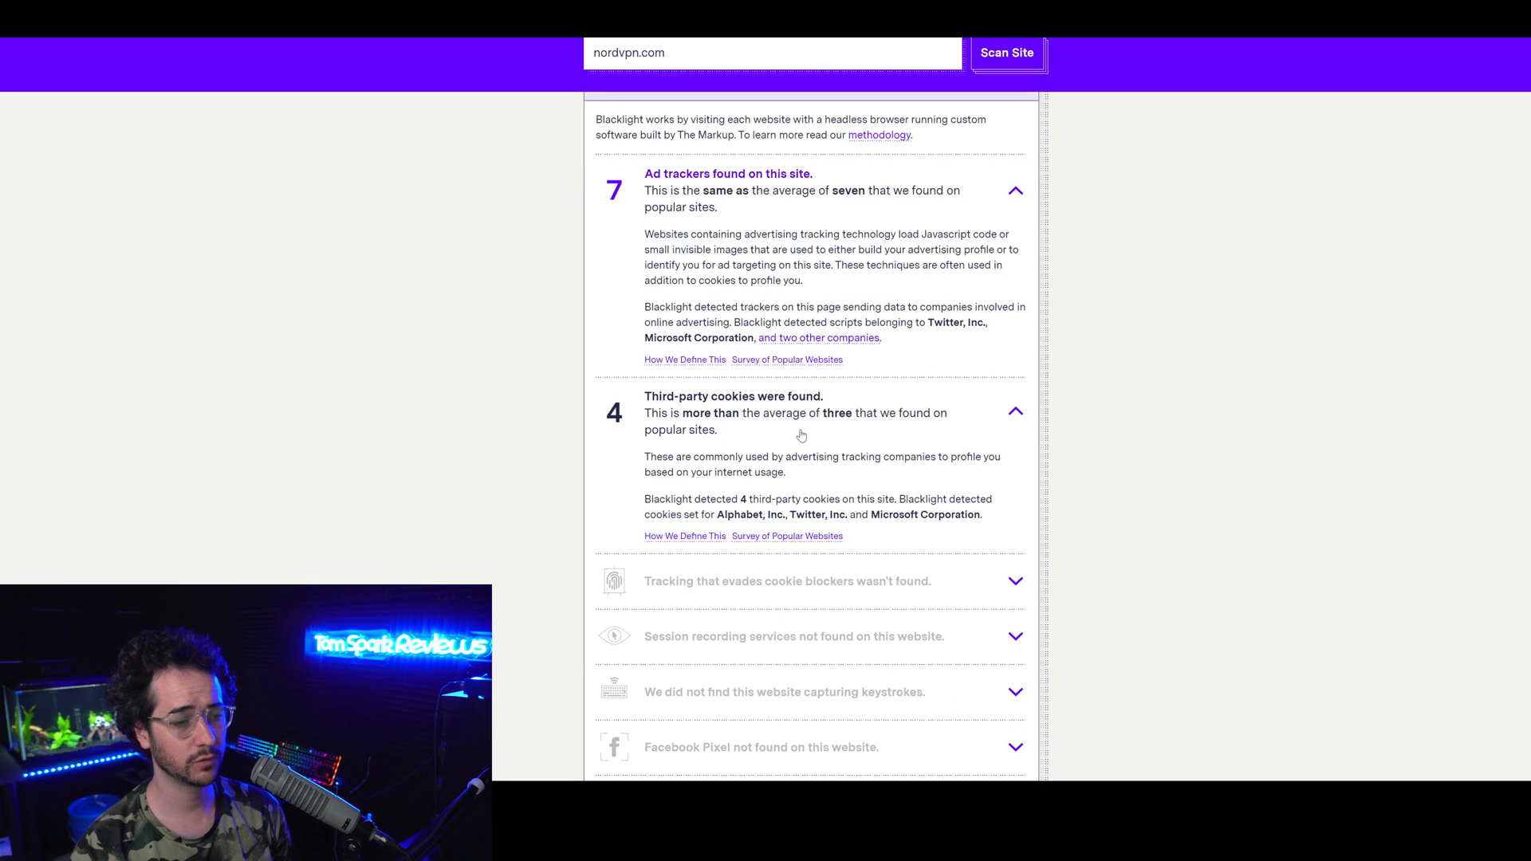
pyautogui.scroll(-3)
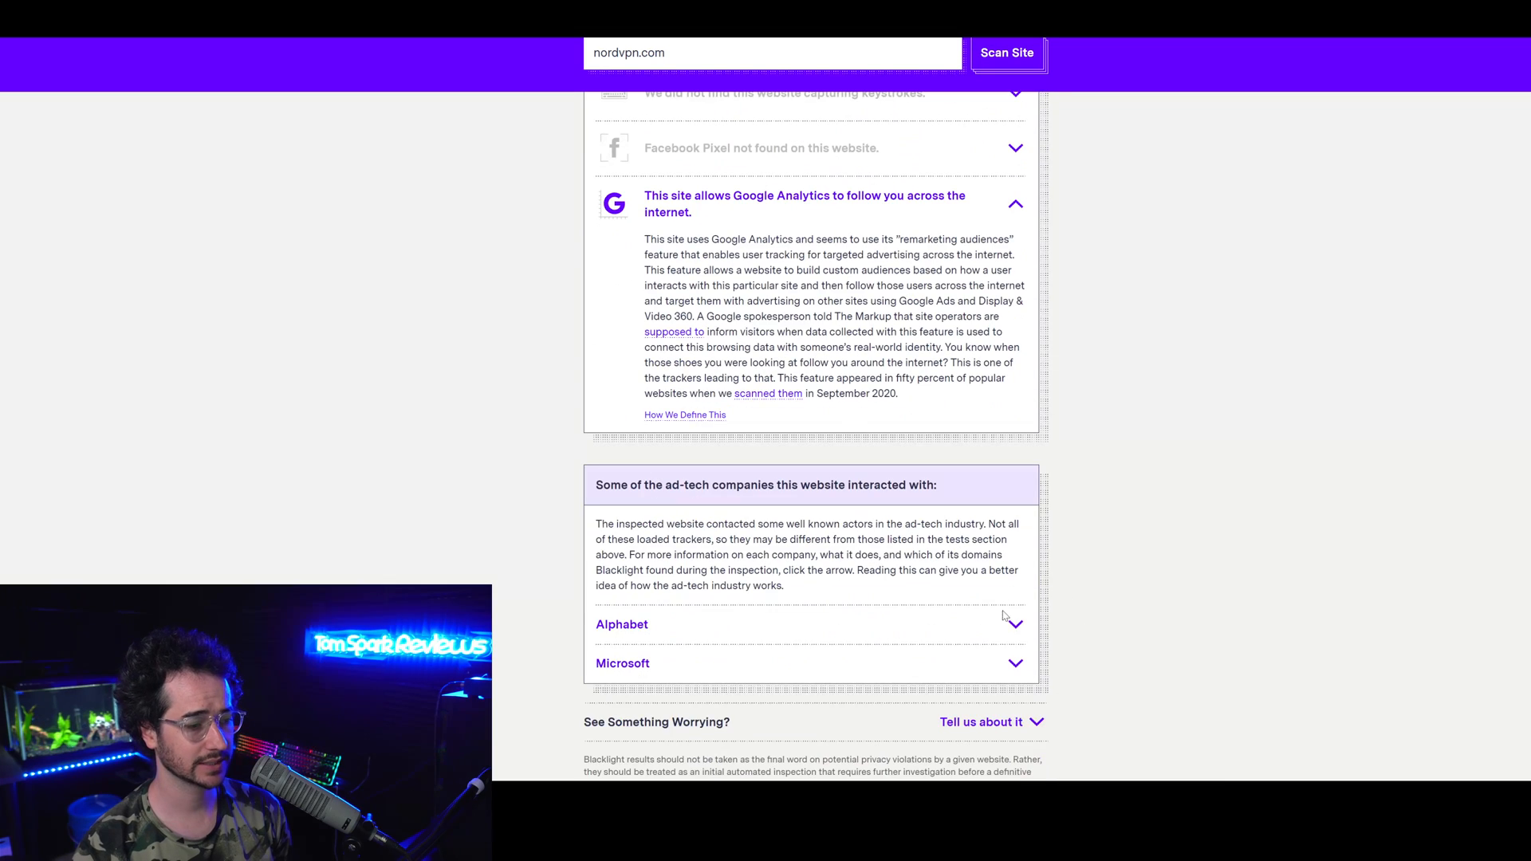
pyautogui.click(621, 623)
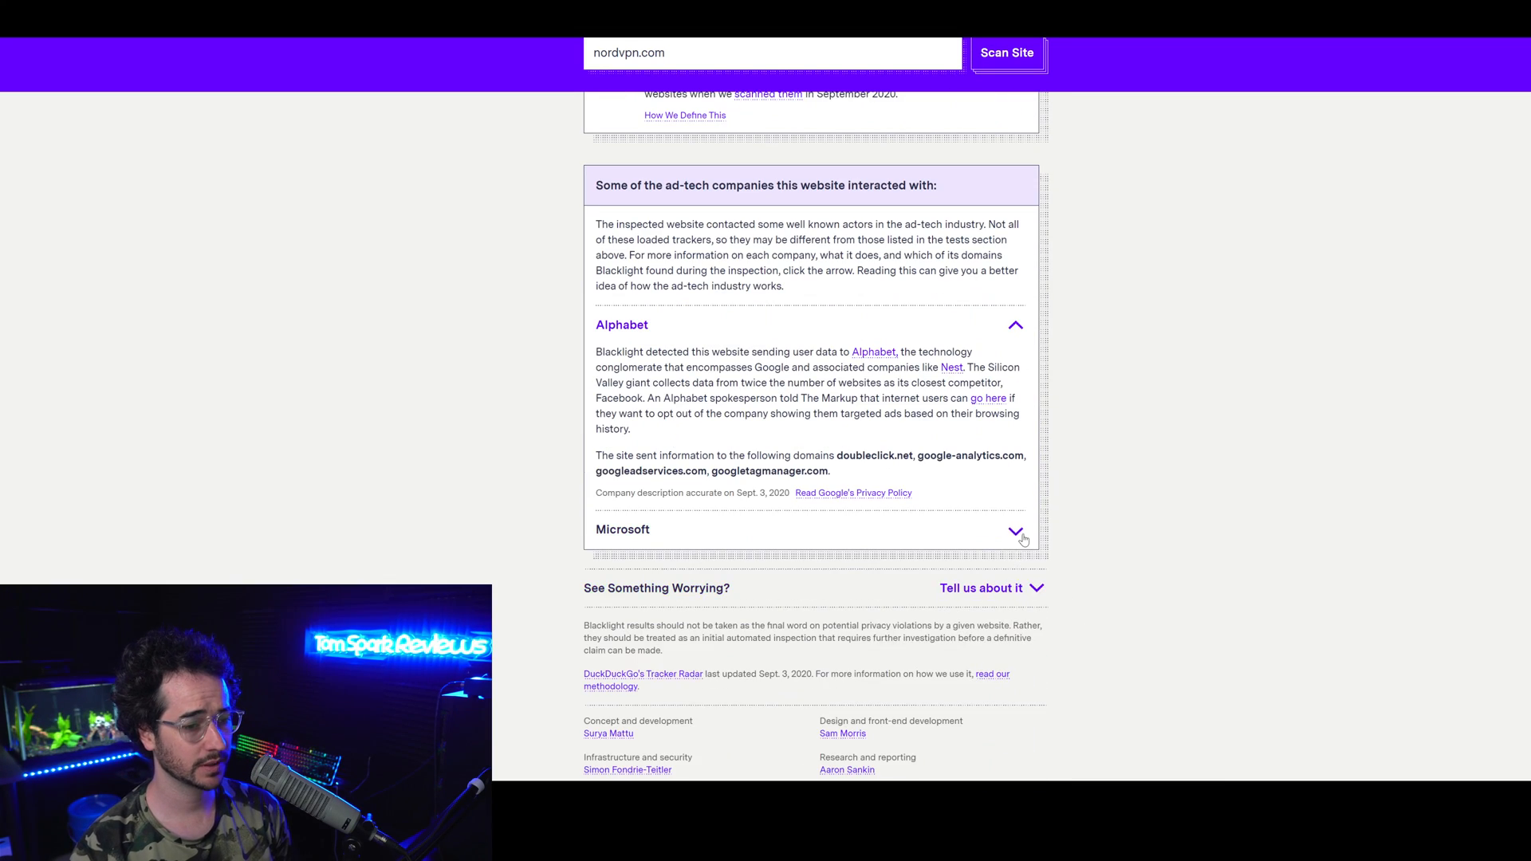
pyautogui.click(1014, 529)
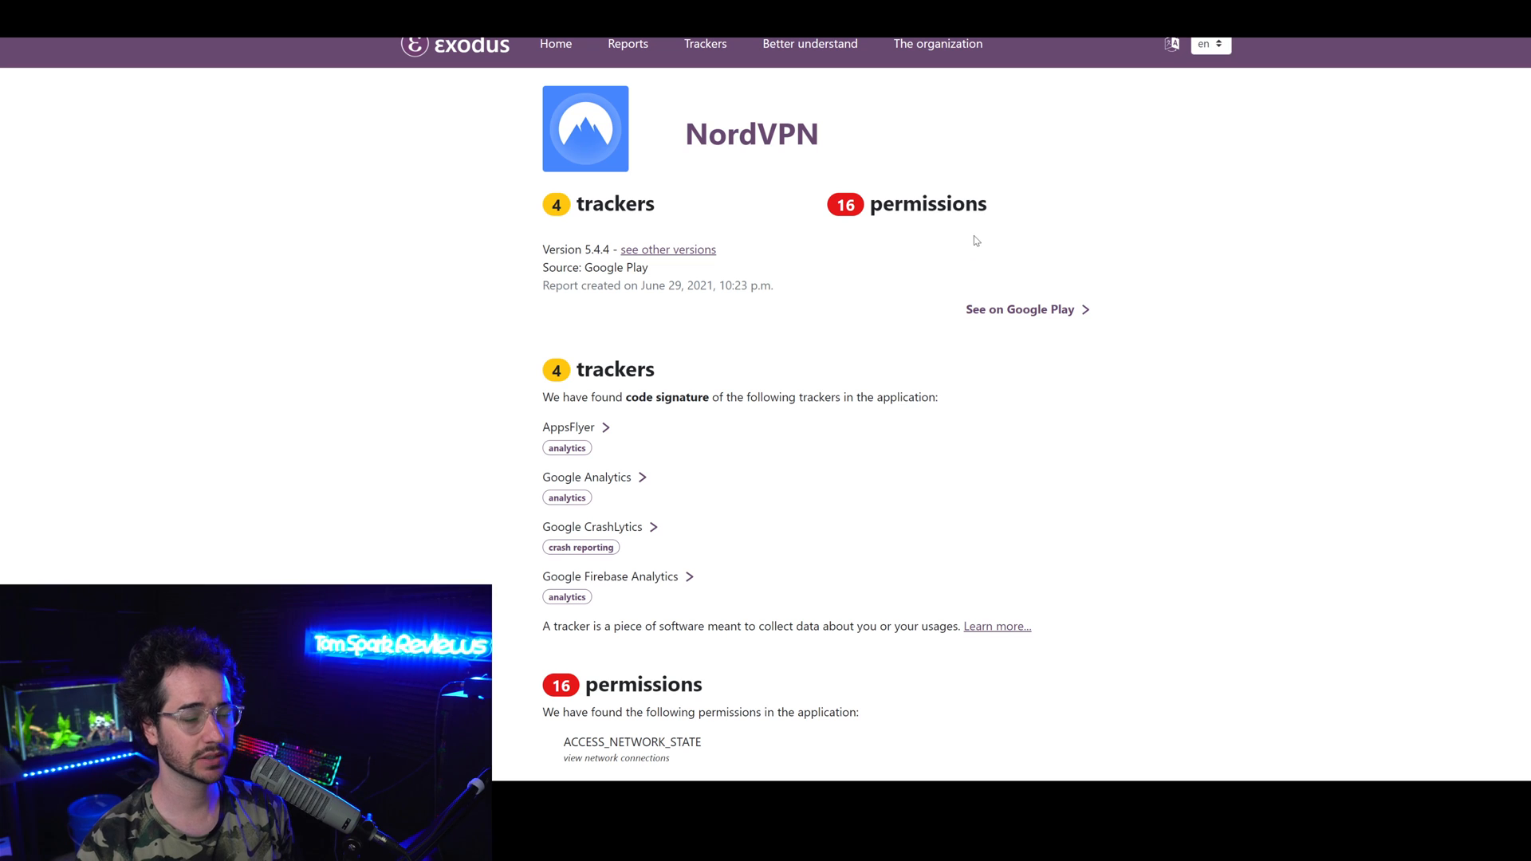
pyautogui.moveTo(901, 257)
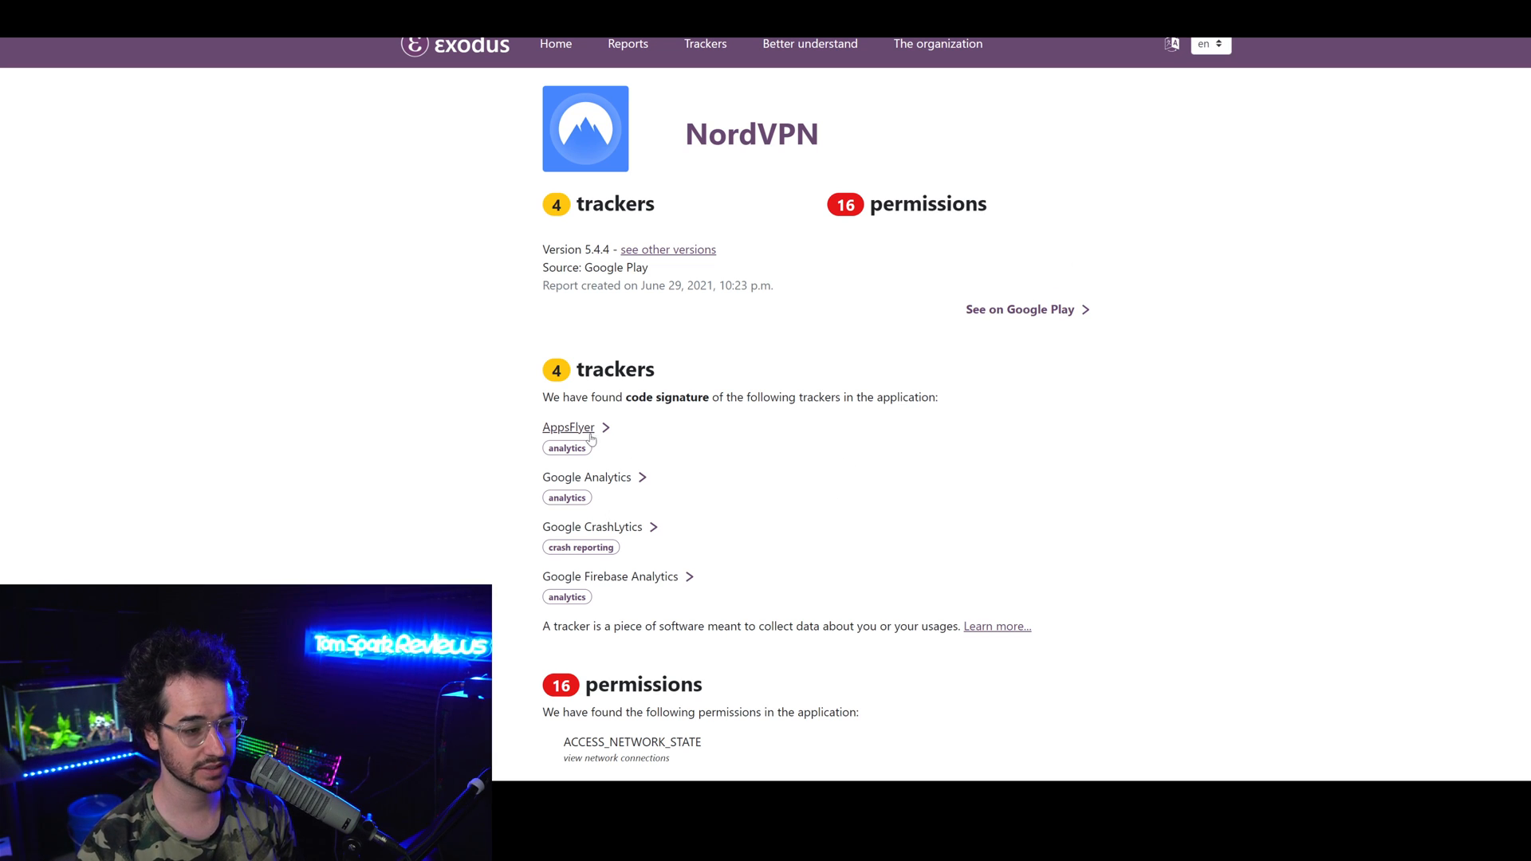
pyautogui.moveTo(610, 576)
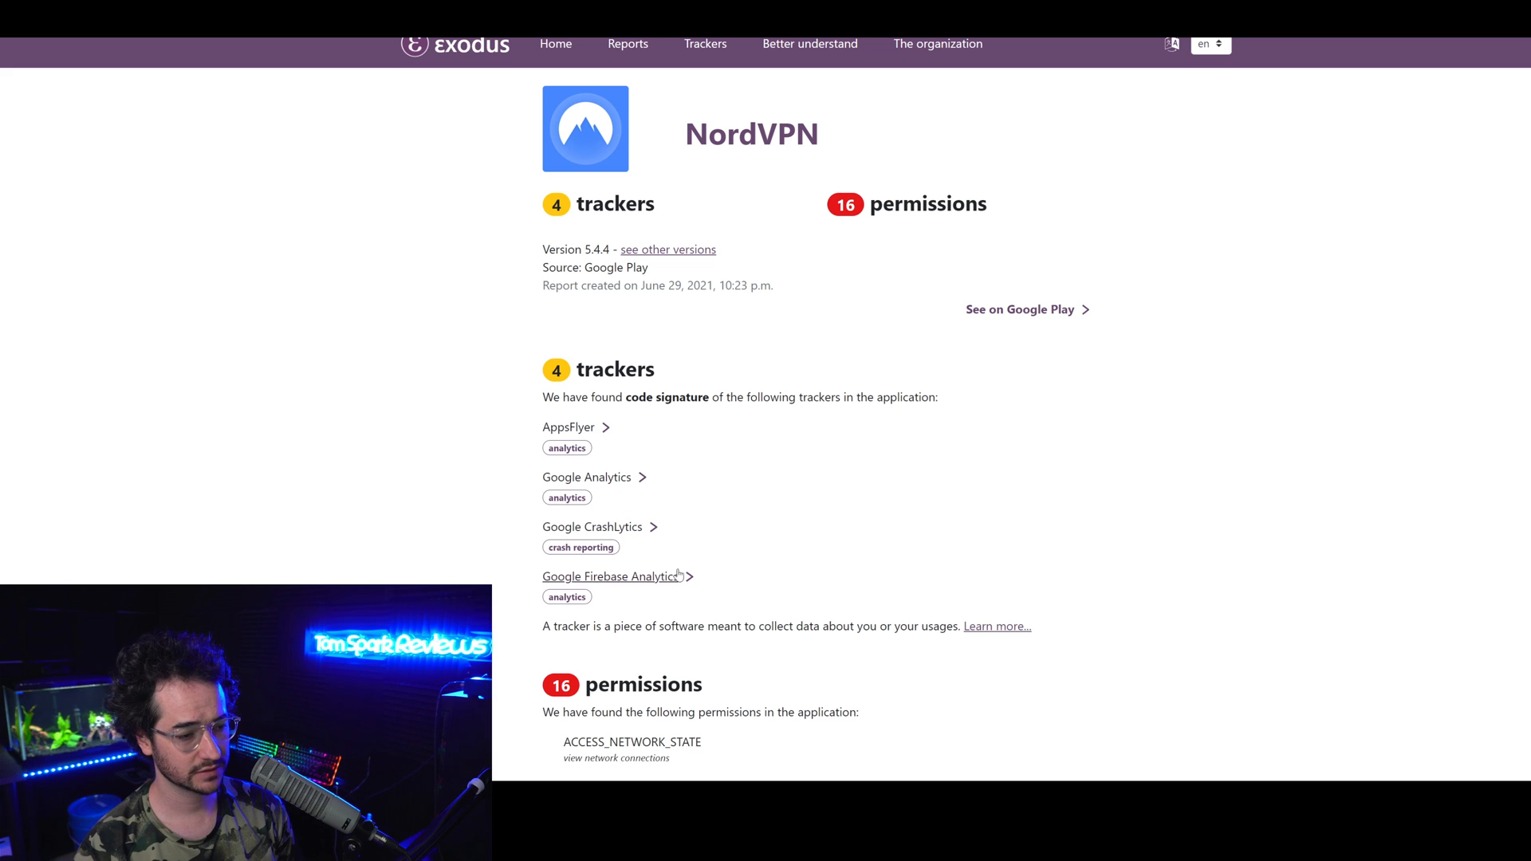
# Scroll the Exodus NordVPN report through its 4 trackers and 16 permissions
pyautogui.scroll(-3)
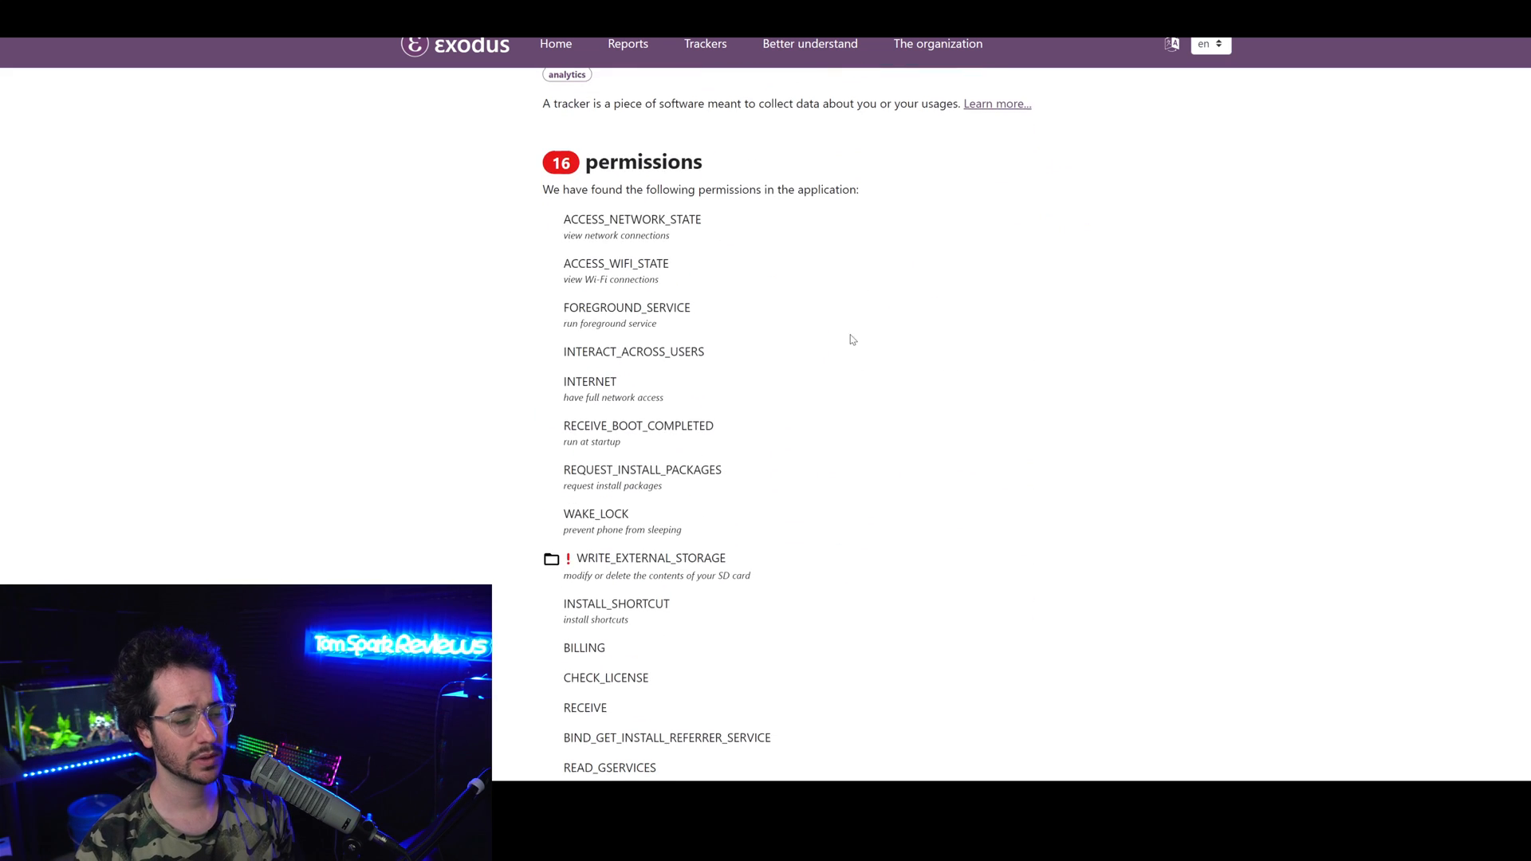
pyautogui.scroll(-3)
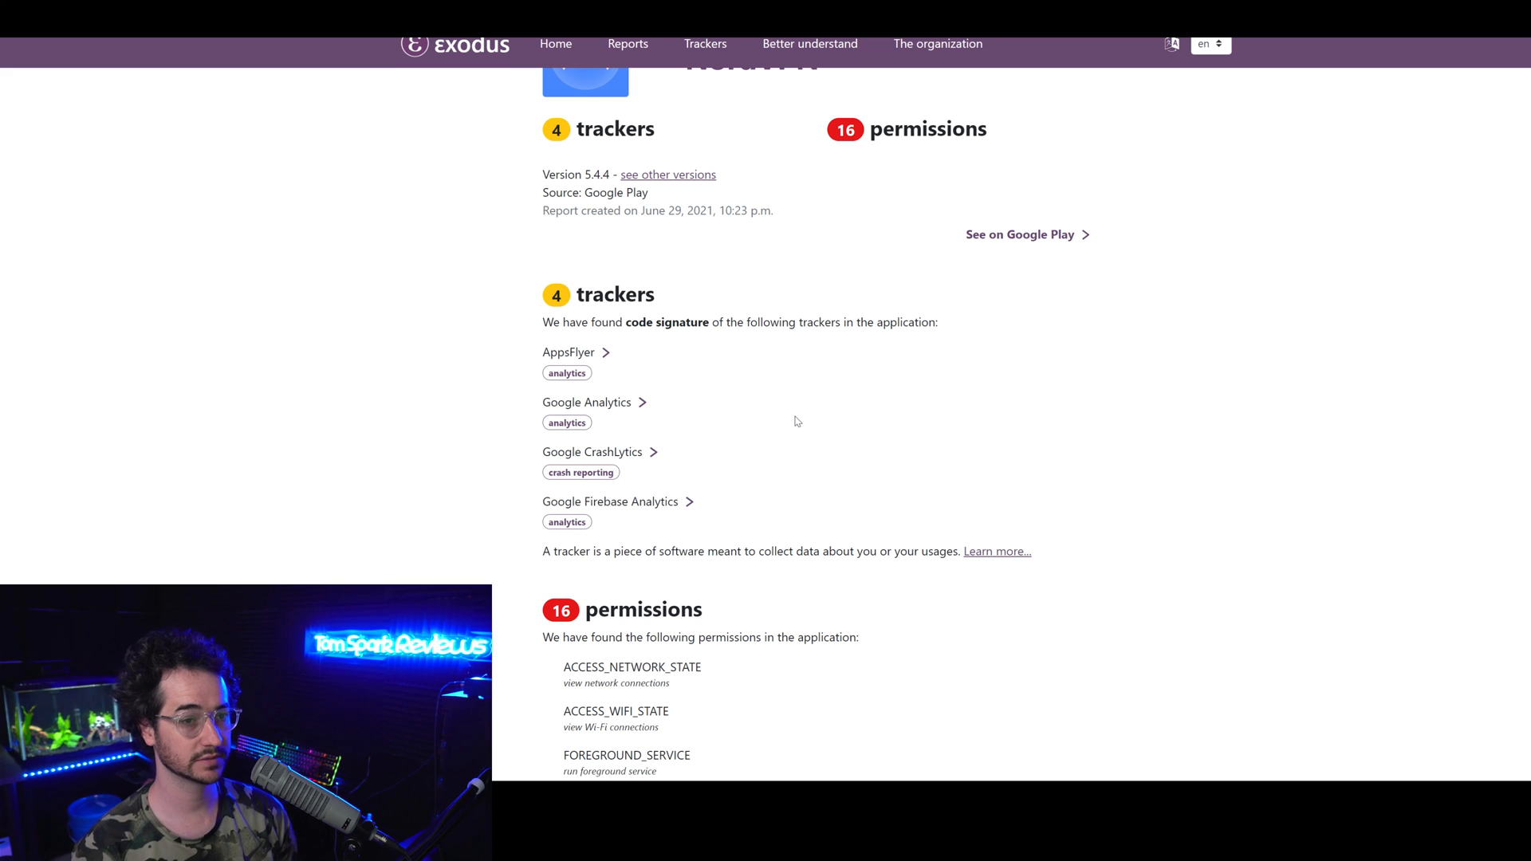
pyautogui.moveTo(939, 485)
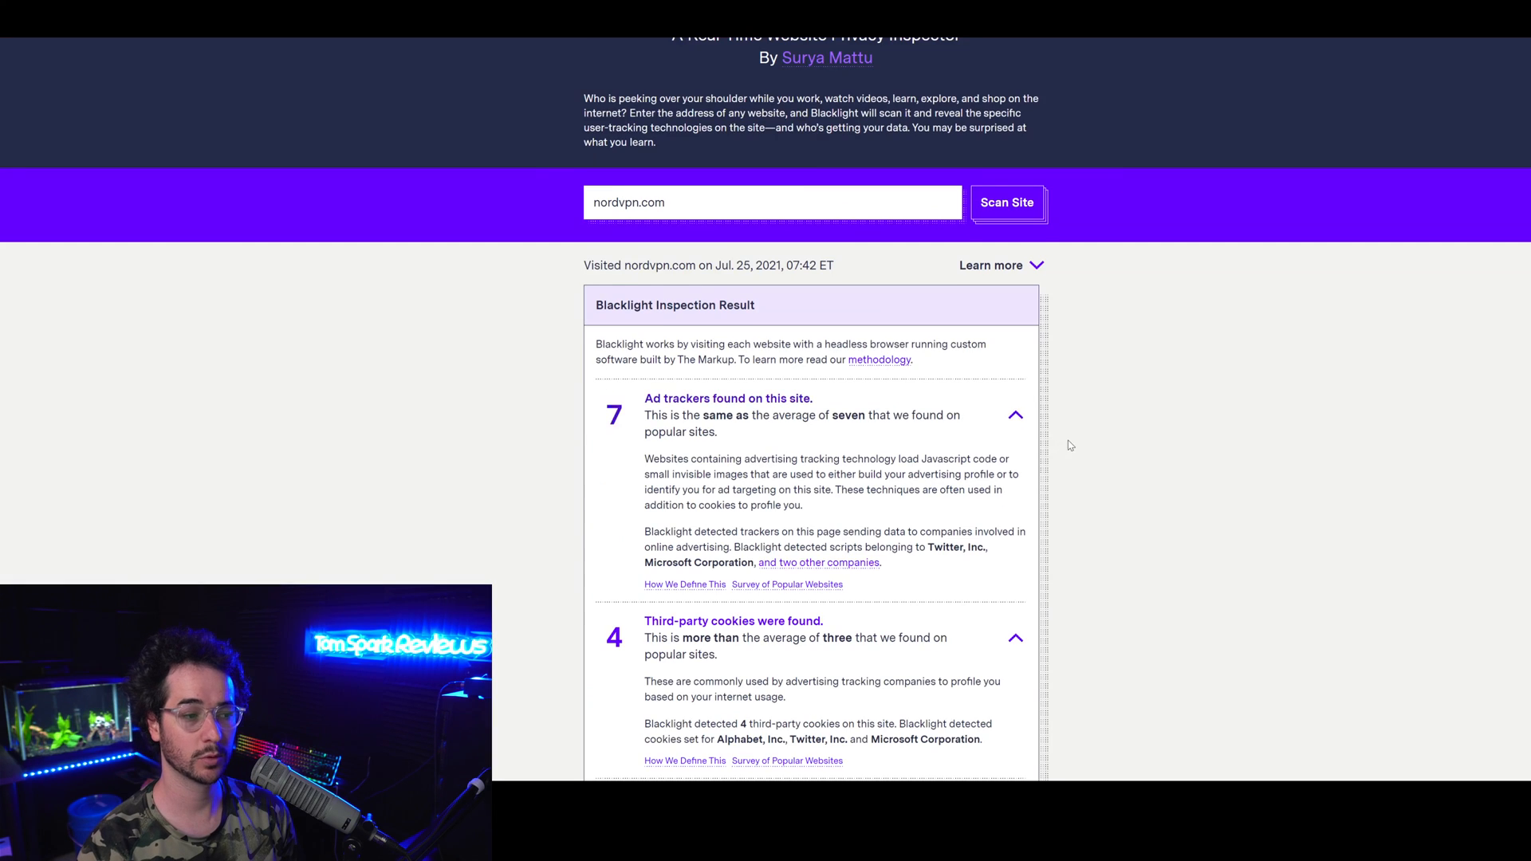
pyautogui.scroll(-3)
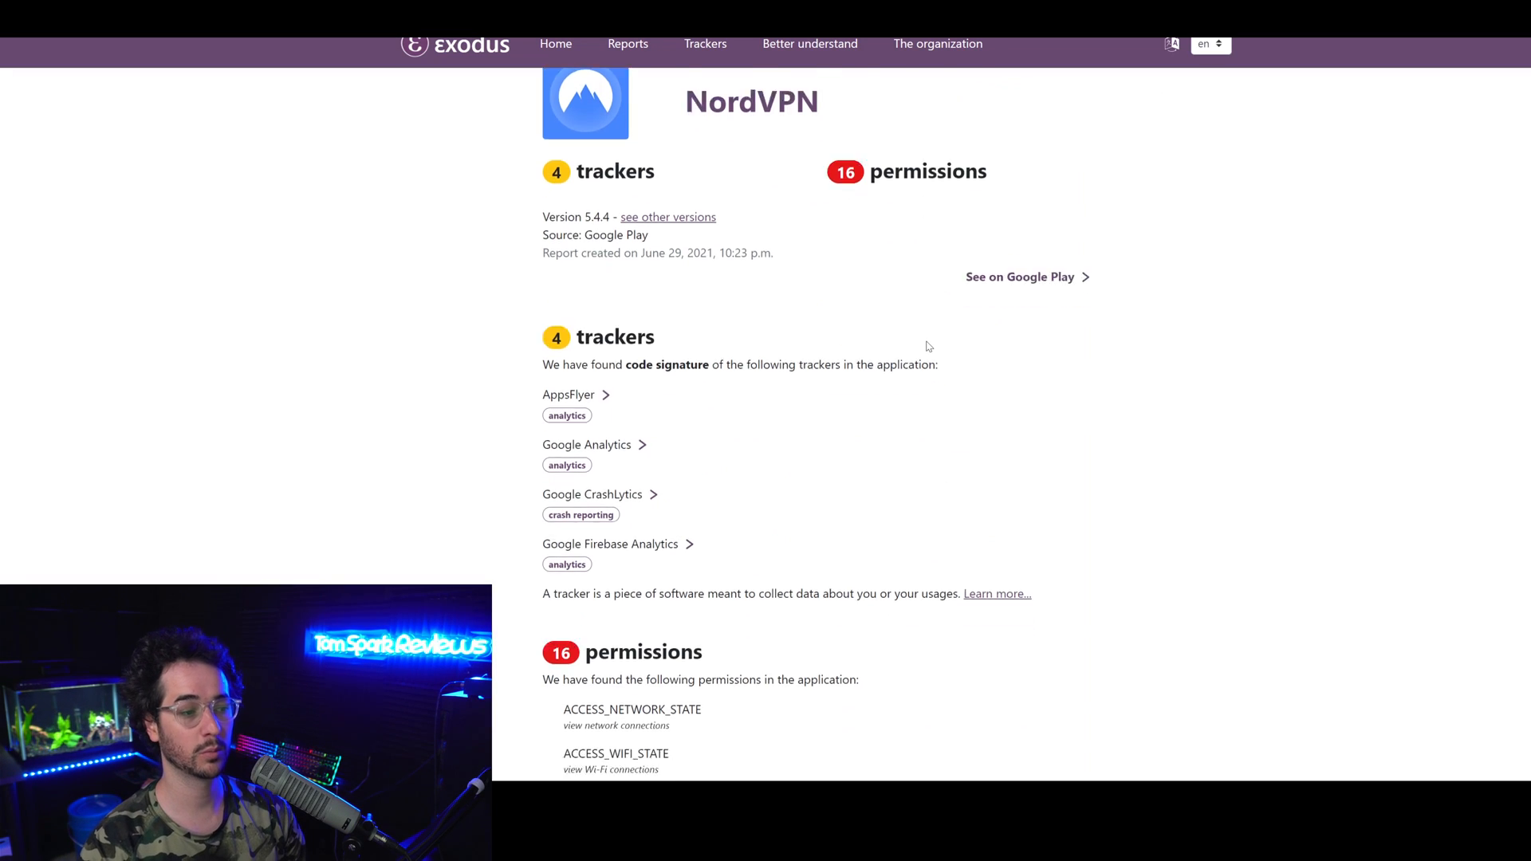
pyautogui.scroll(-3)
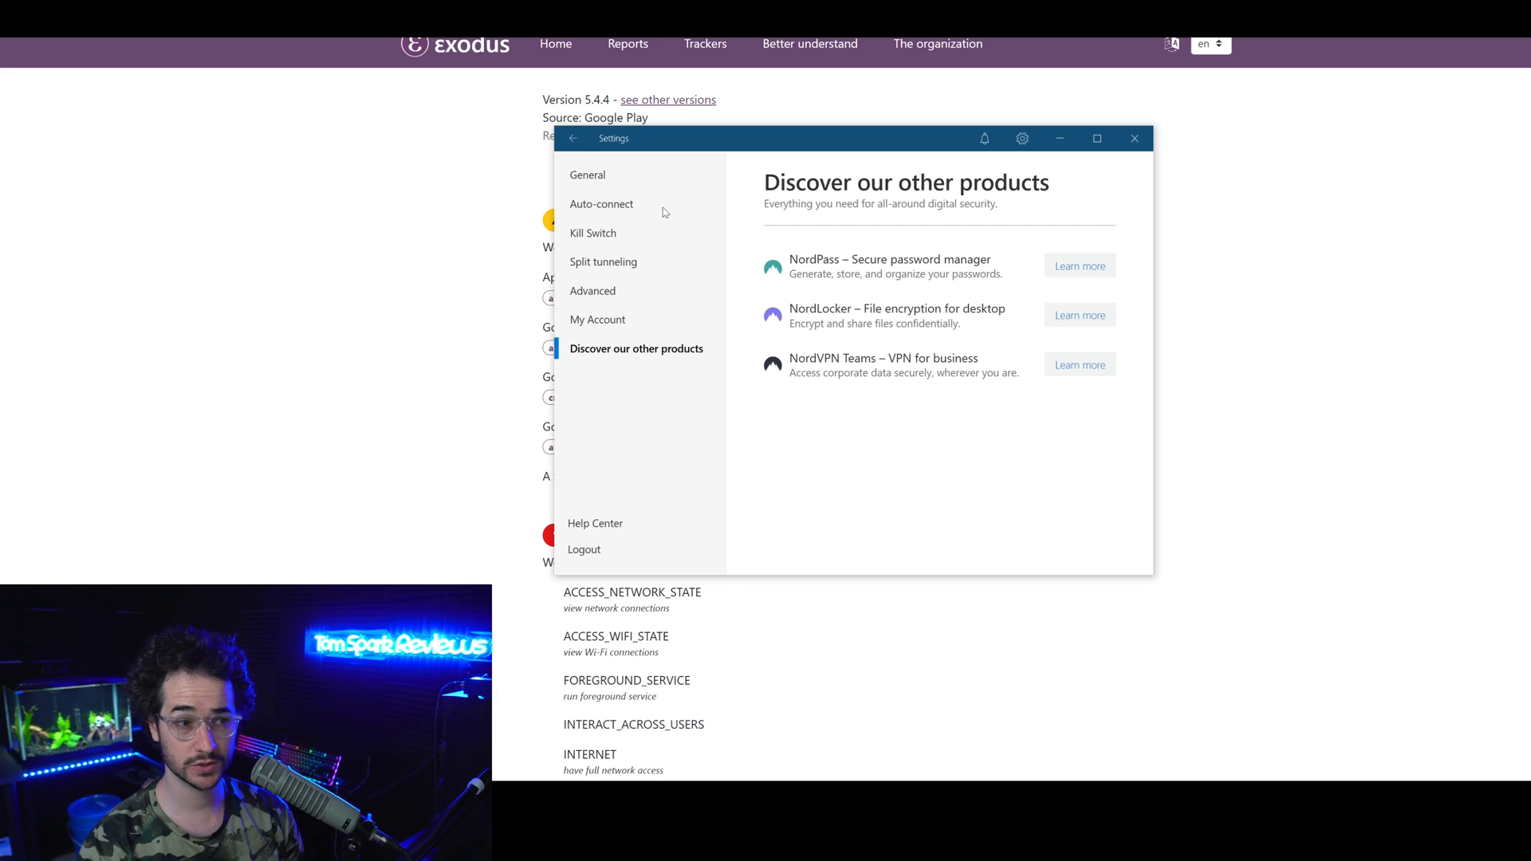
# Check Advanced, Split tunneling and Auto-connect settings, keeping NordLynx as the protocol
pyautogui.click(592, 290)
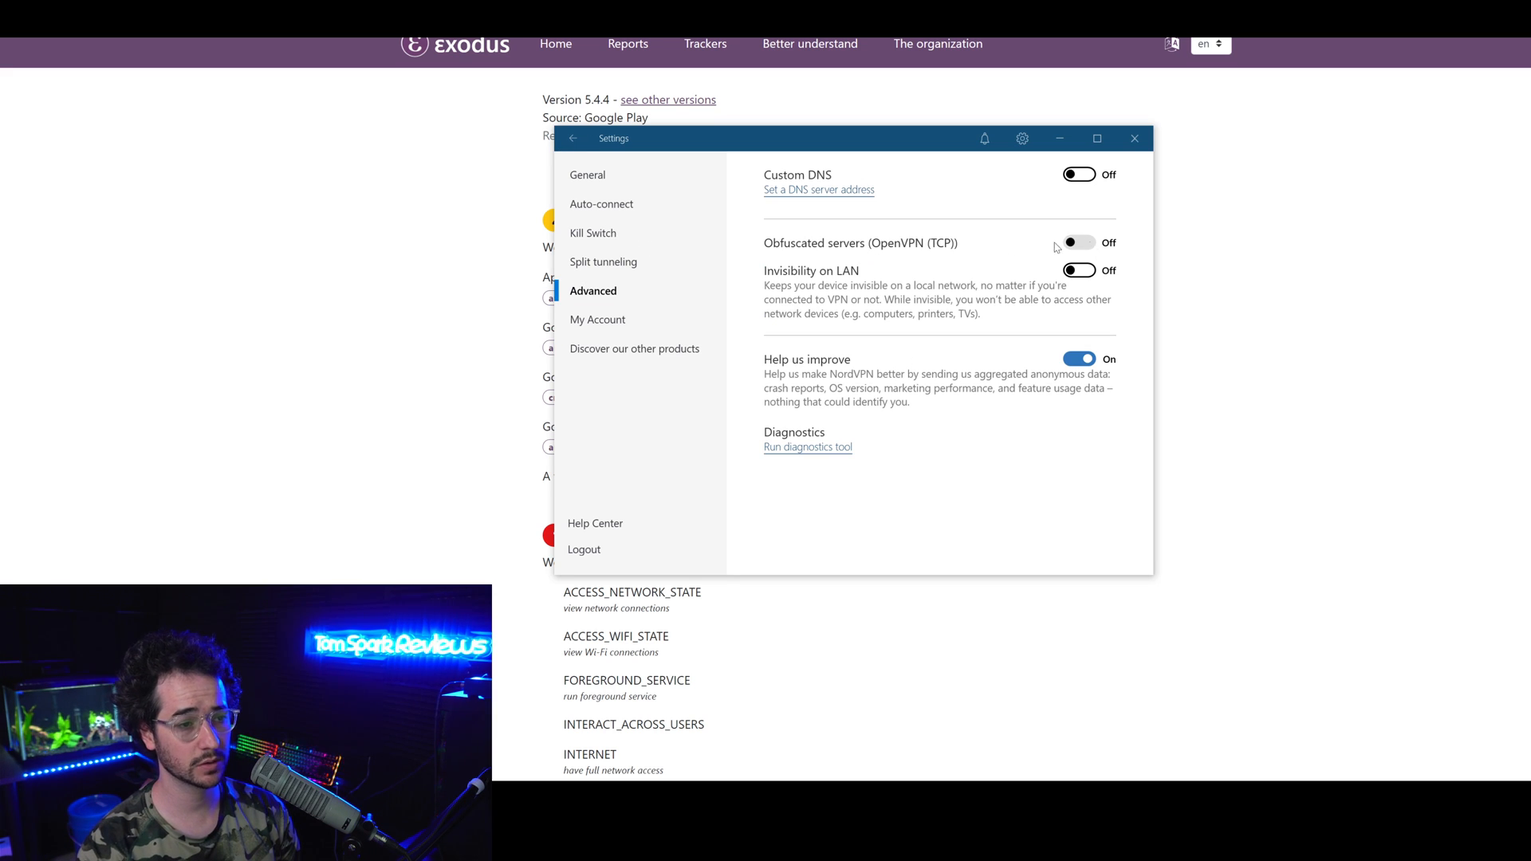
pyautogui.moveTo(896, 287)
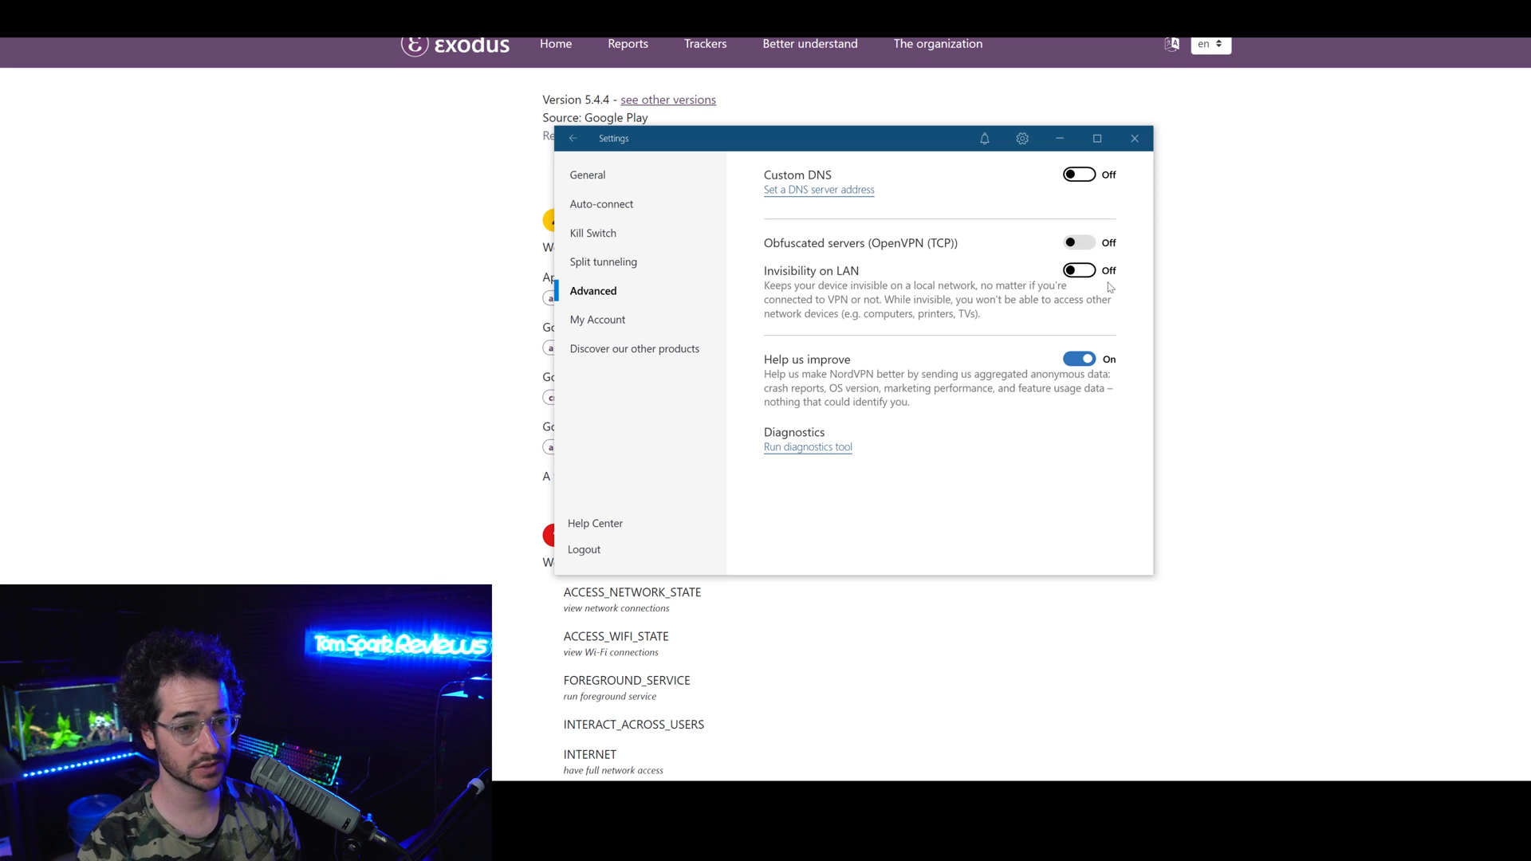
pyautogui.click(603, 261)
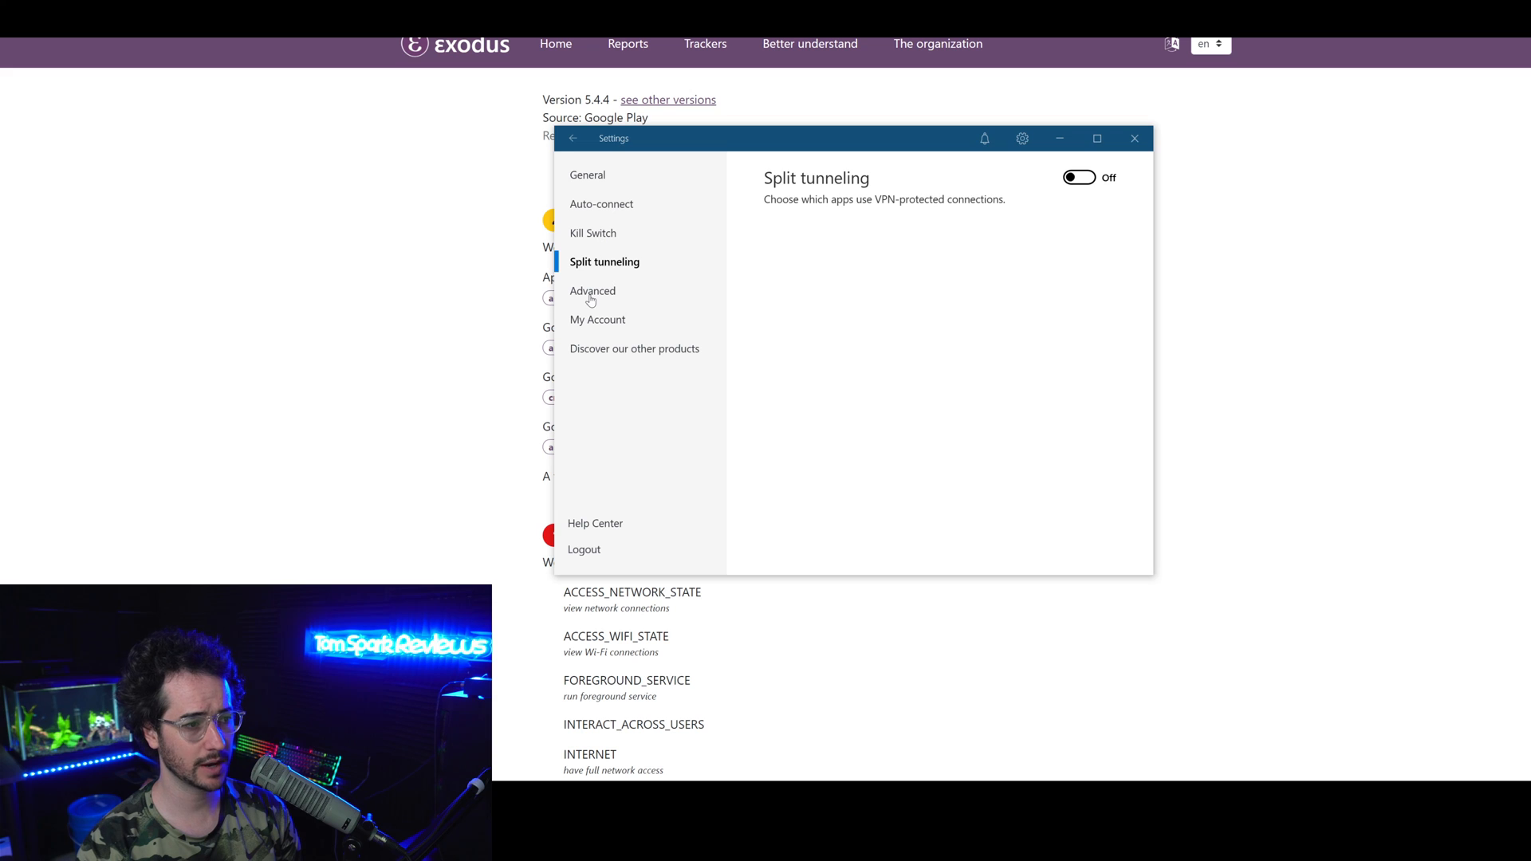
pyautogui.moveTo(607, 206)
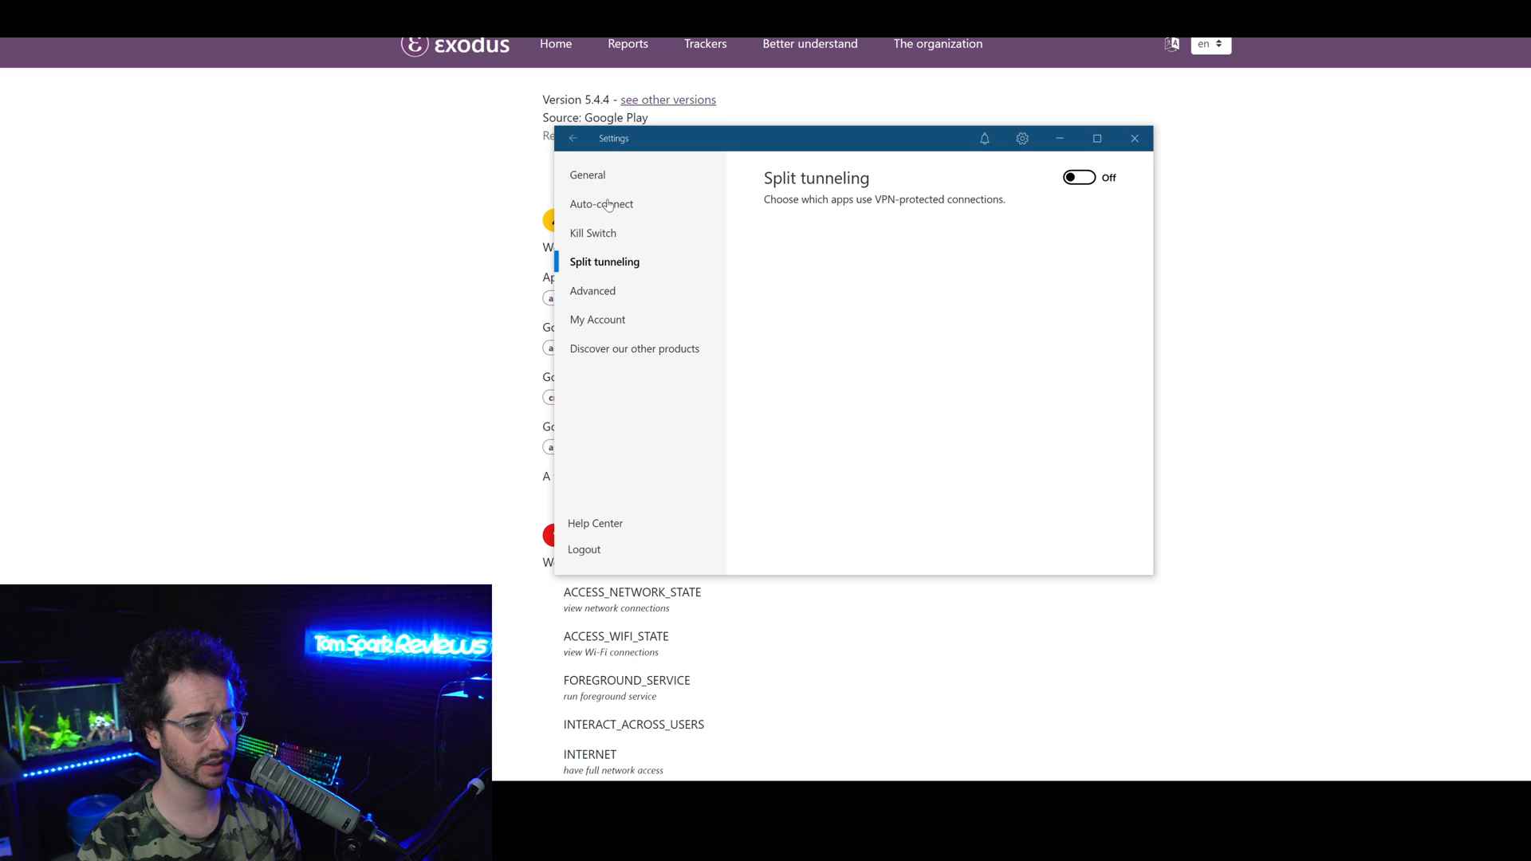
pyautogui.click(603, 203)
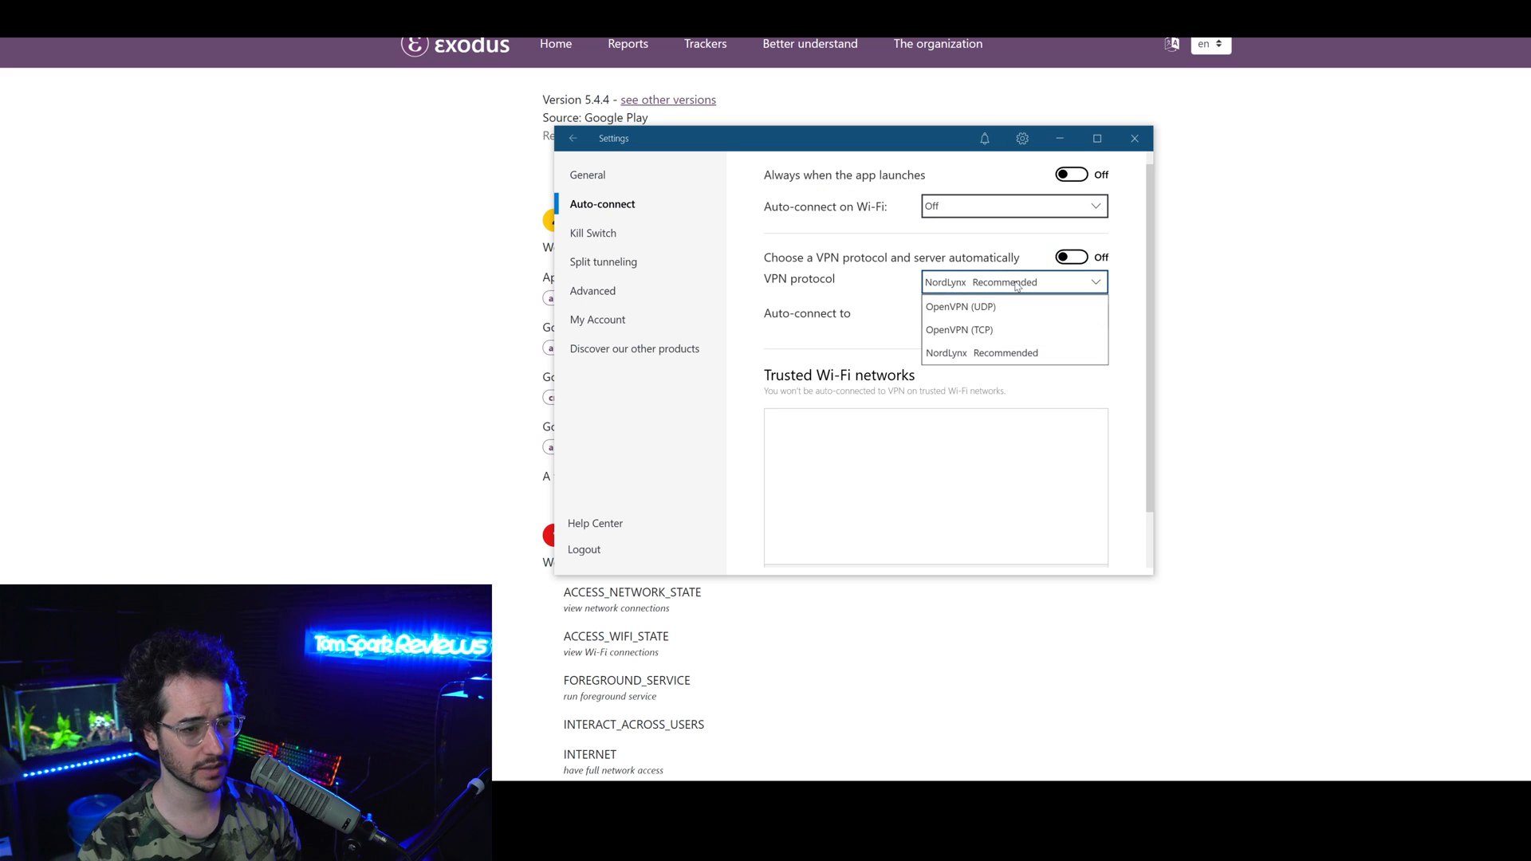
pyautogui.click(1013, 316)
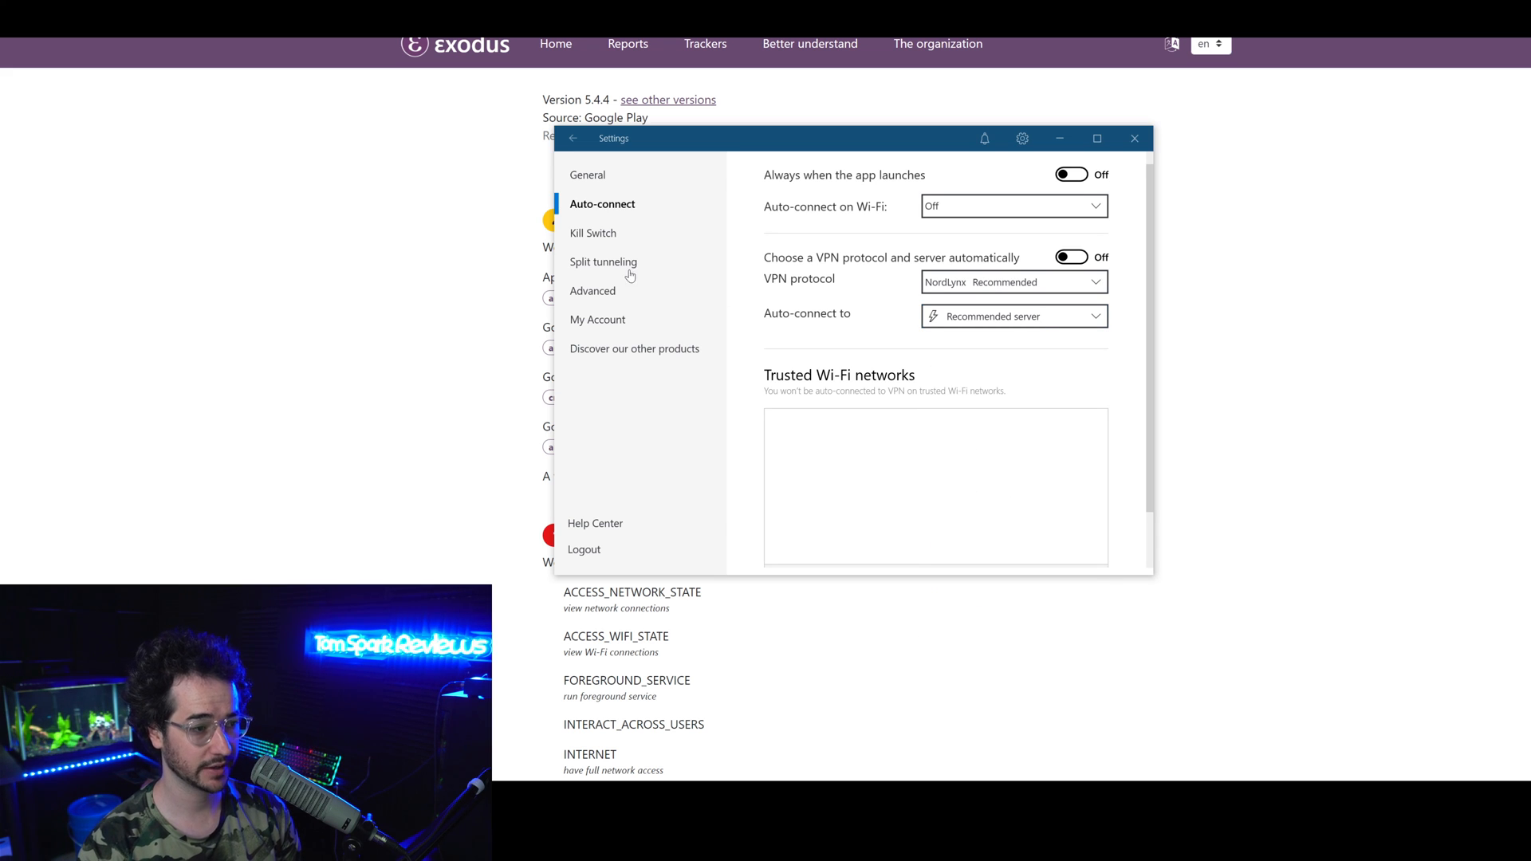
pyautogui.click(573, 138)
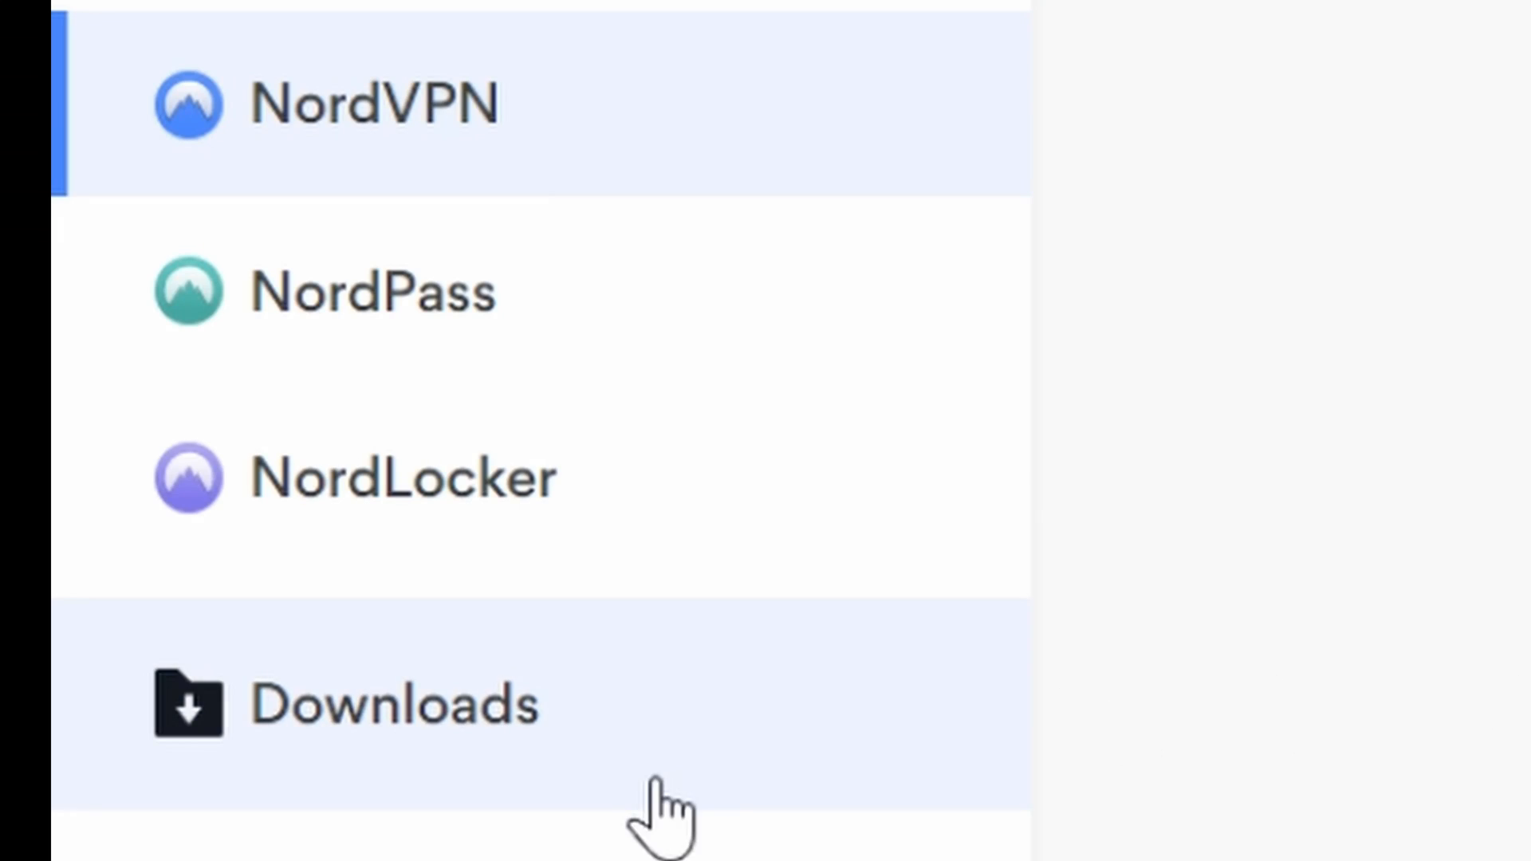
# Add NordPass Premium and the other recommended add-on to the 2-year $3.30/mo plan
pyautogui.click(371, 291)
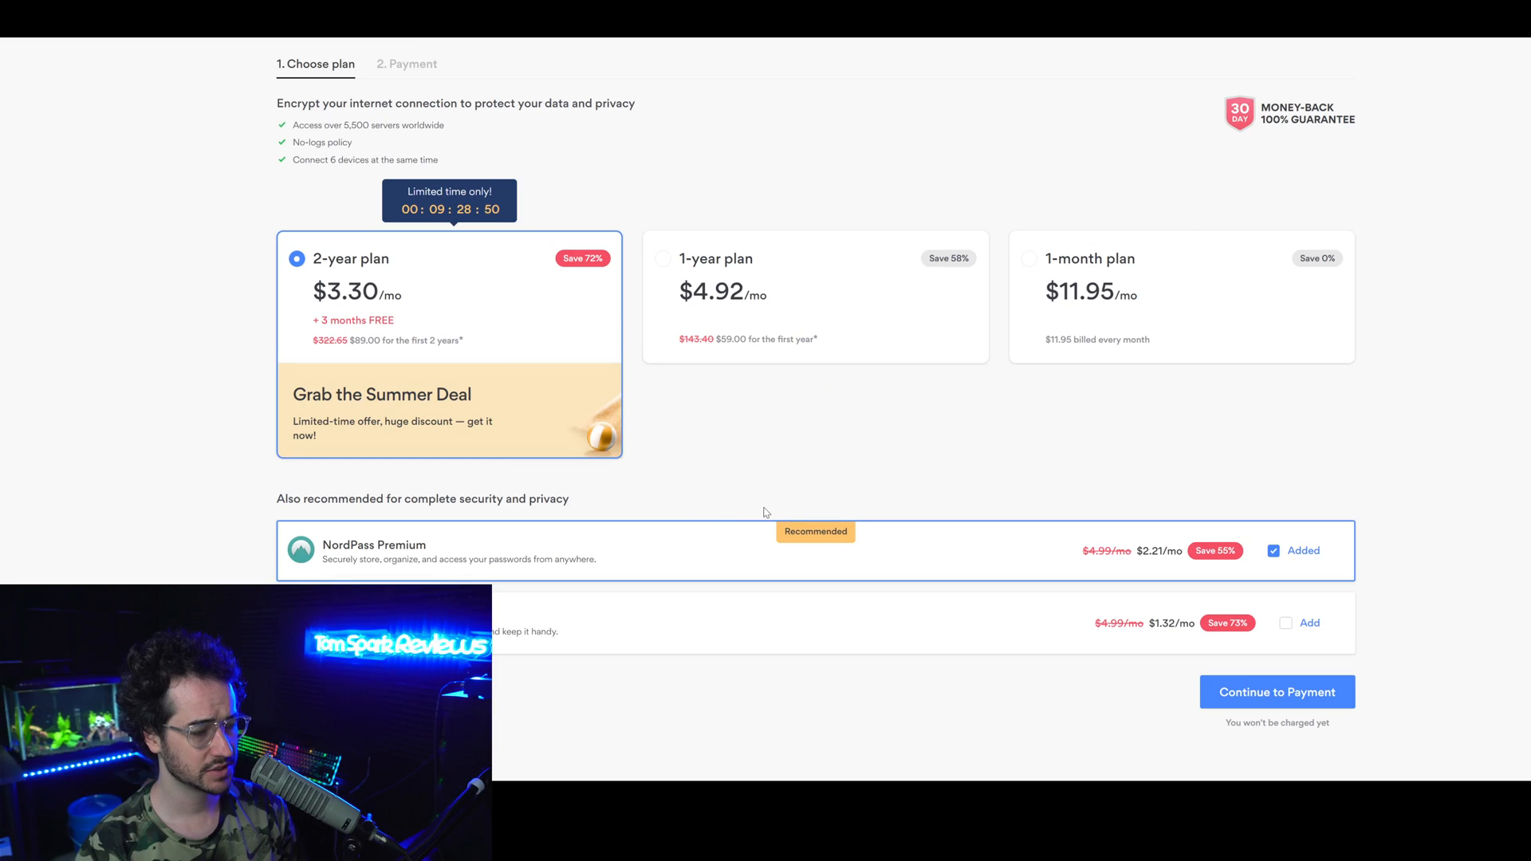
pyautogui.click(1286, 623)
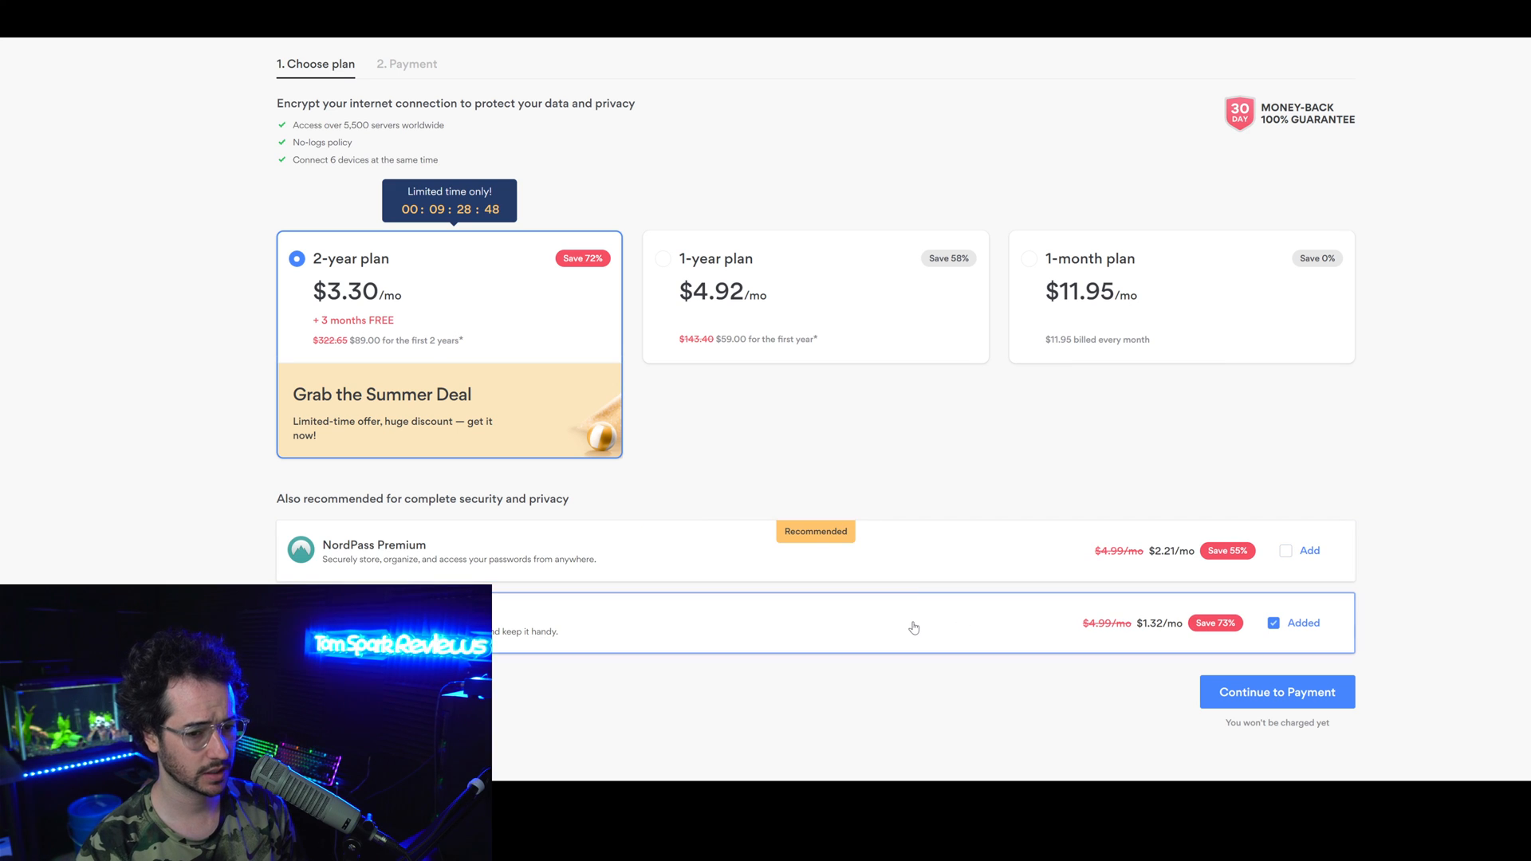
pyautogui.click(1283, 549)
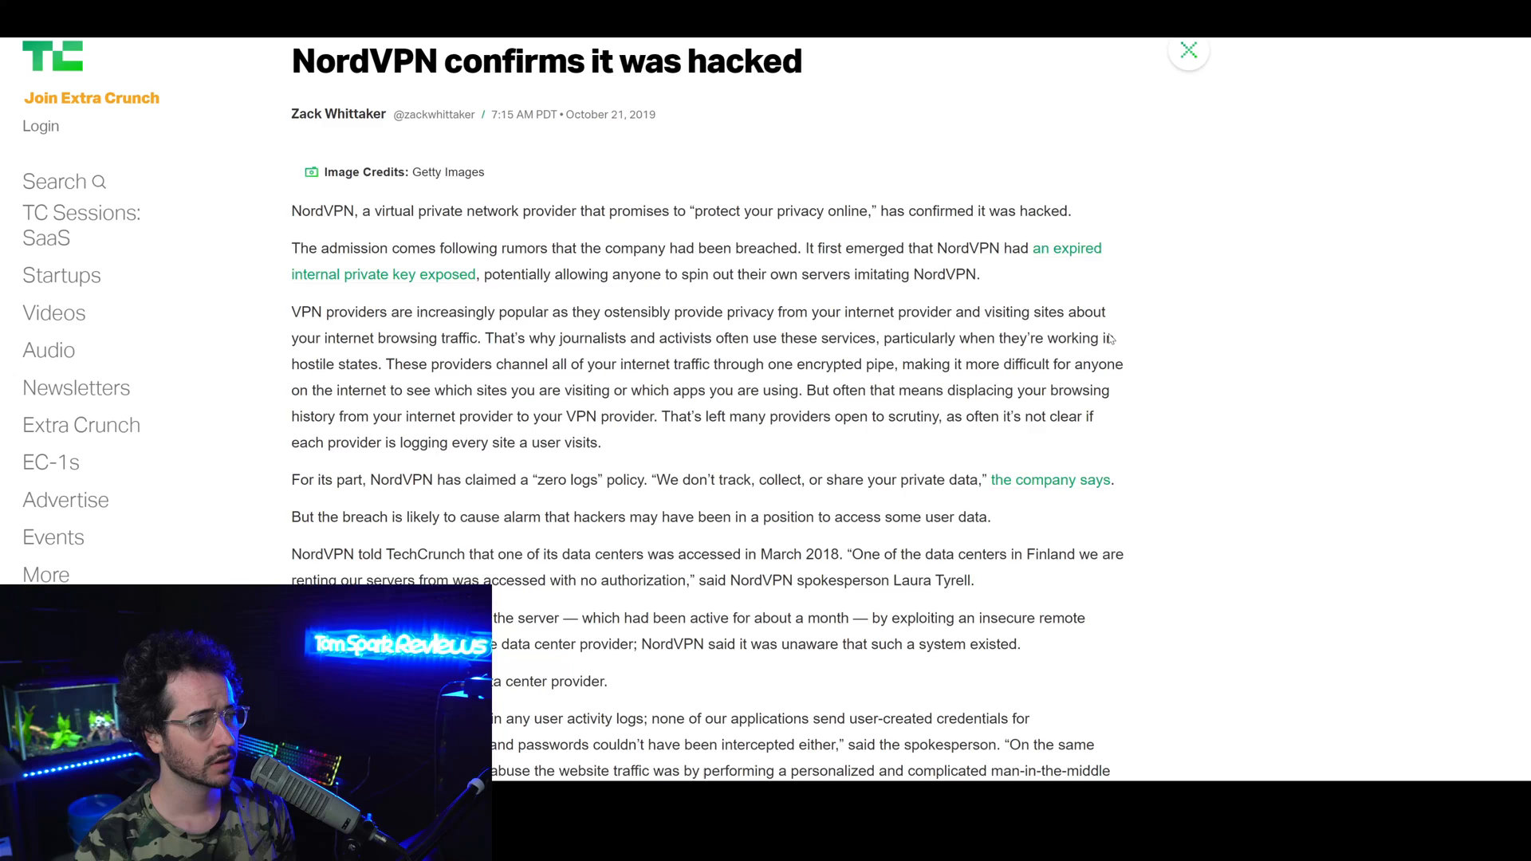
# Read TechCrunch's October 2019 'NordVPN confirms it was hacked' data center breach article
pyautogui.scroll(-3)
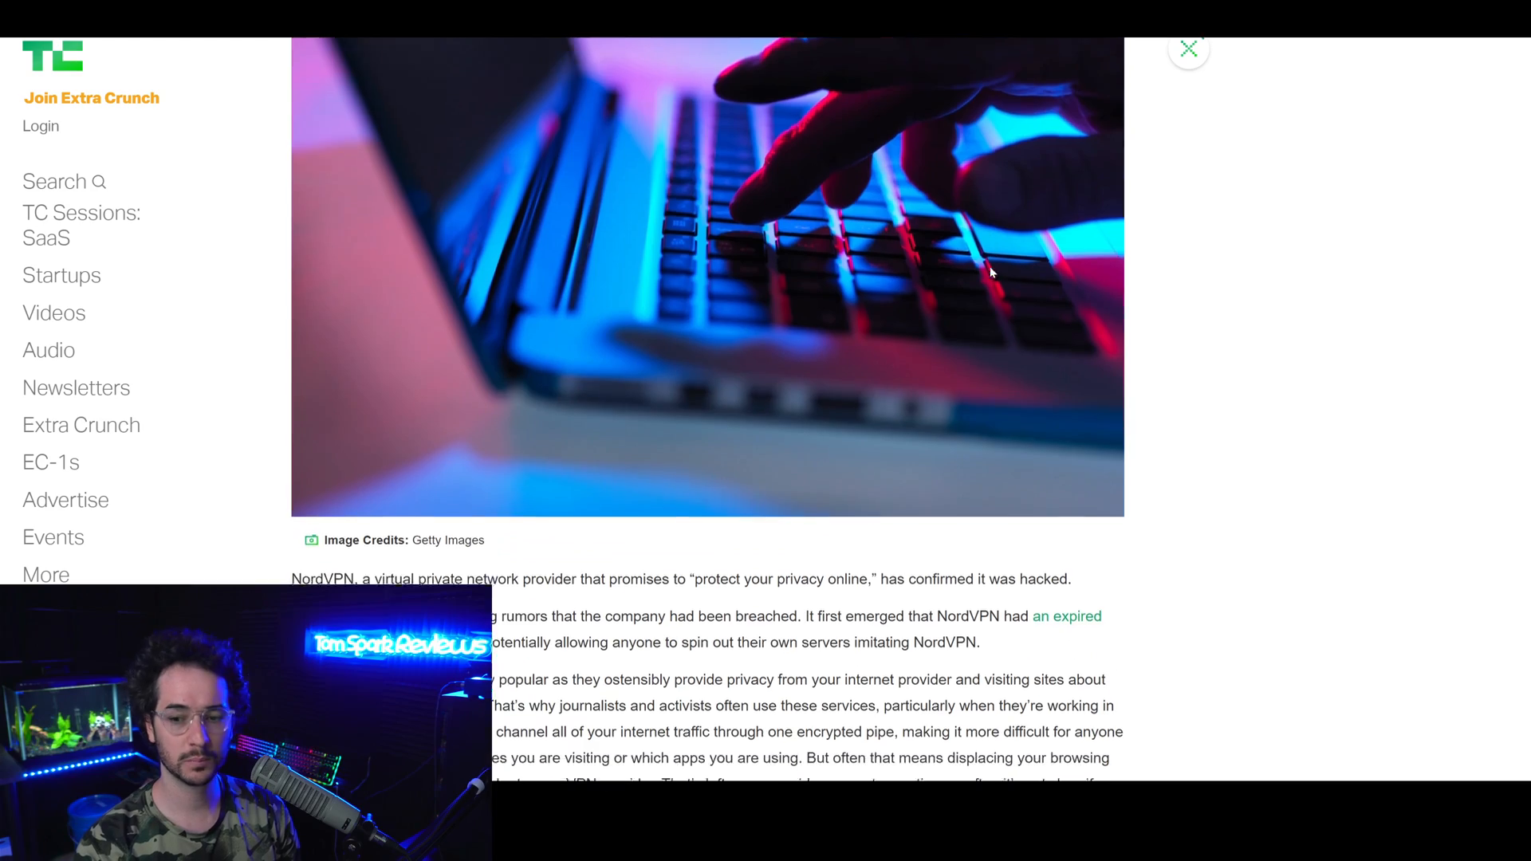
pyautogui.scroll(-3)
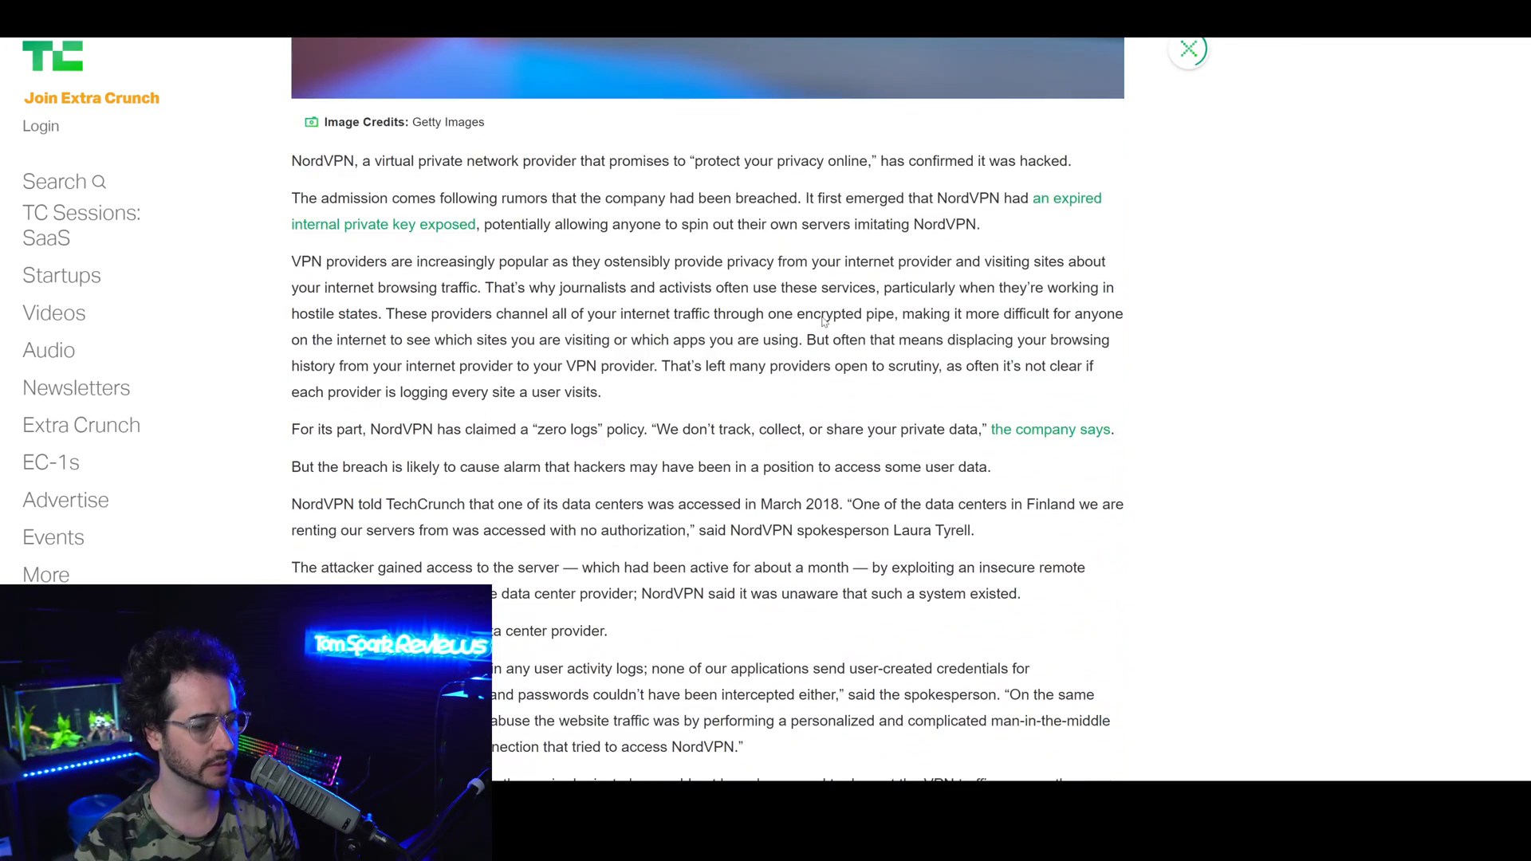
pyautogui.scroll(-3)
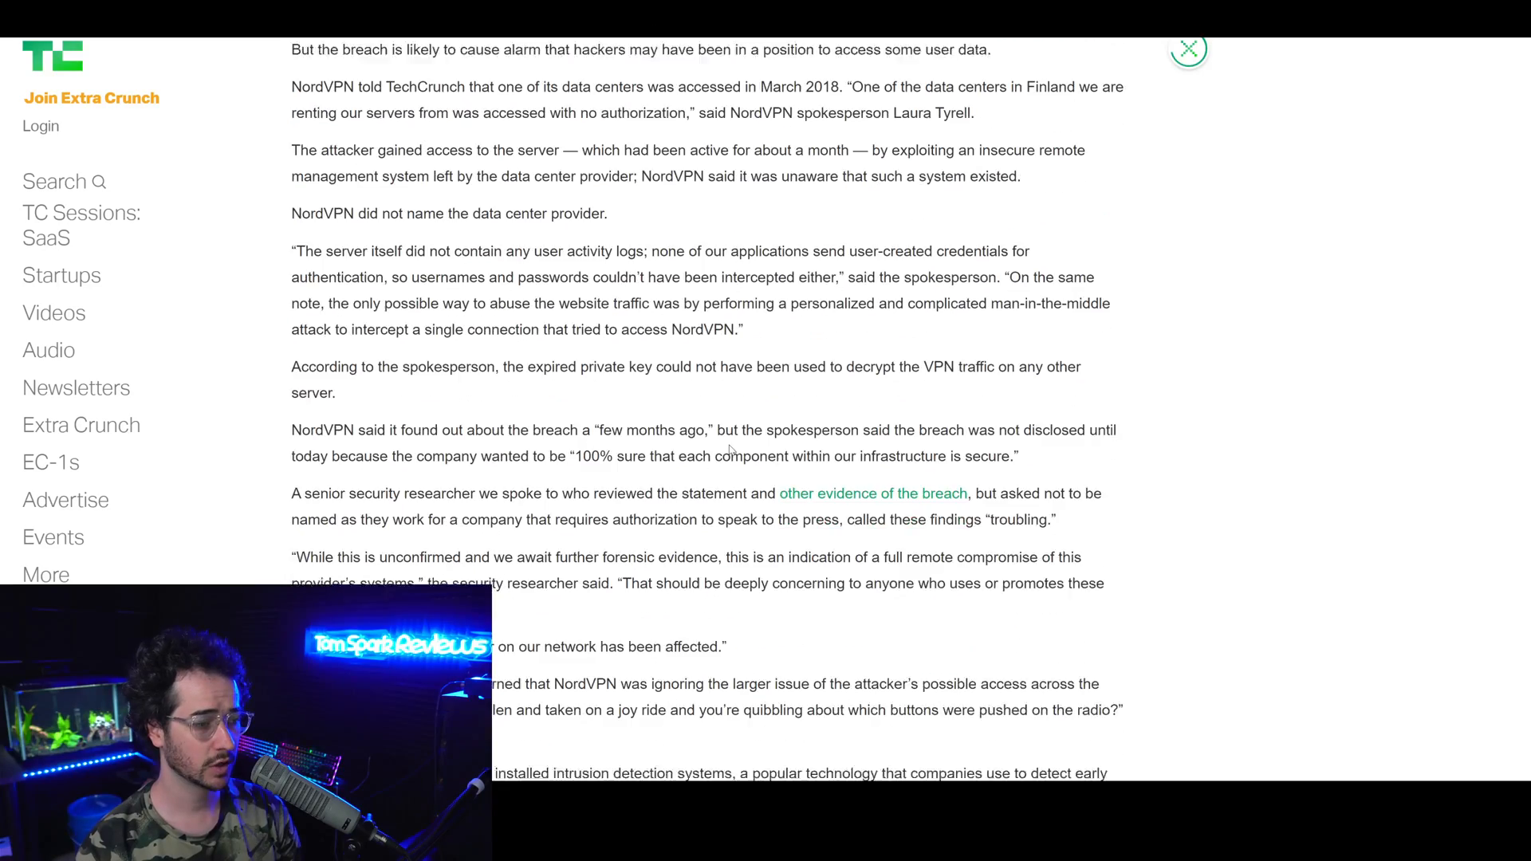
pyautogui.scroll(3)
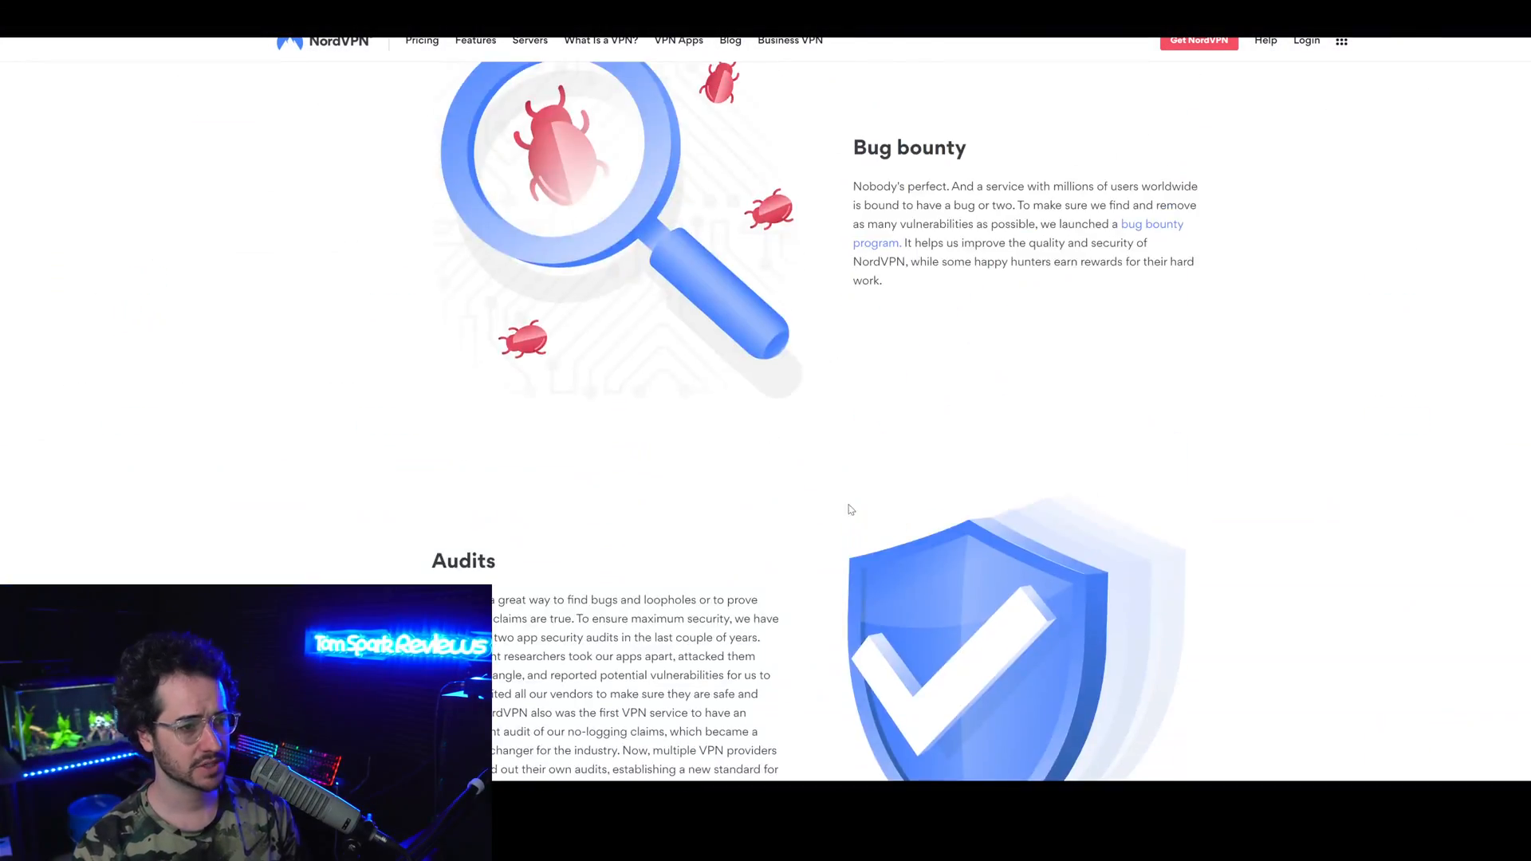
# Scroll the About page through bug bounty, audits, timeline and manifesto sections
pyautogui.scroll(-3)
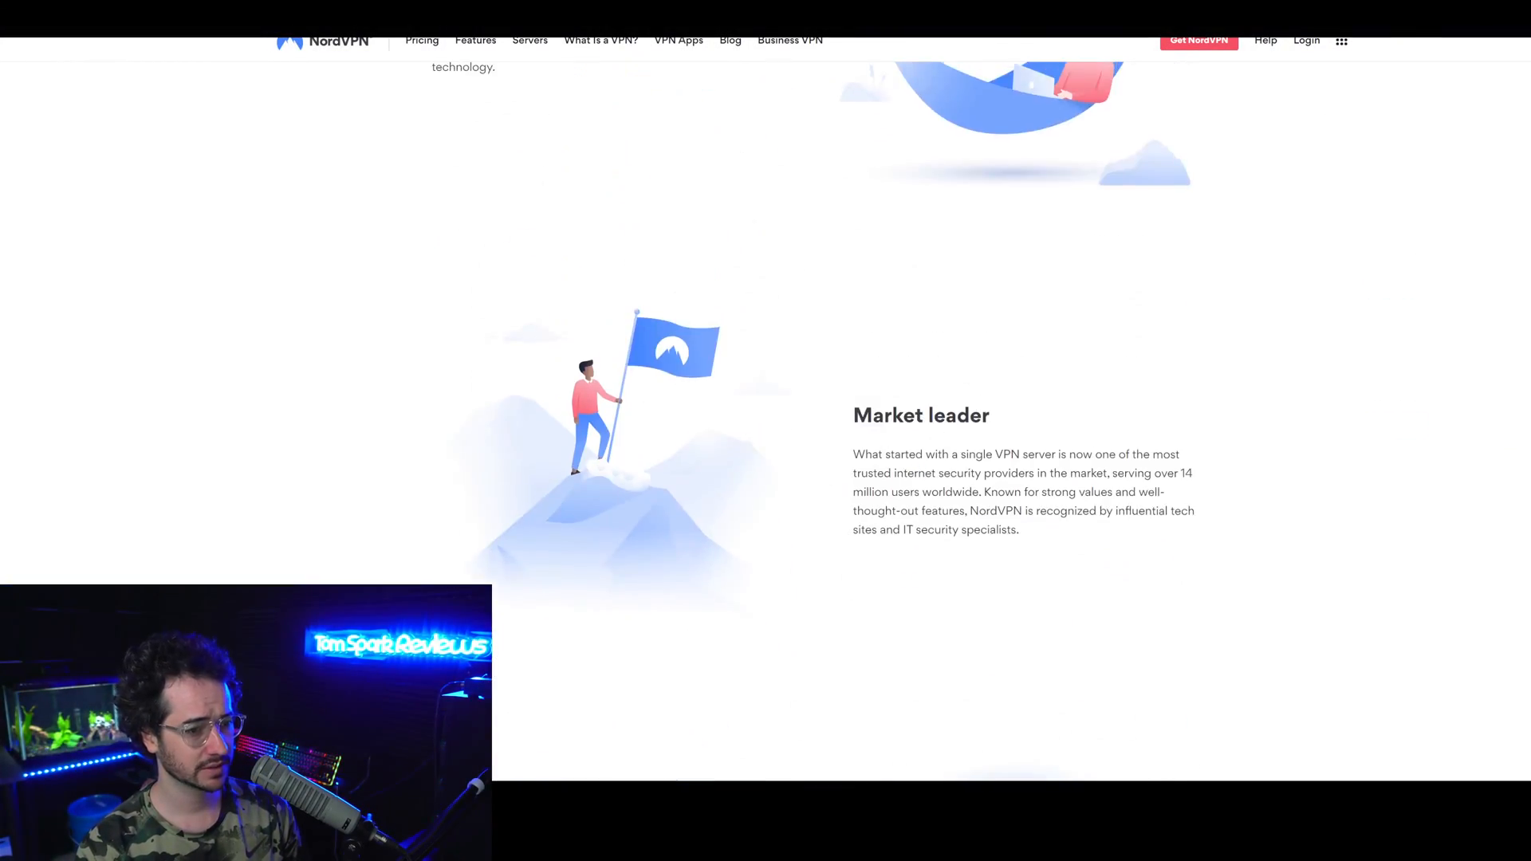
pyautogui.scroll(-3)
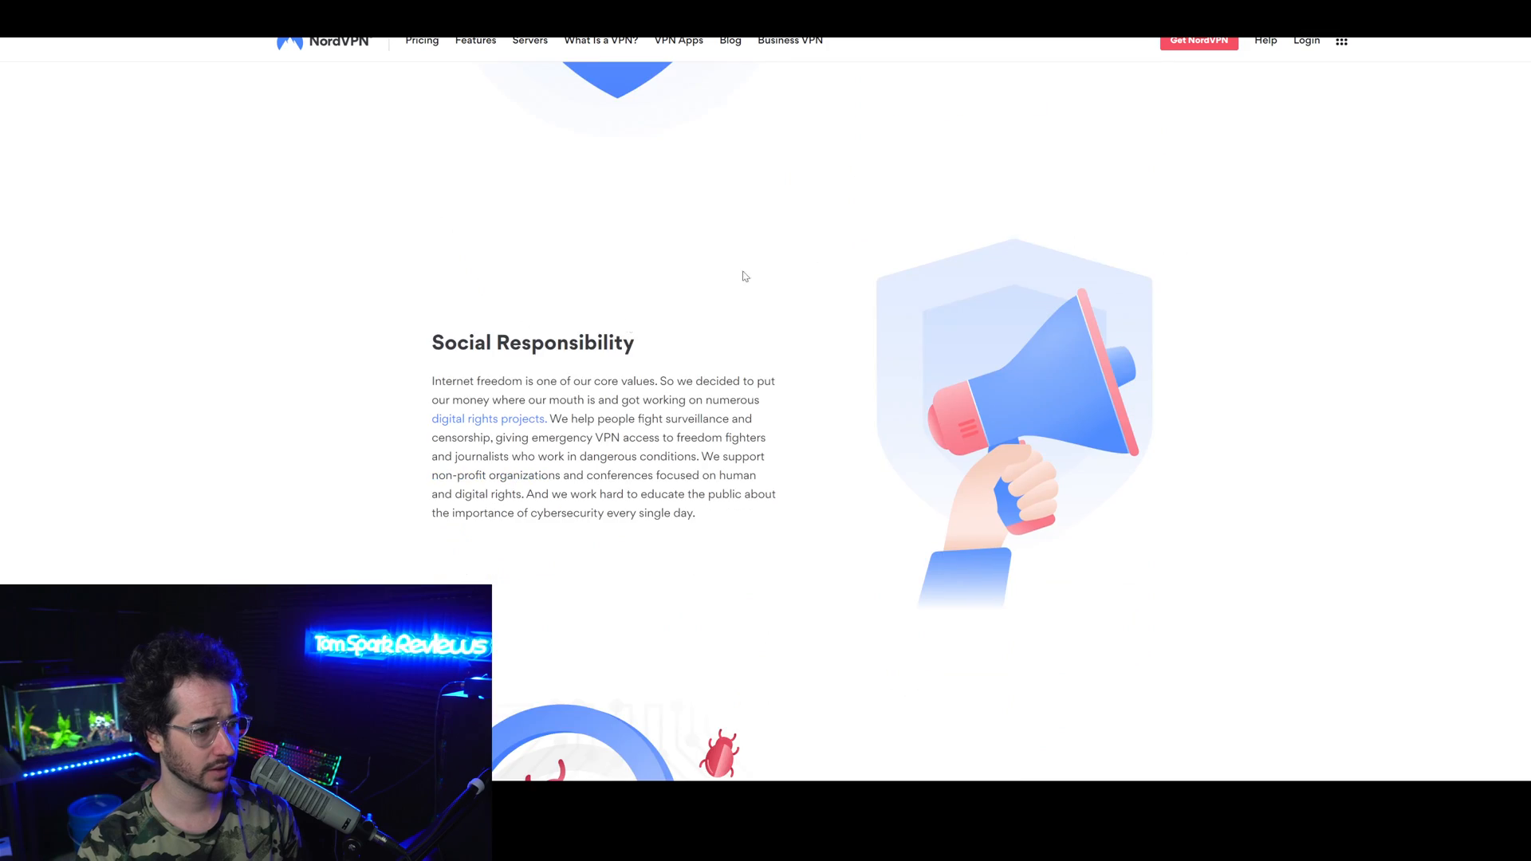
pyautogui.scroll(-3)
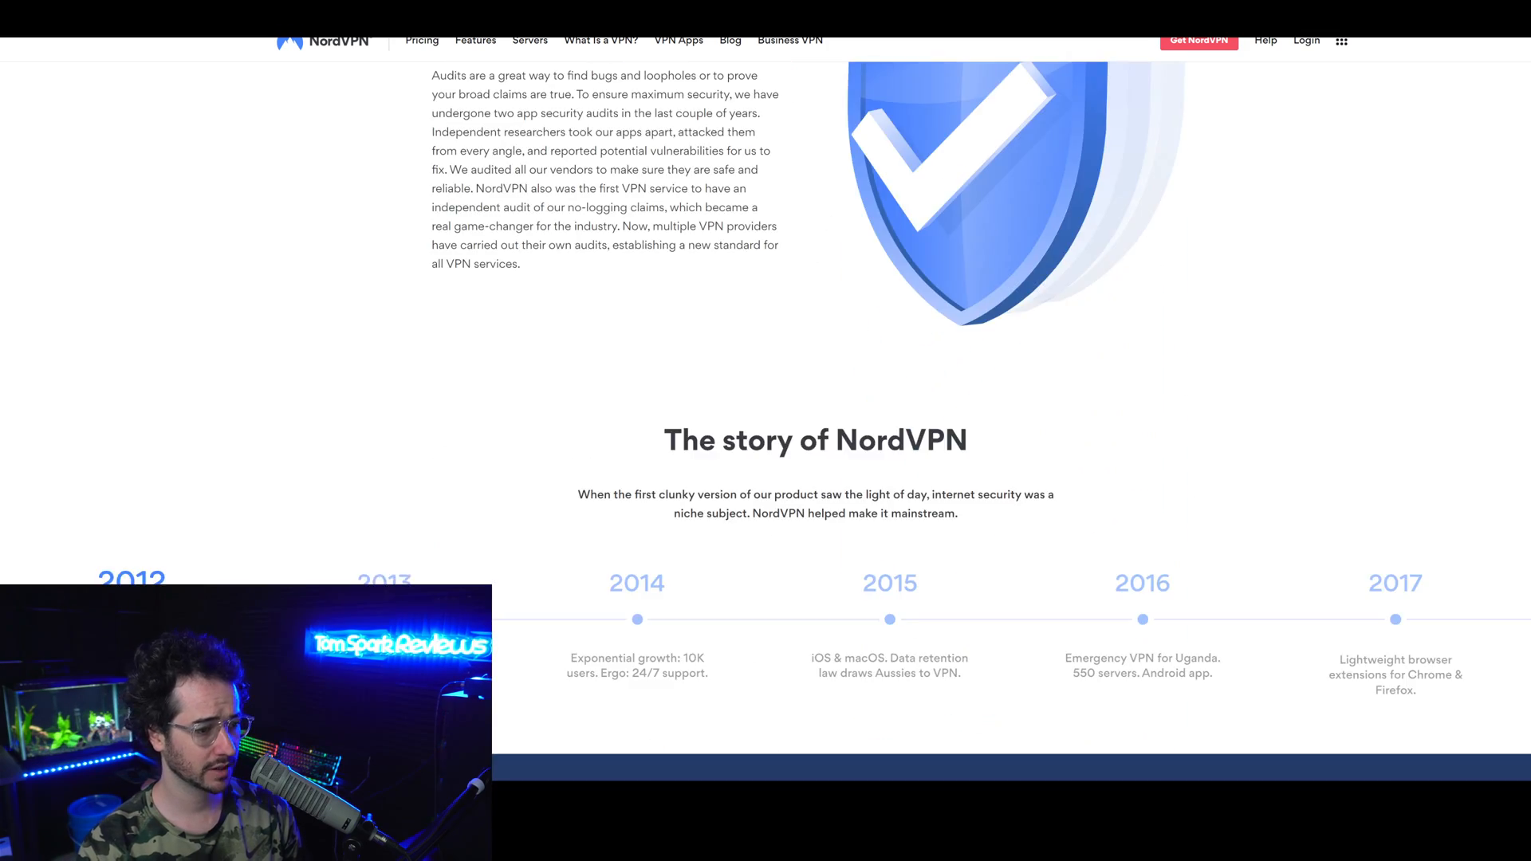
pyautogui.scroll(-3)
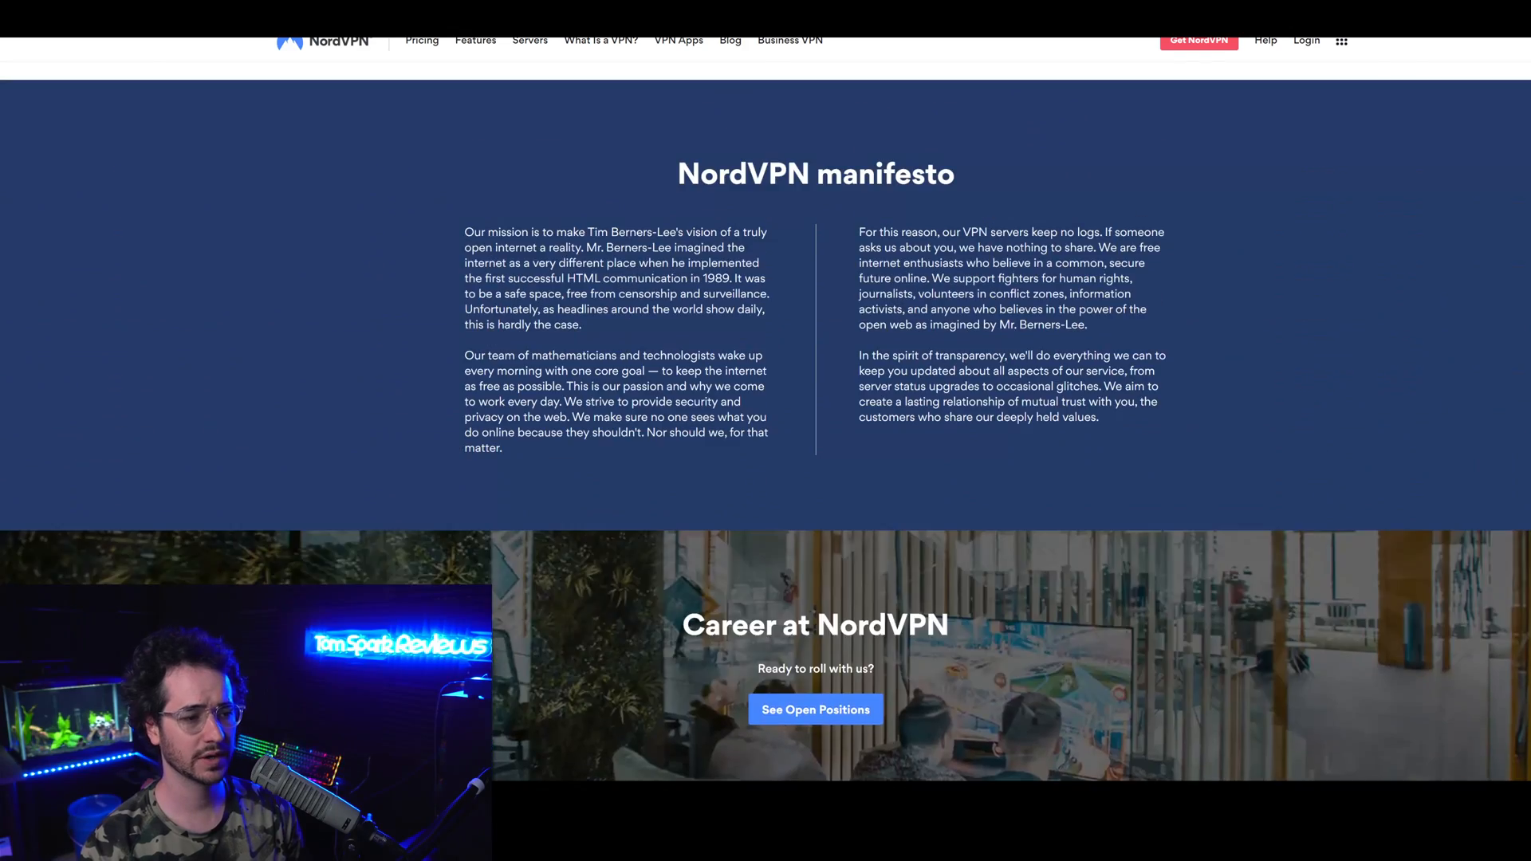
pyautogui.scroll(3)
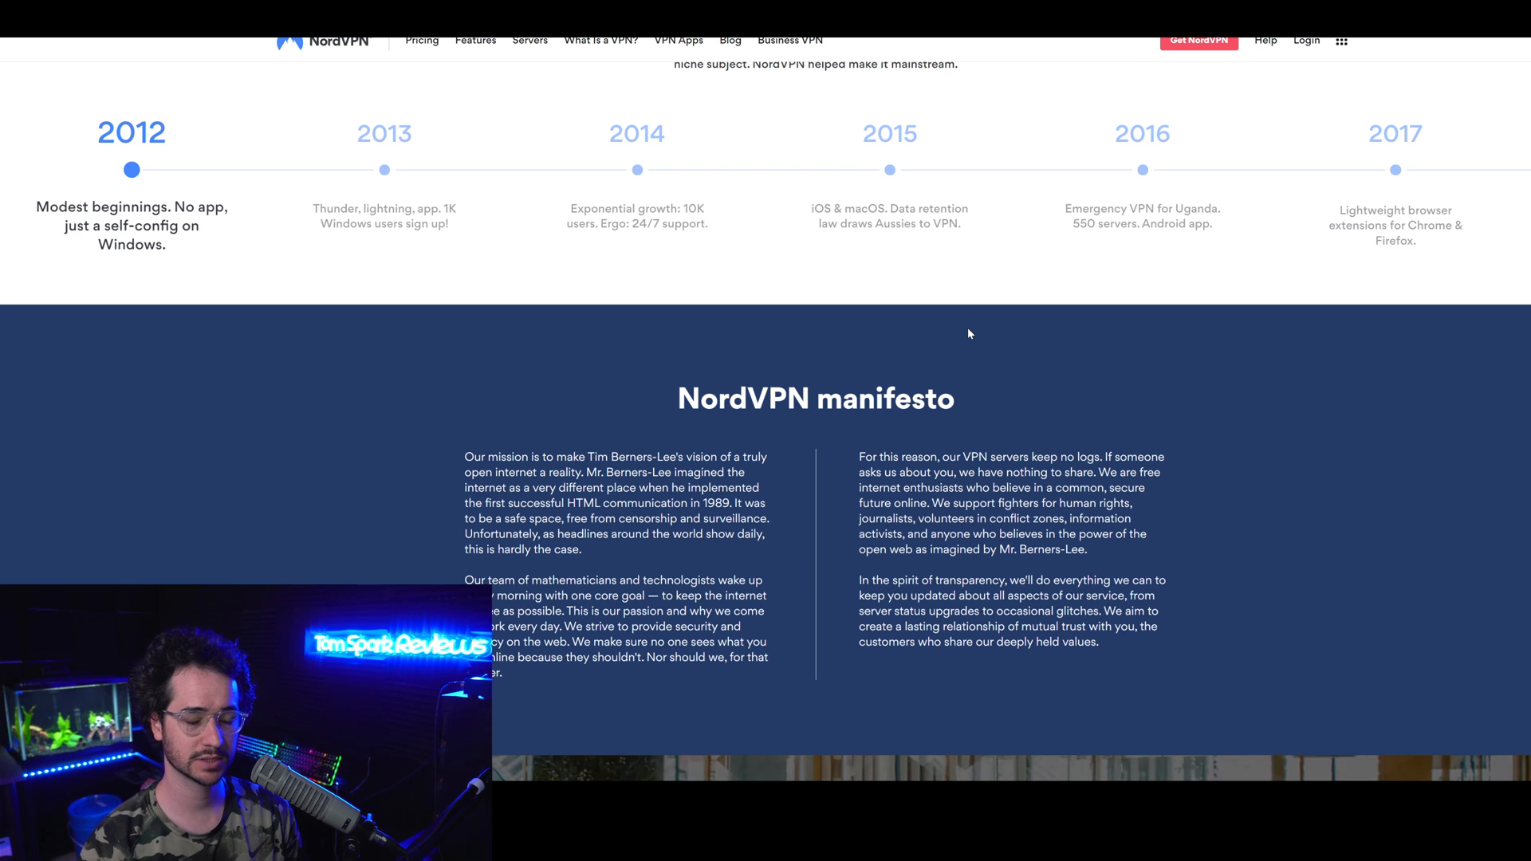
pyautogui.scroll(3)
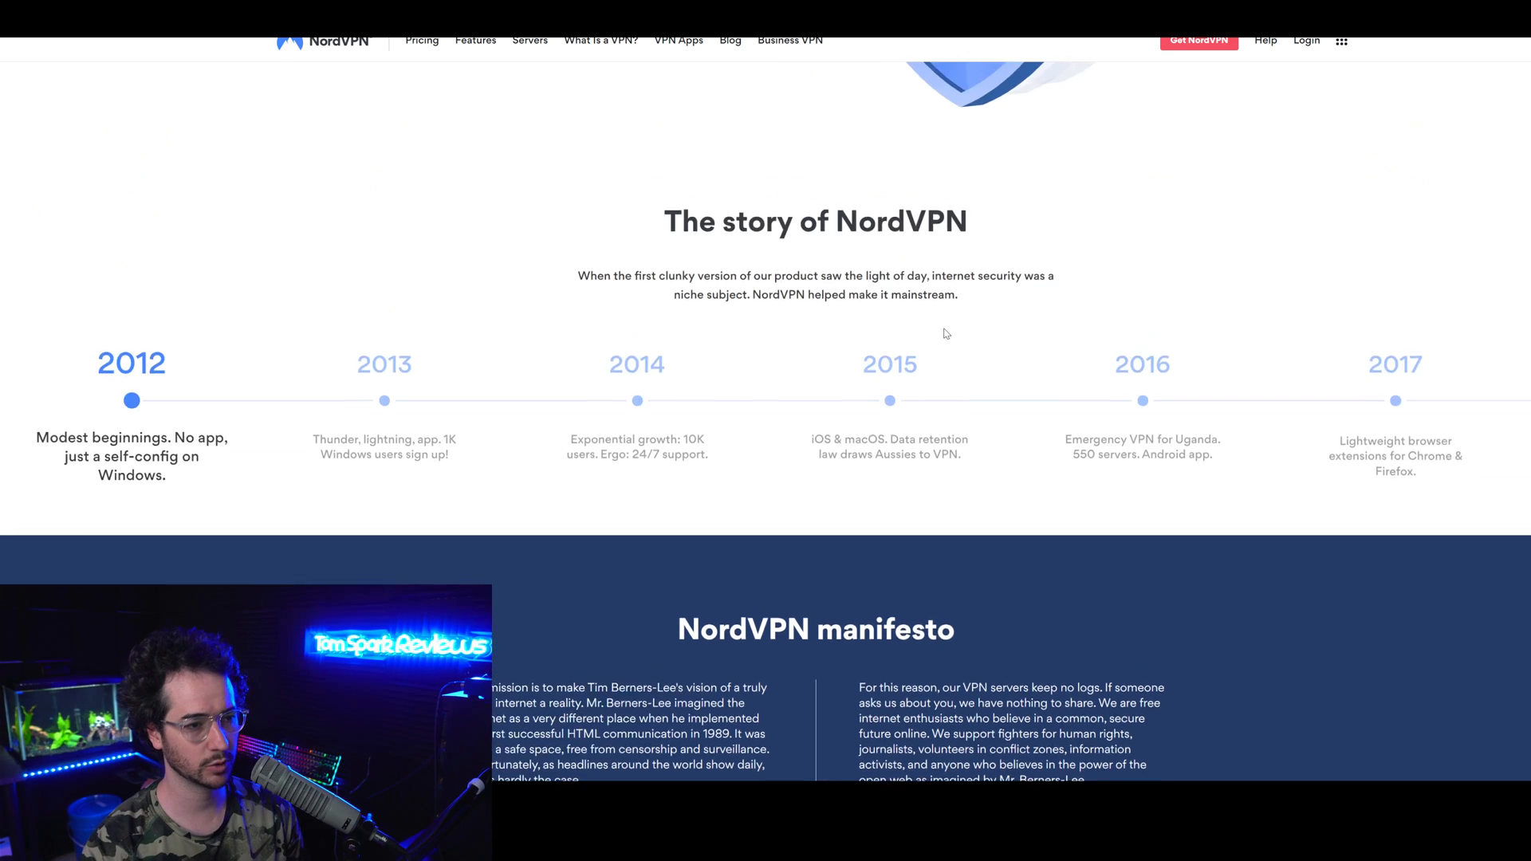
pyautogui.scroll(-3)
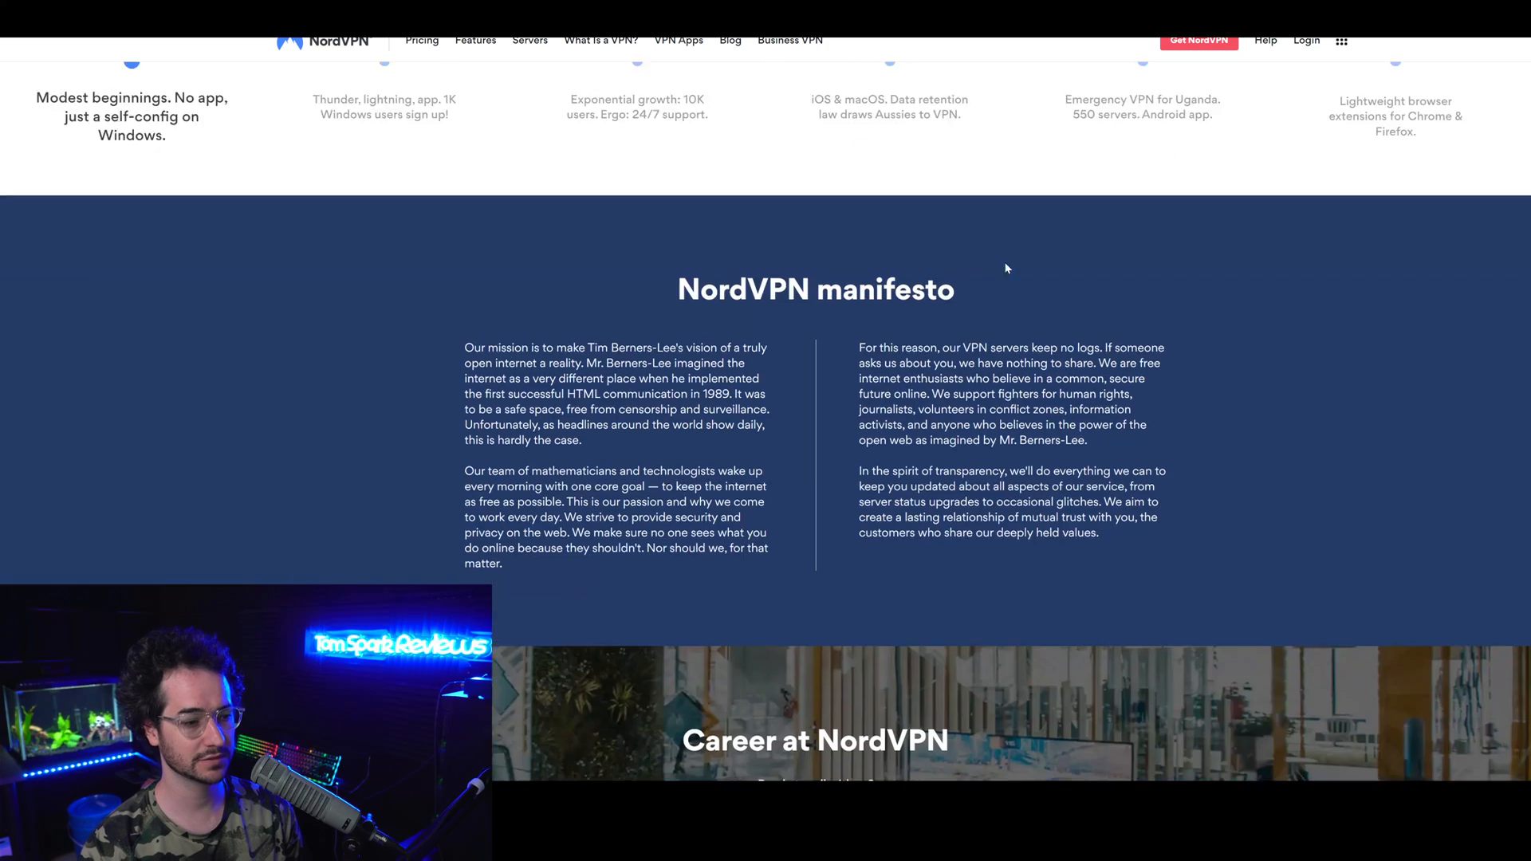